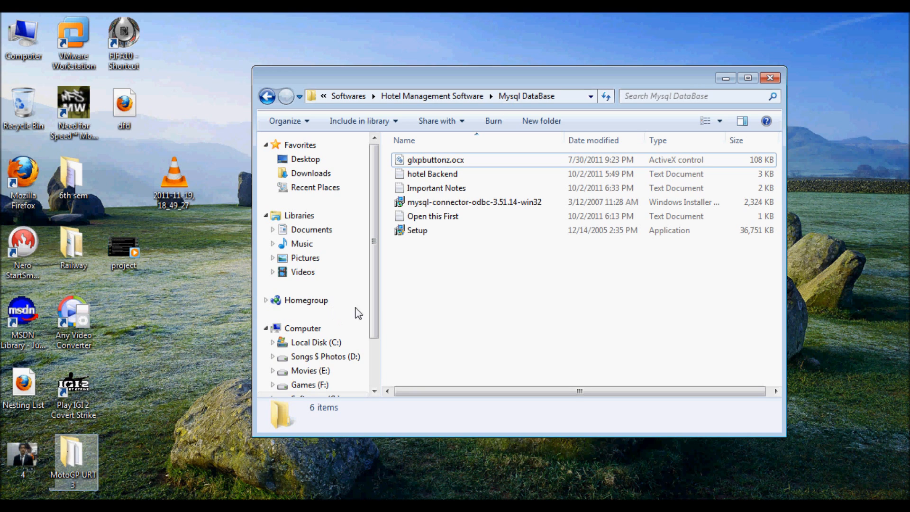
Step: View the hotel Backend script in Notepad and close the MySQL command-line console
left_click(415, 229)
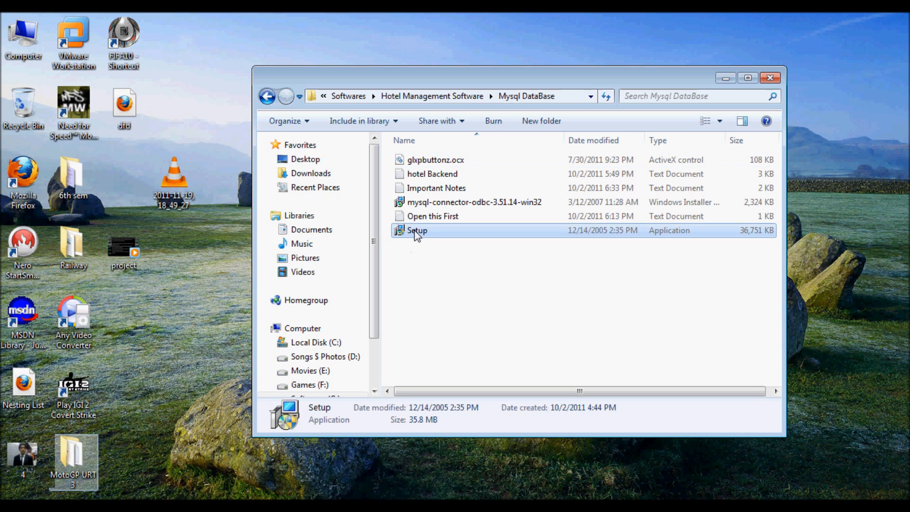
left_click(474, 202)
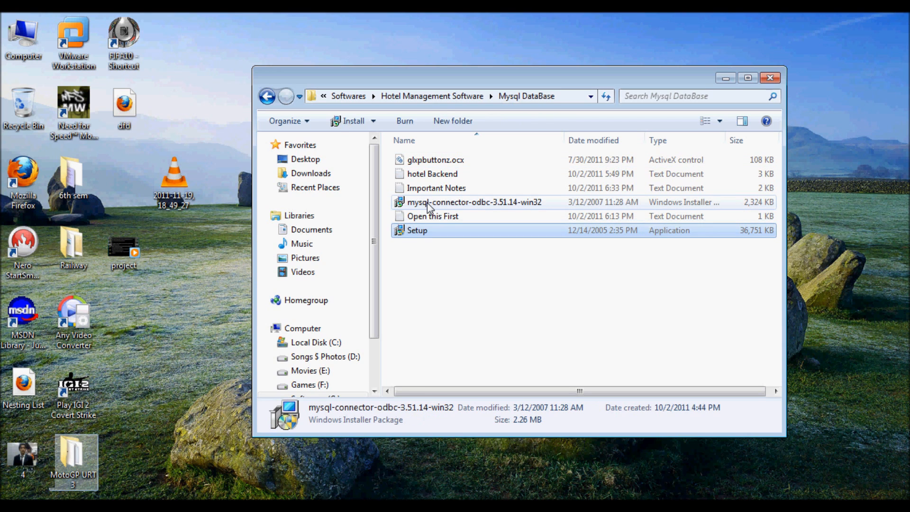
left_click(474, 202)
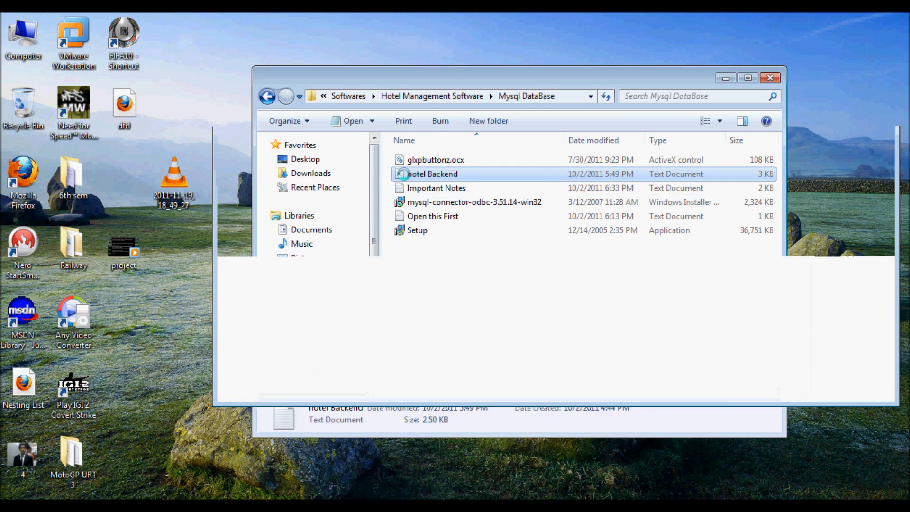
double_click(430, 173)
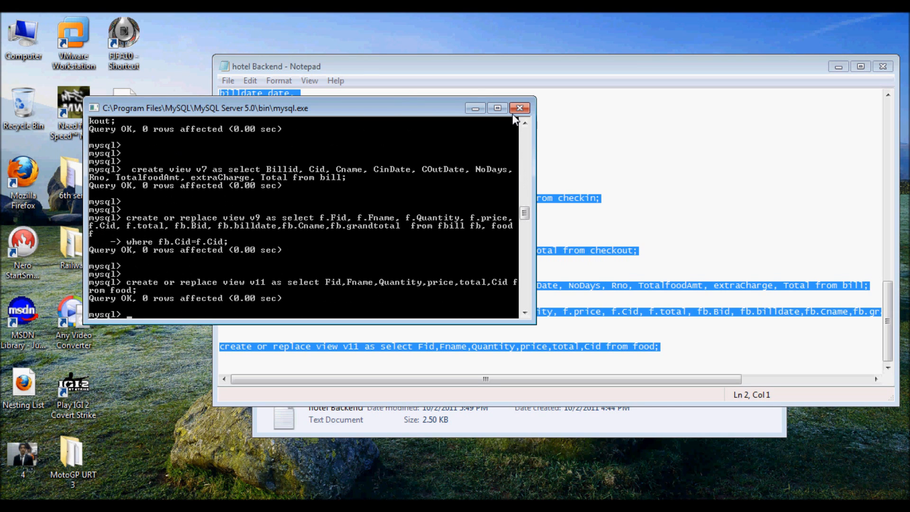
left_click(520, 108)
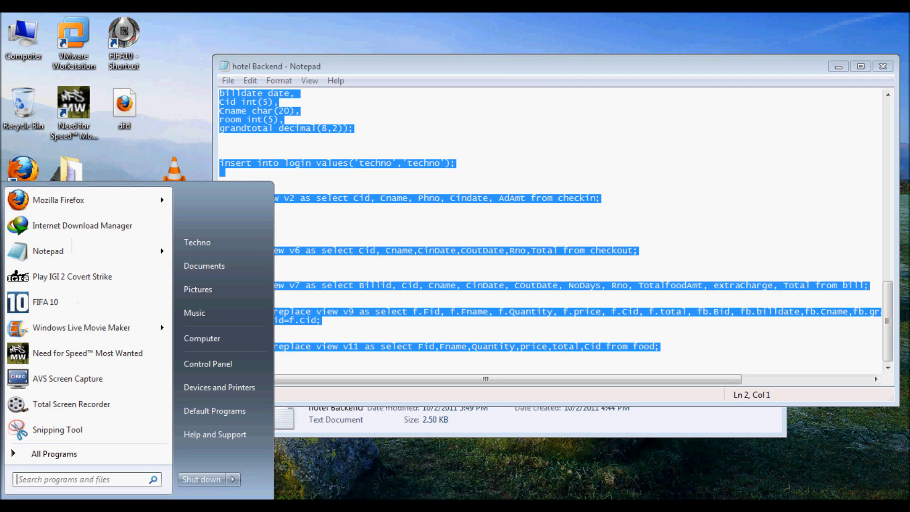
mouse_move(207, 363)
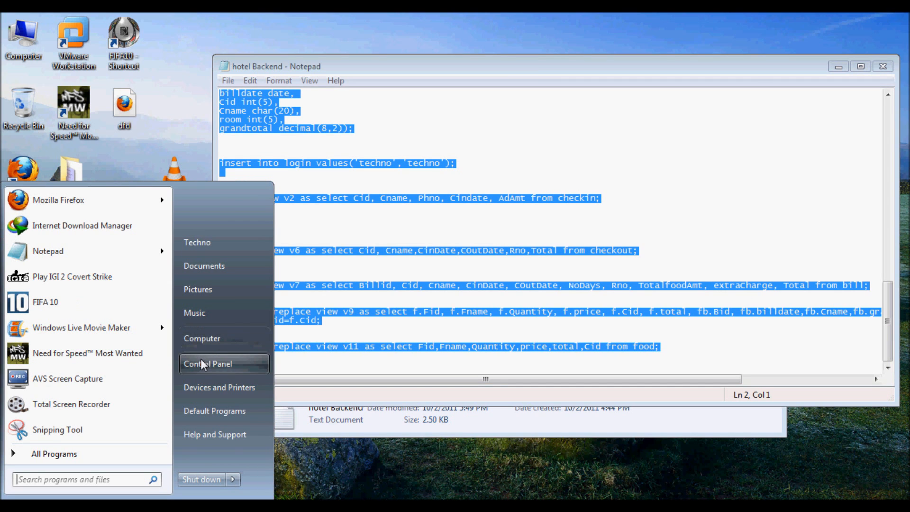
Step: Reach the Administrative Tools folder from Control Panel
left_click(208, 362)
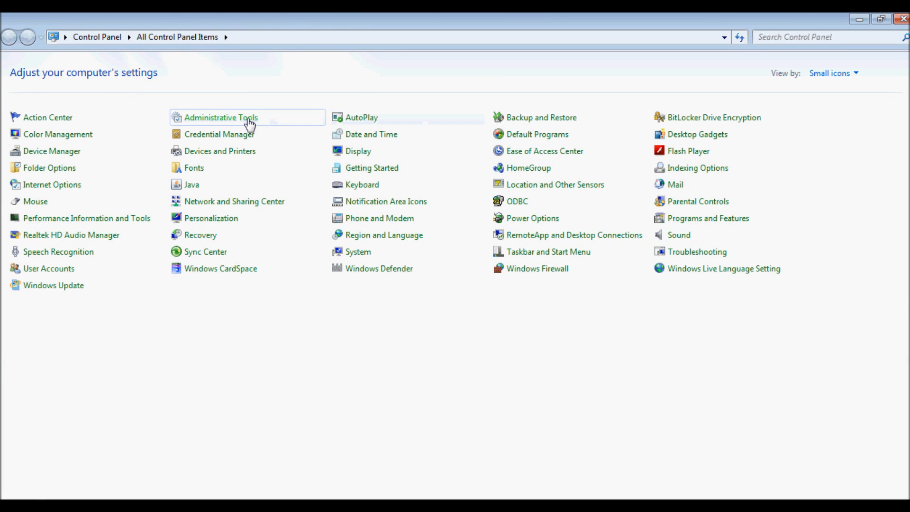
double_click(219, 116)
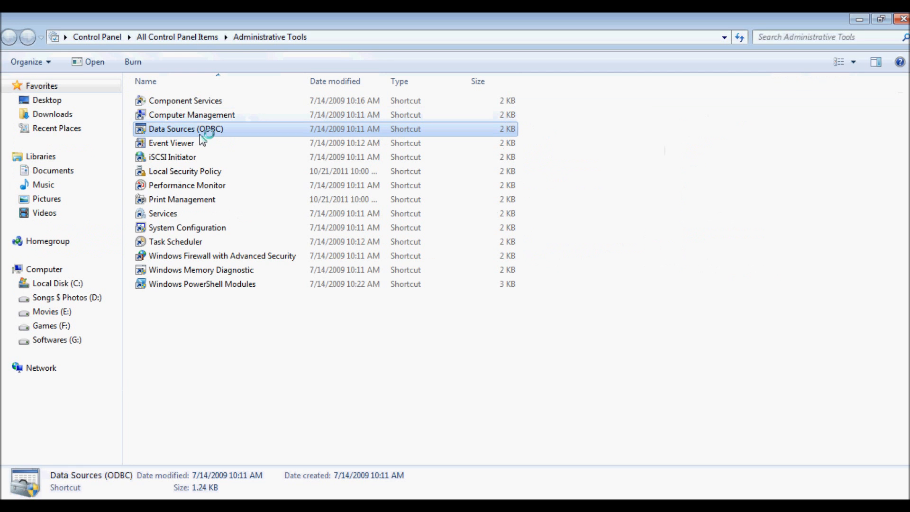
Step: Begin a new user data source with the MySQL ODBC 3.51 Driver, then dismiss its blank connection settings
double_click(185, 128)
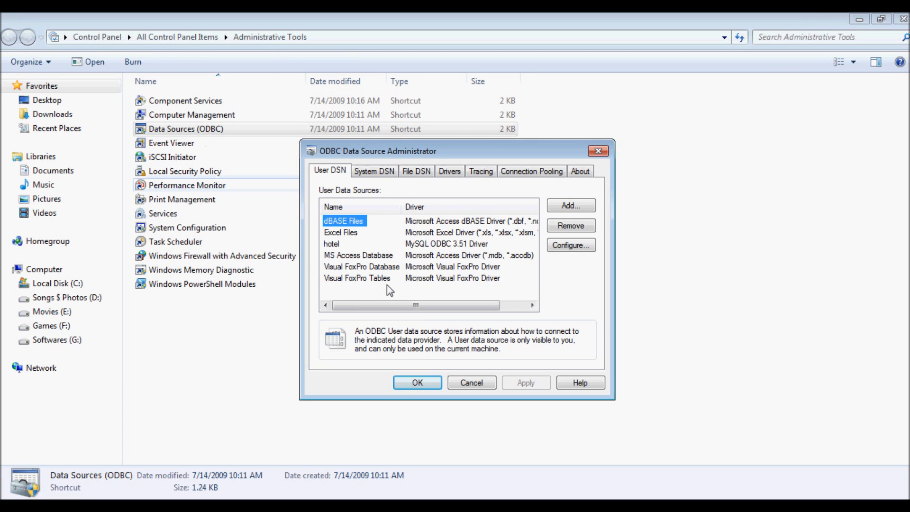
left_click(570, 206)
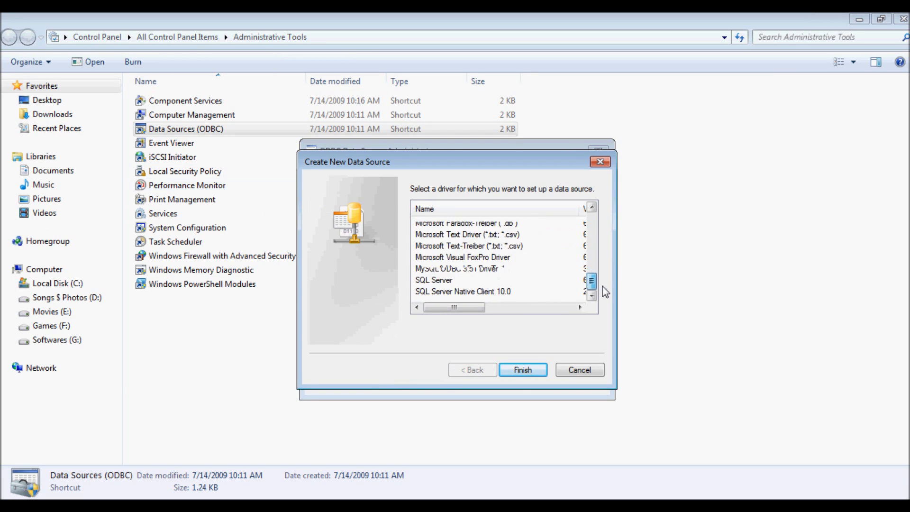
left_click(456, 268)
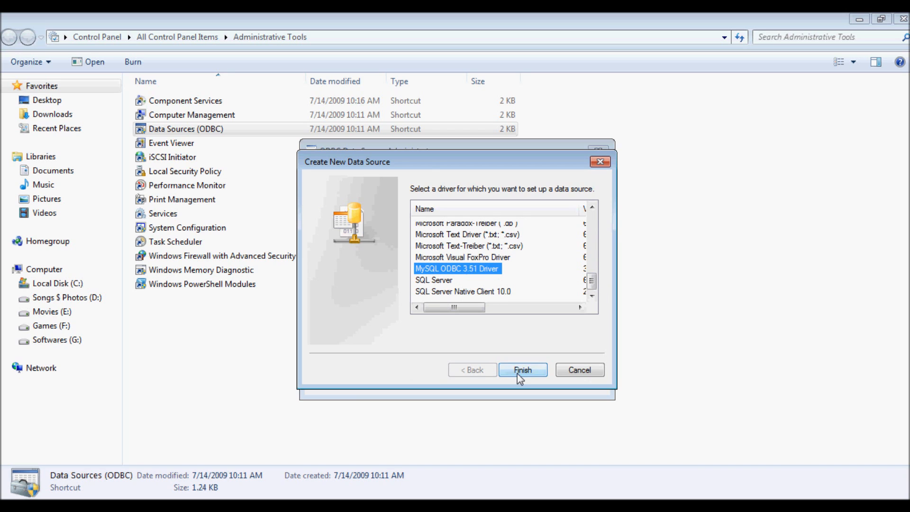
left_click(521, 369)
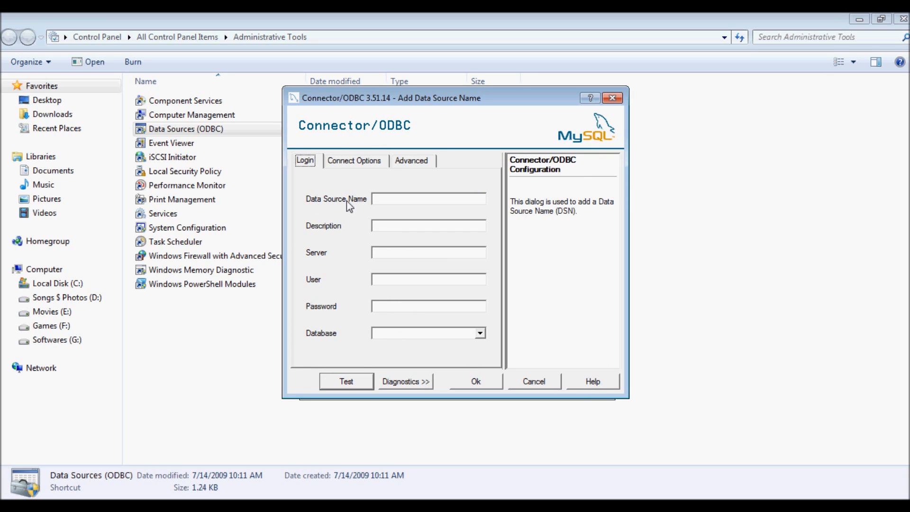
mouse_move(326, 262)
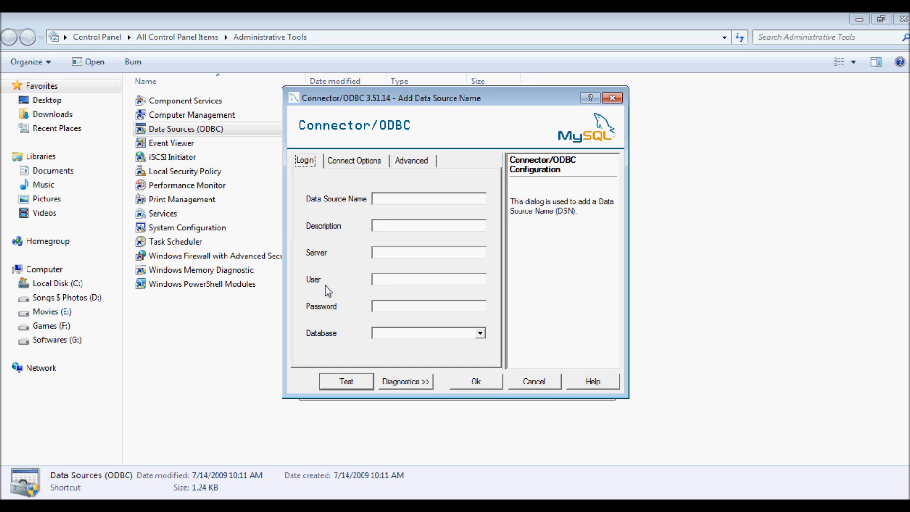
mouse_move(341, 288)
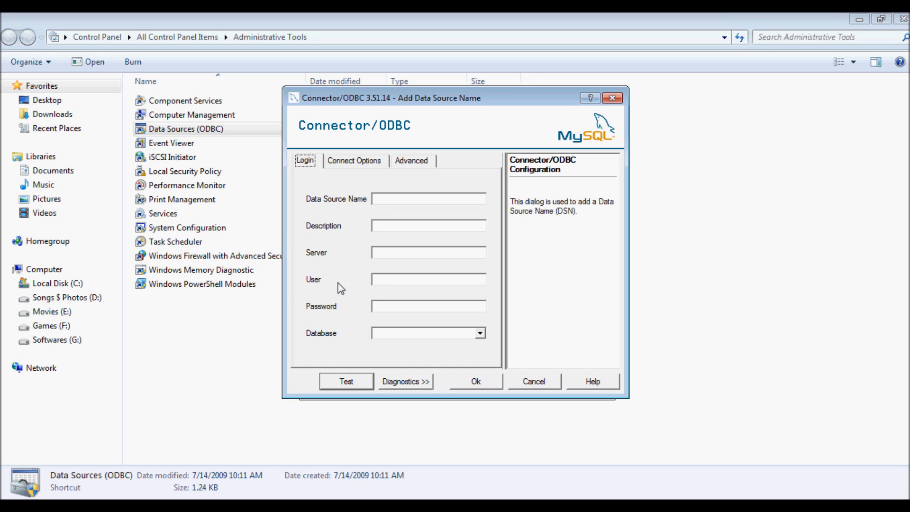
mouse_move(337, 323)
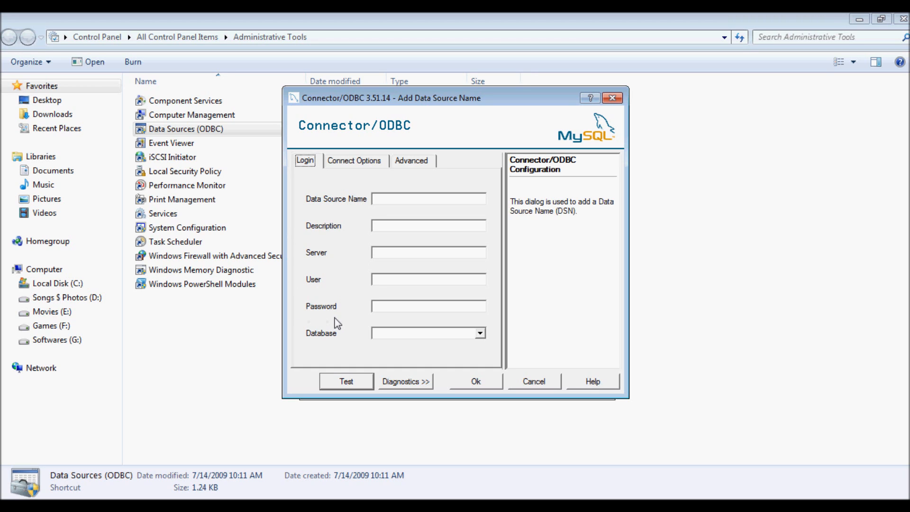
mouse_move(312, 343)
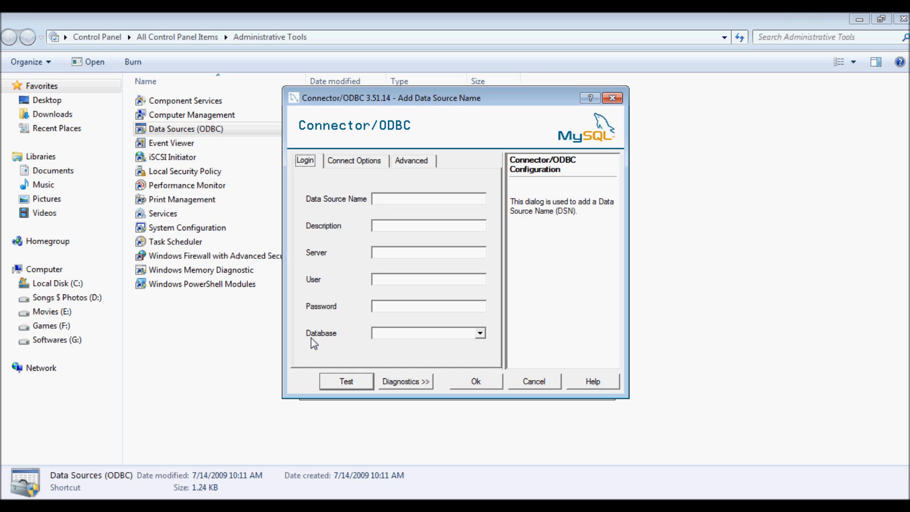
mouse_move(391, 343)
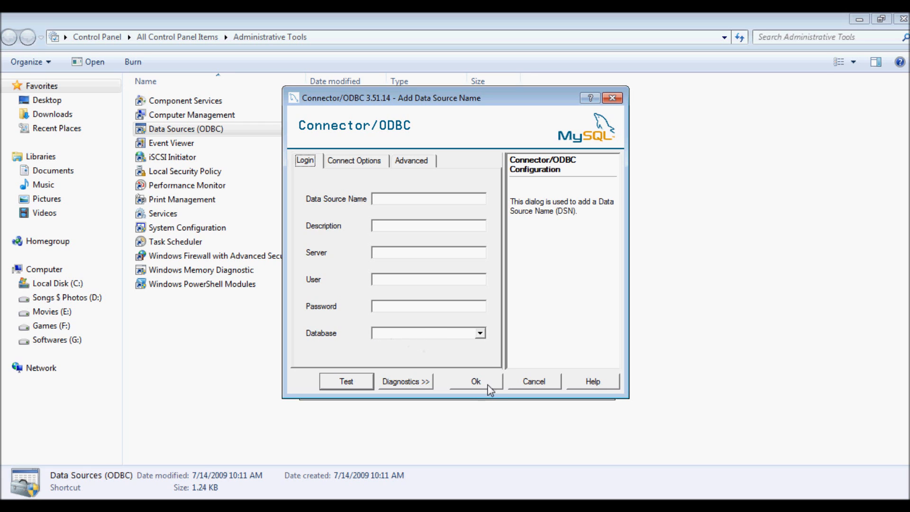
left_click(533, 381)
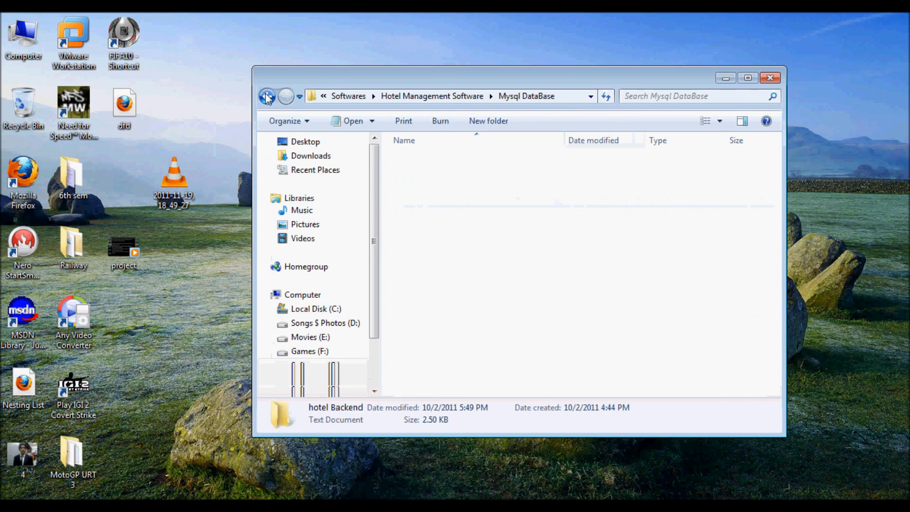
Step: Launch the Hotel Management installer and accept the default Program Files folder
left_click(266, 96)
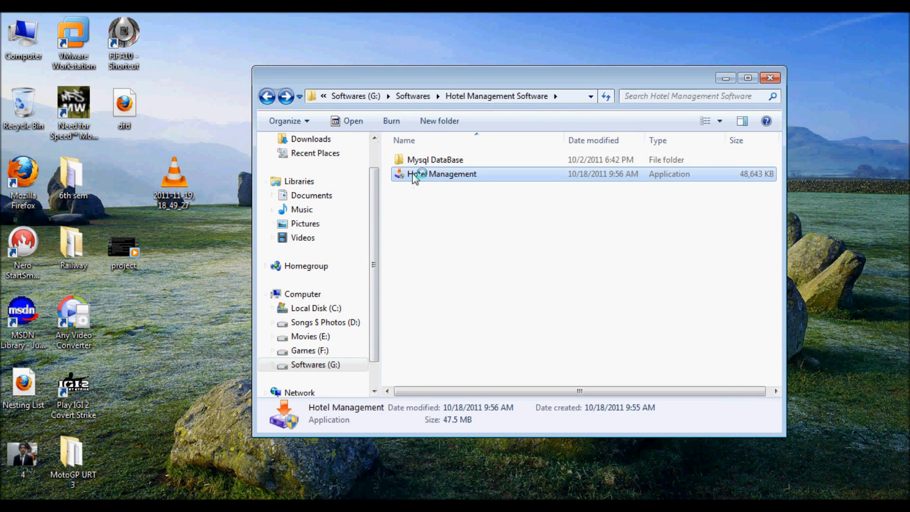
double_click(441, 173)
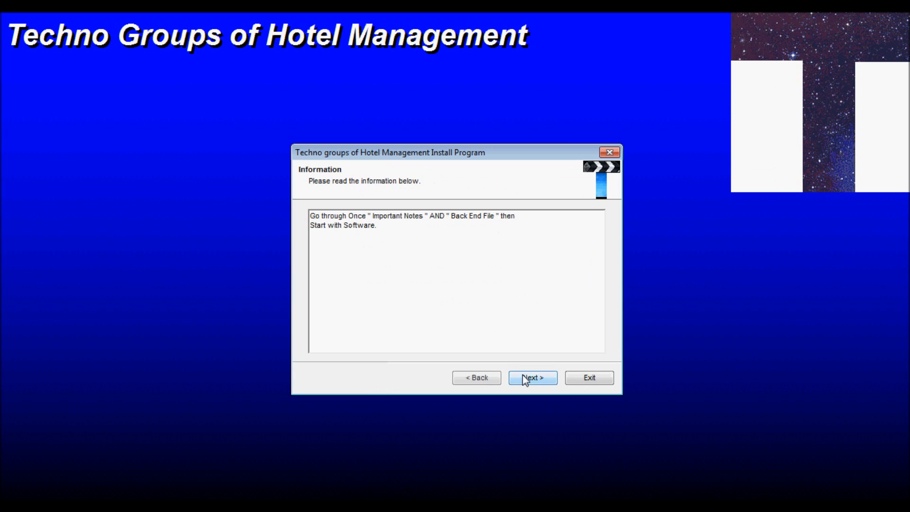
left_click(531, 377)
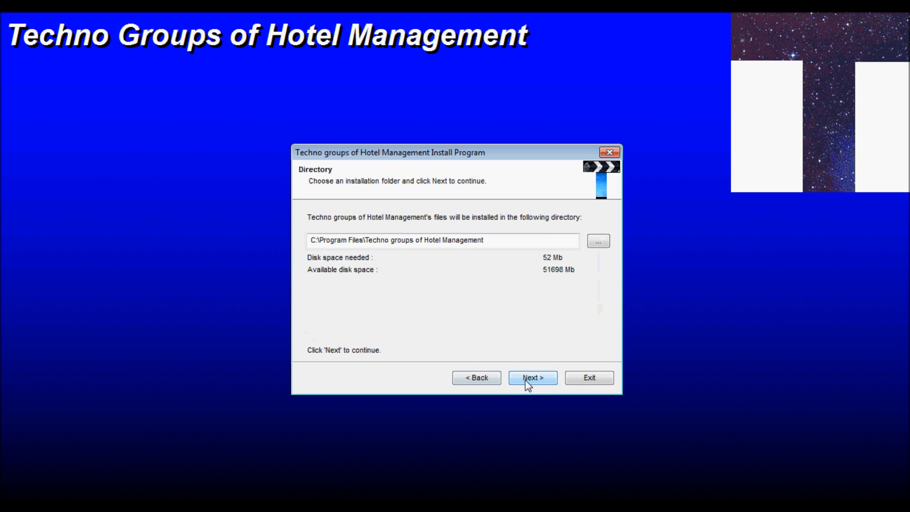
left_click(532, 377)
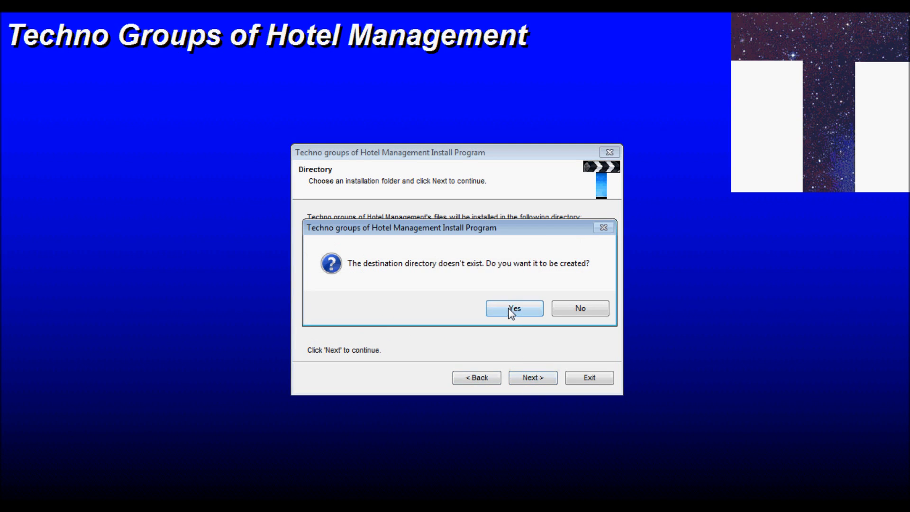
Step: Create the missing destination folder and run the installation to completion
left_click(513, 307)
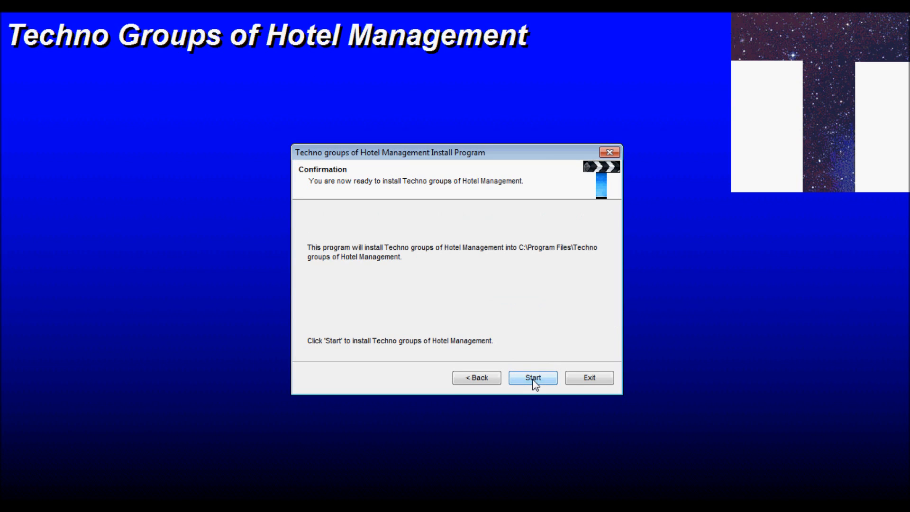
left_click(532, 377)
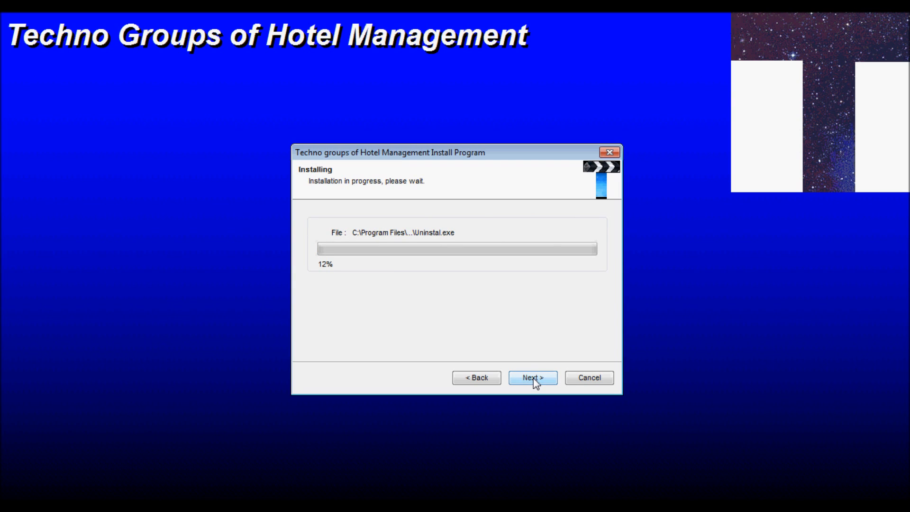
left_click(530, 378)
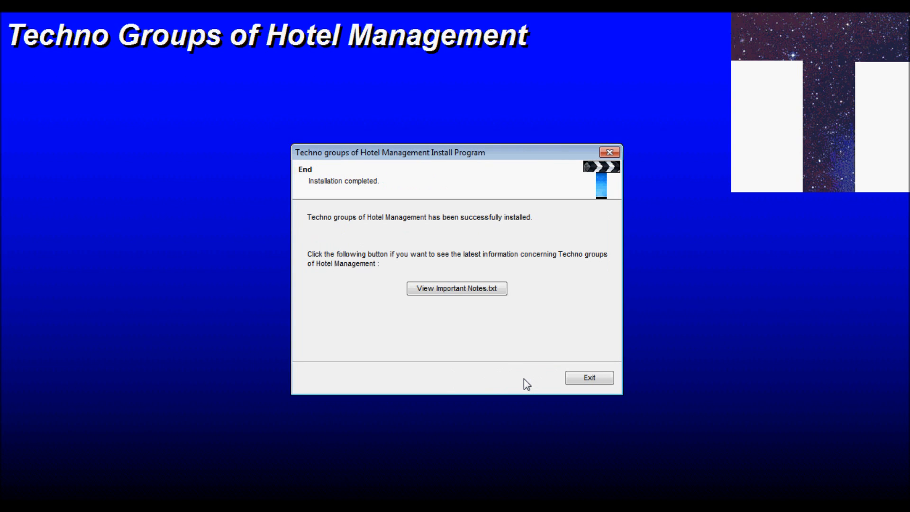
mouse_move(506, 376)
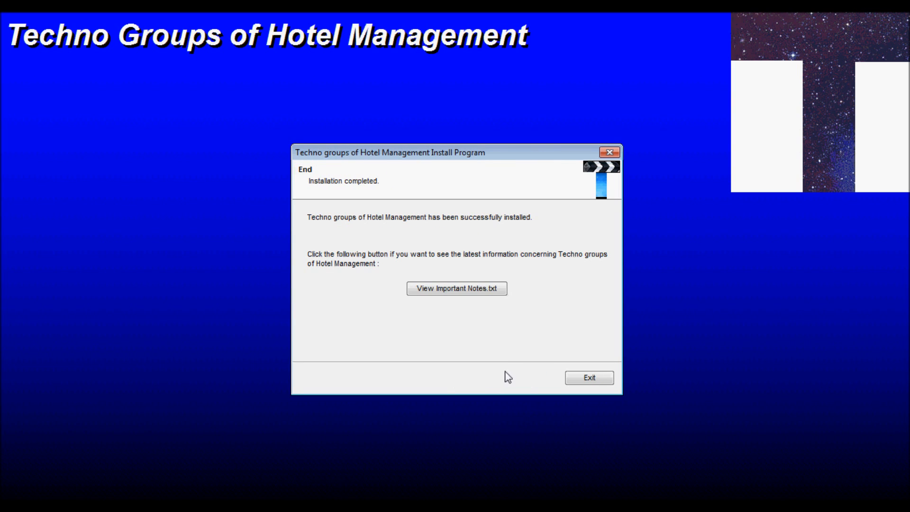
Step: Read the Important Notes text file in Notepad and close it
left_click(455, 288)
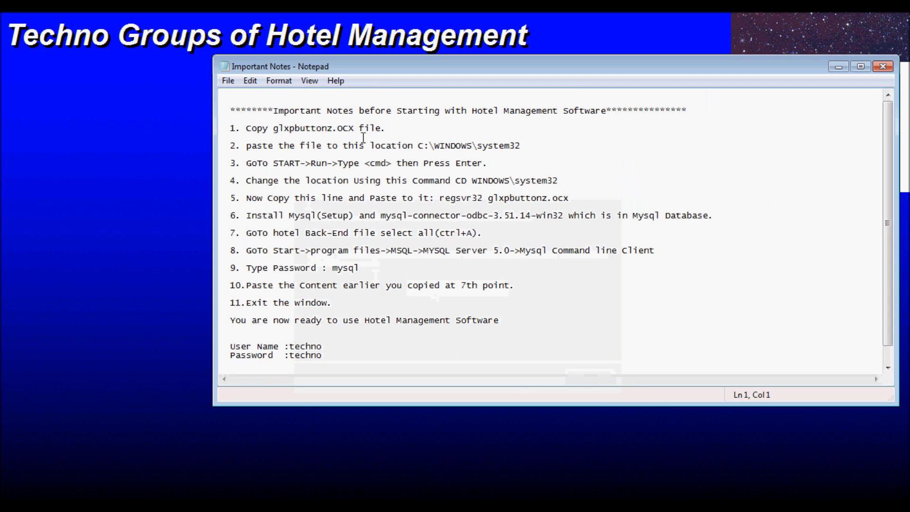
mouse_move(398, 194)
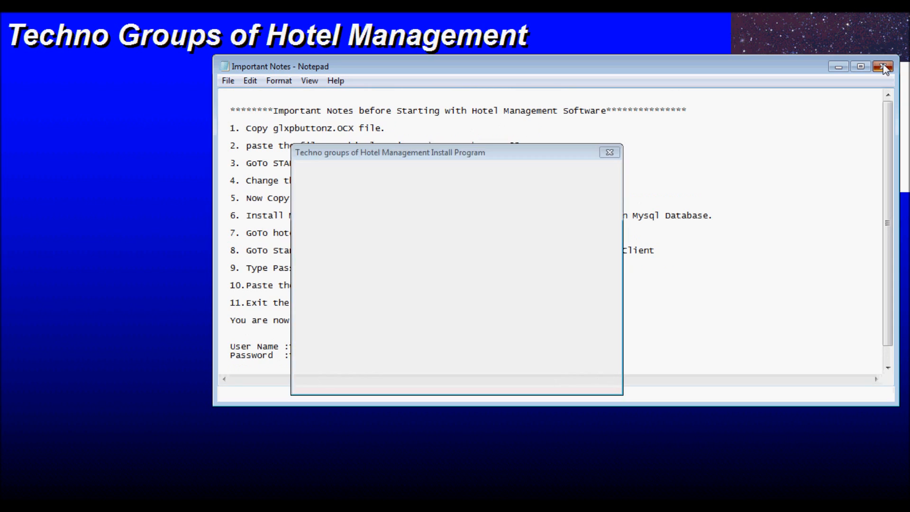
left_click(882, 66)
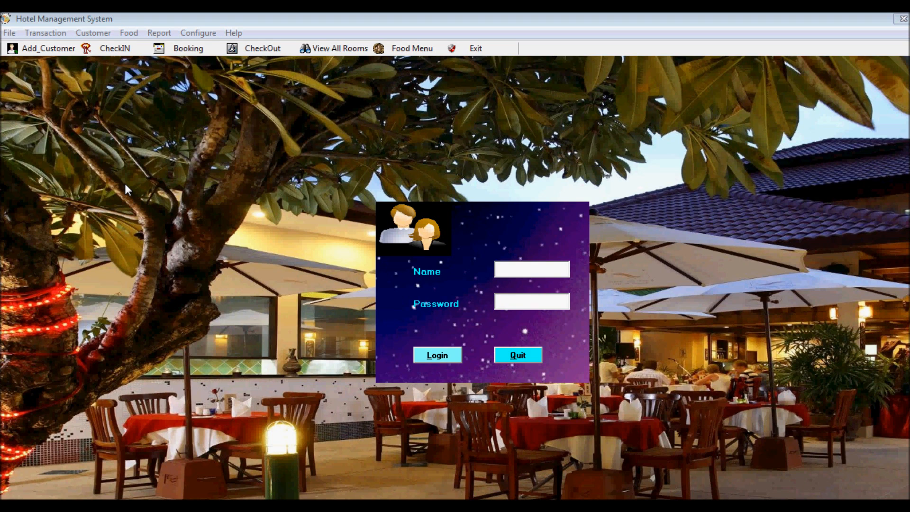
Step: Log in with the techno credentials and dismiss the welcome message
left_click(531, 268)
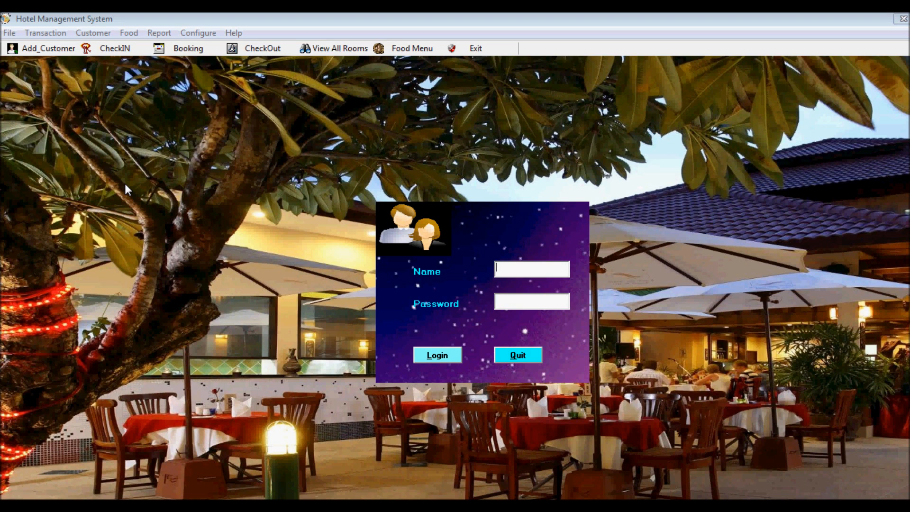
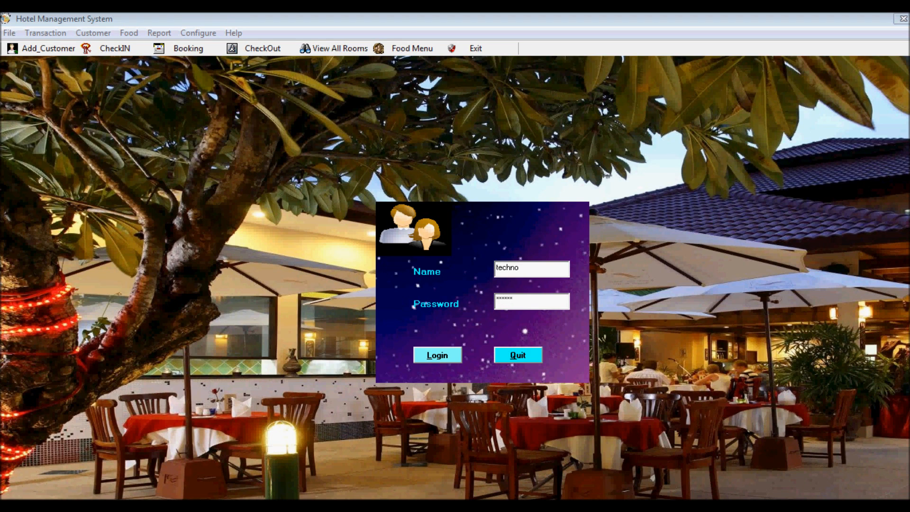
left_click(436, 354)
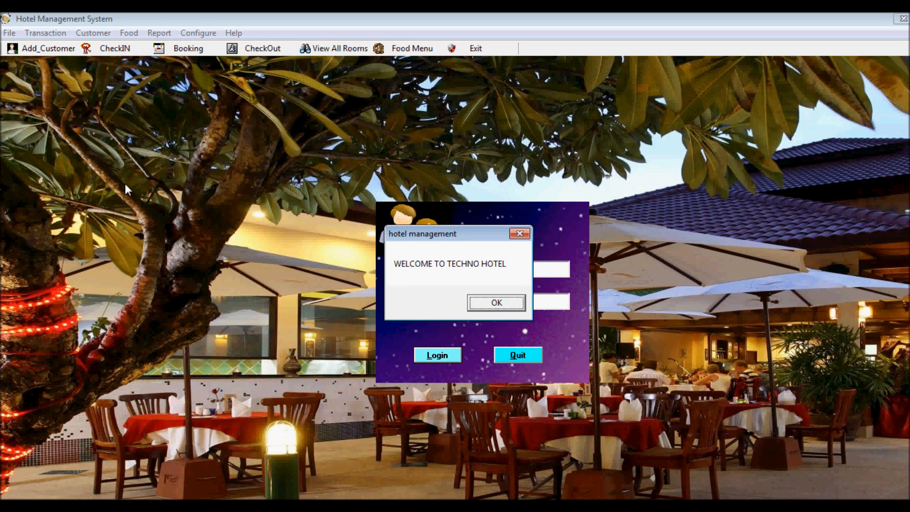
left_click(495, 303)
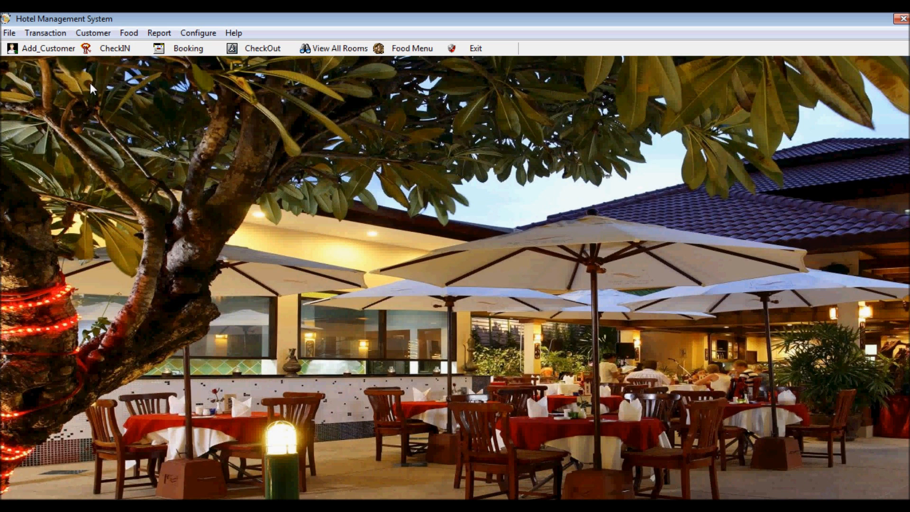
Step: Start customer ID 1 as nikhil, father chandu, Male, address fjghfjg, city Chennai
left_click(42, 49)
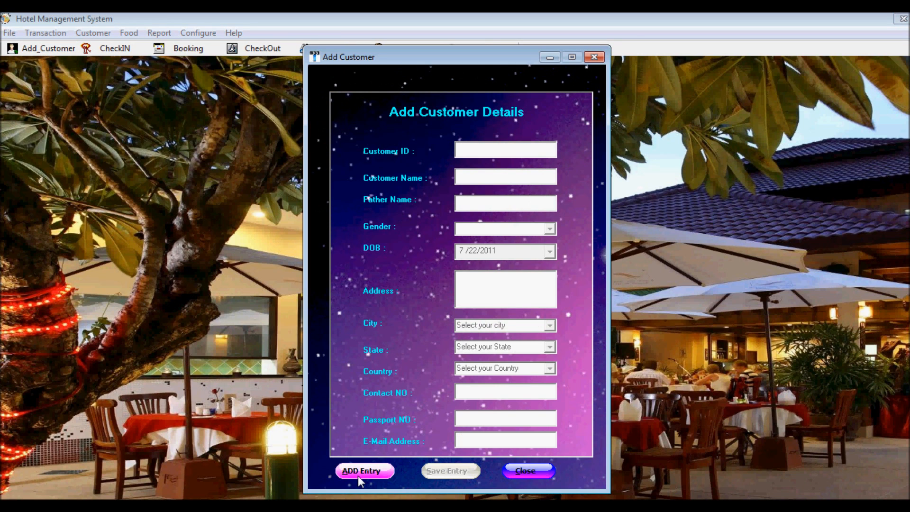
left_click(364, 470)
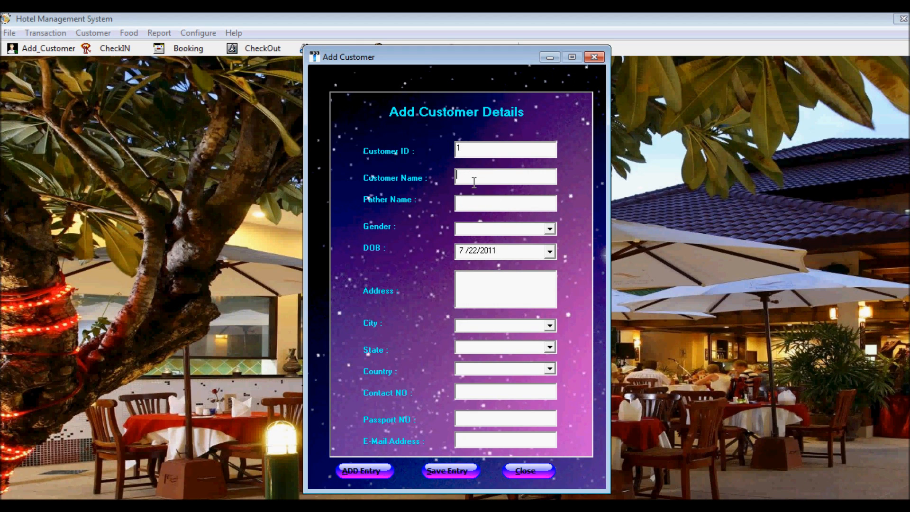
type("nikhil")
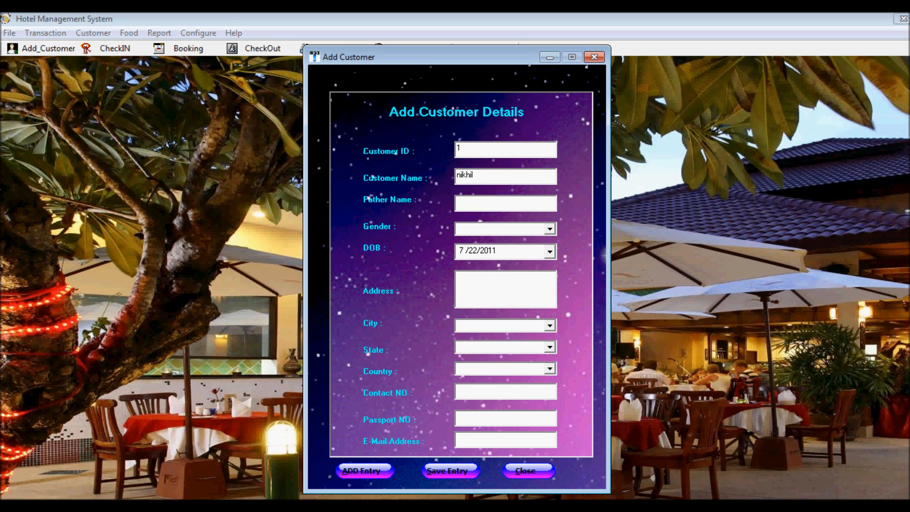
left_click(504, 203)
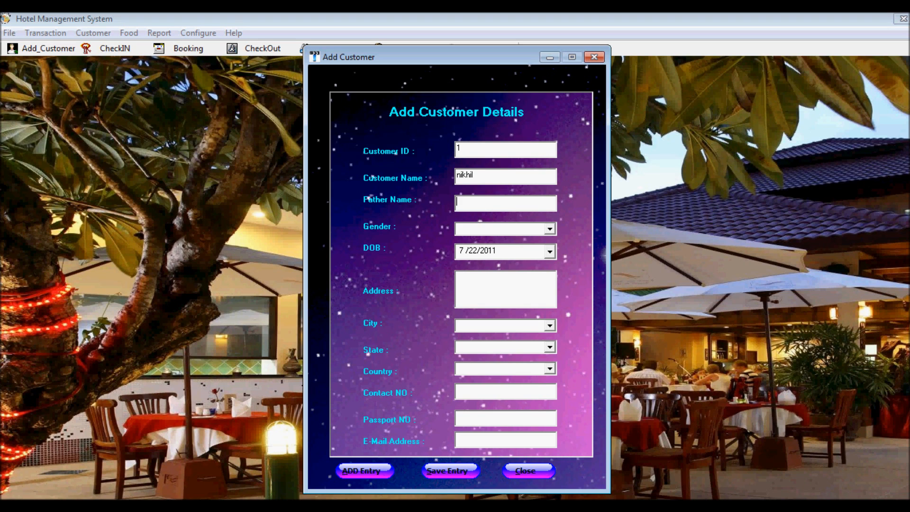
type("chand")
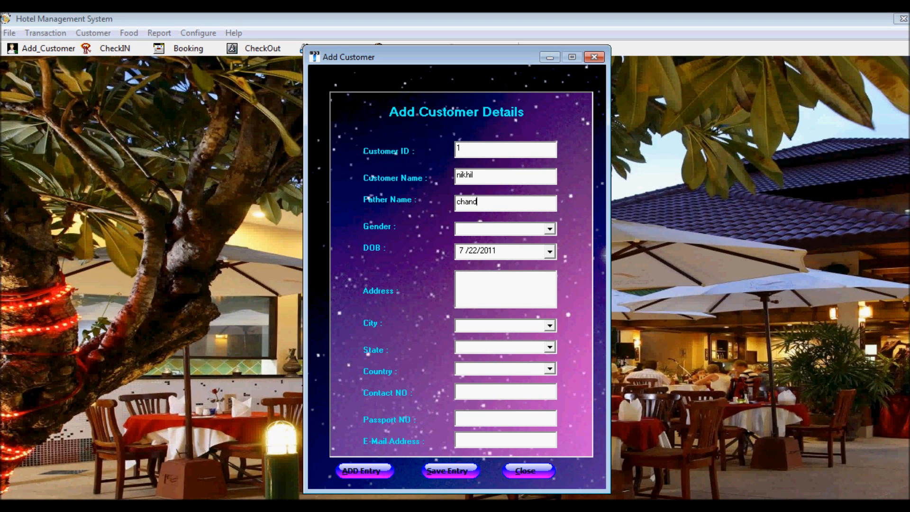
type("u")
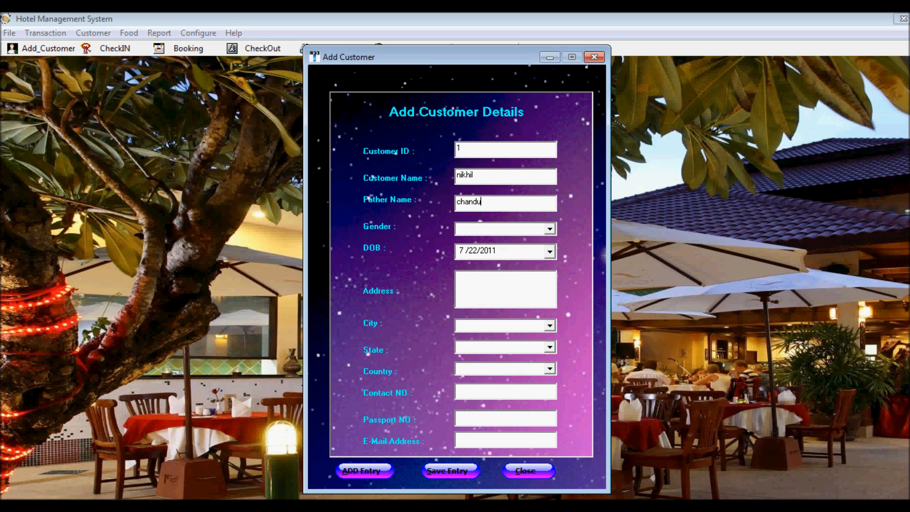
left_click(504, 228)
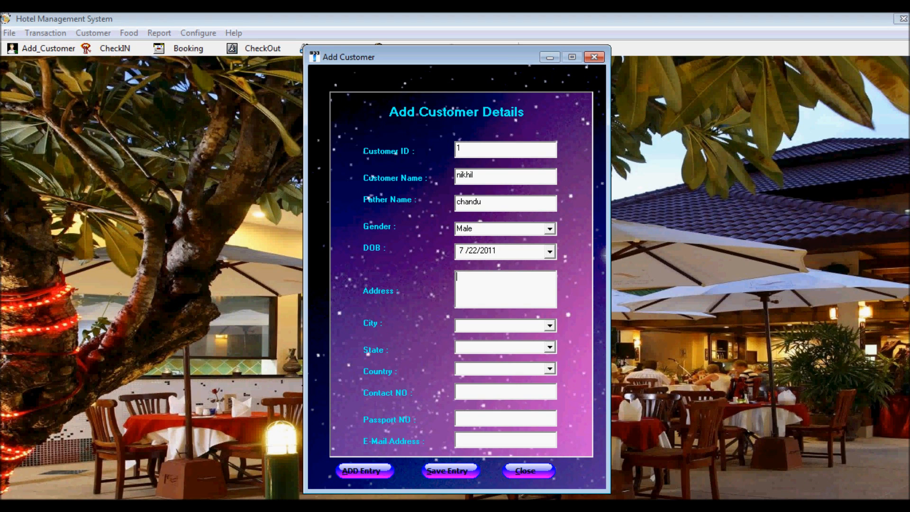
type("fjghfjg")
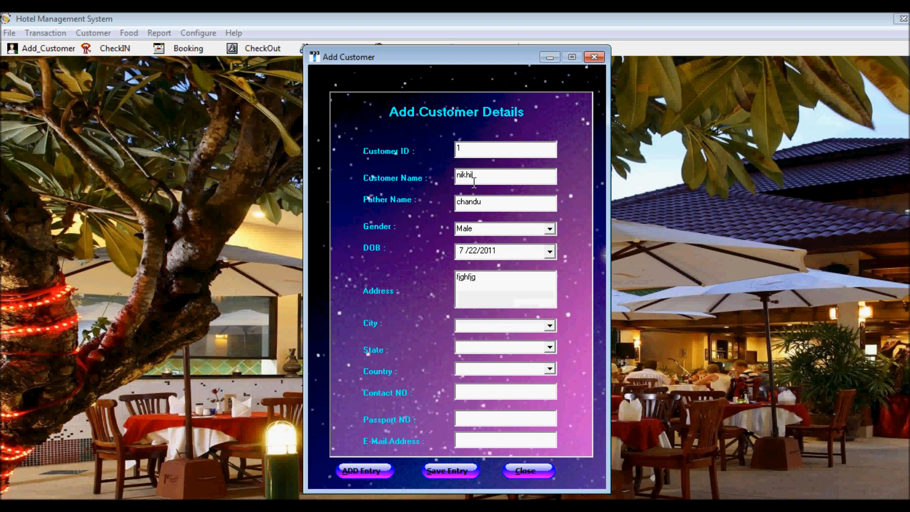
left_click(499, 325)
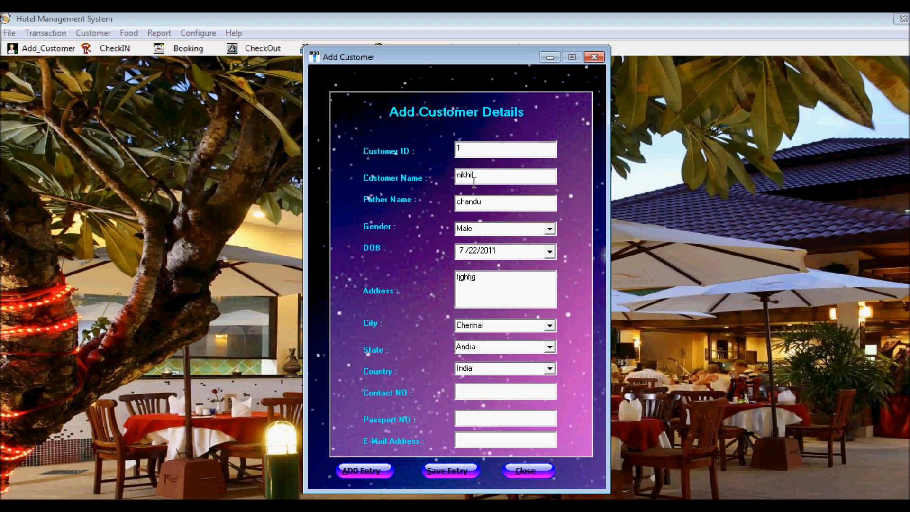
type("12345")
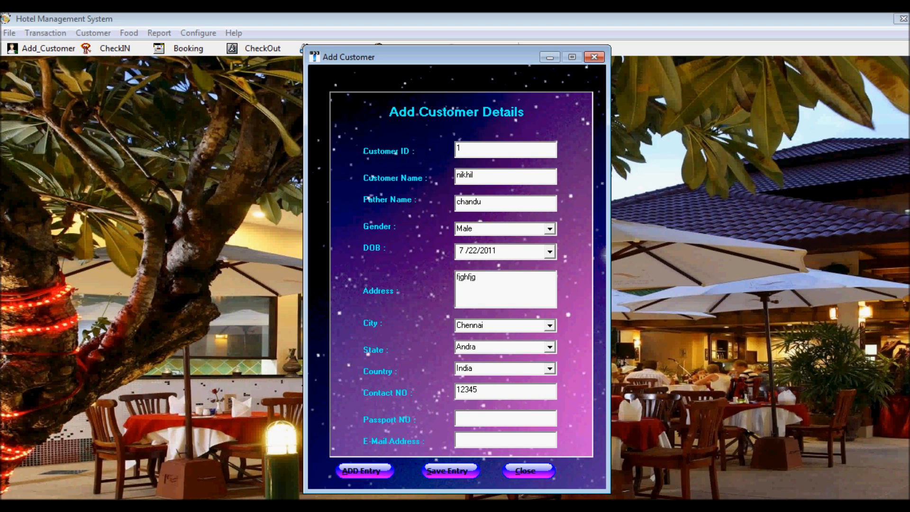
left_click(364, 470)
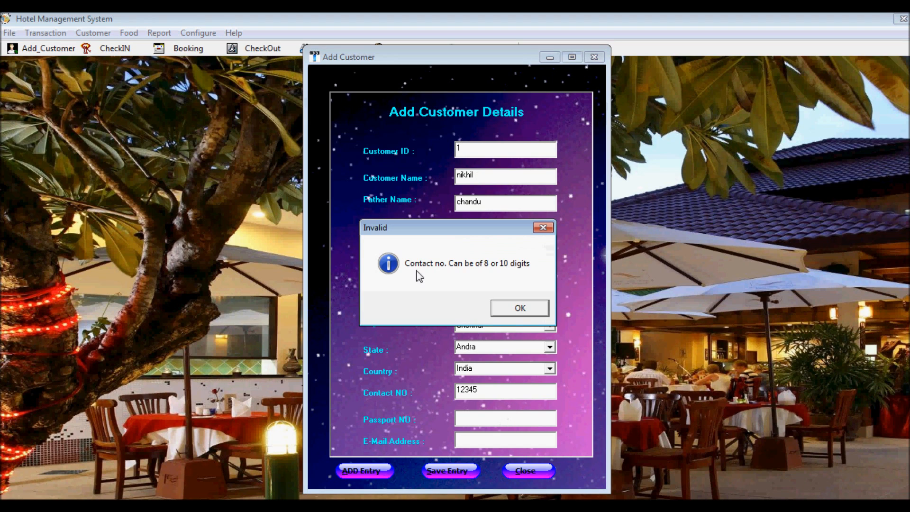
left_click(518, 307)
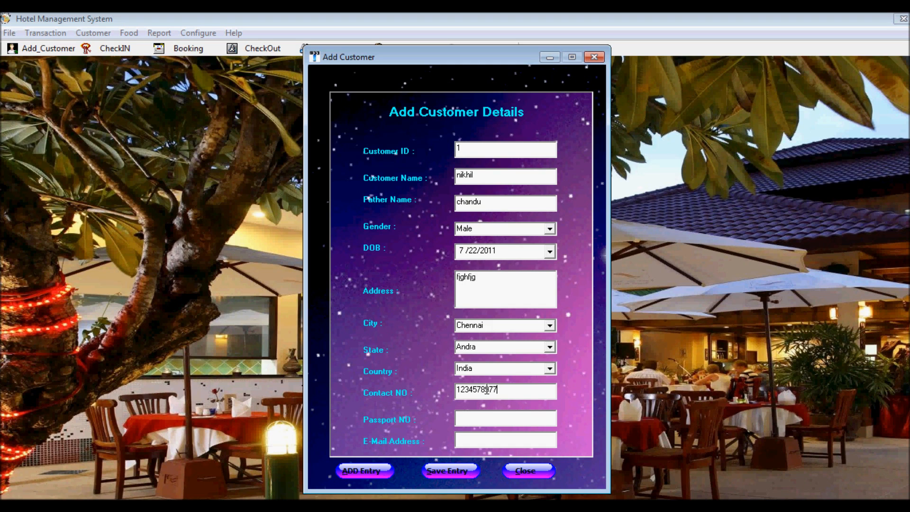
left_click(505, 418)
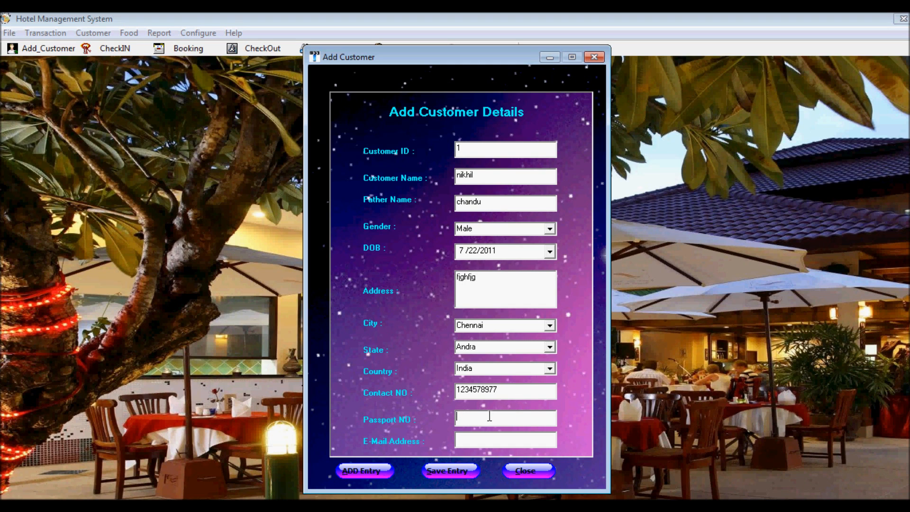
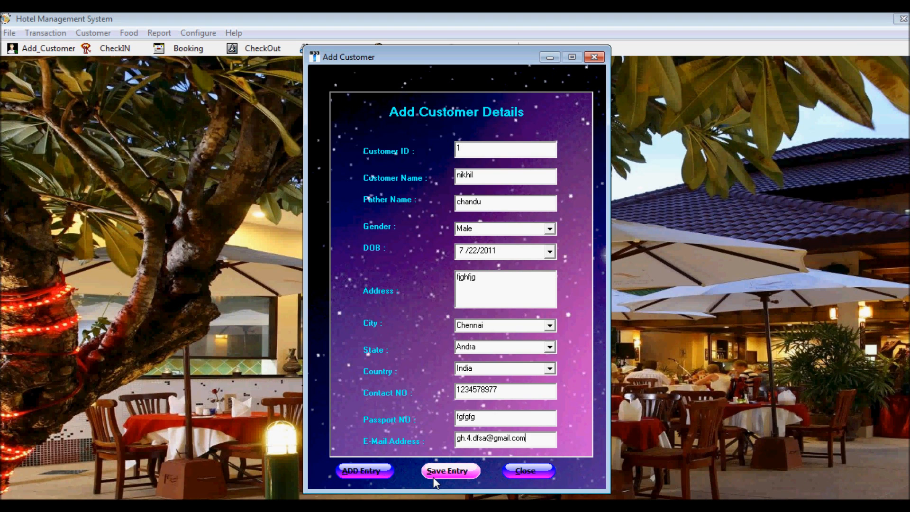
left_click(449, 470)
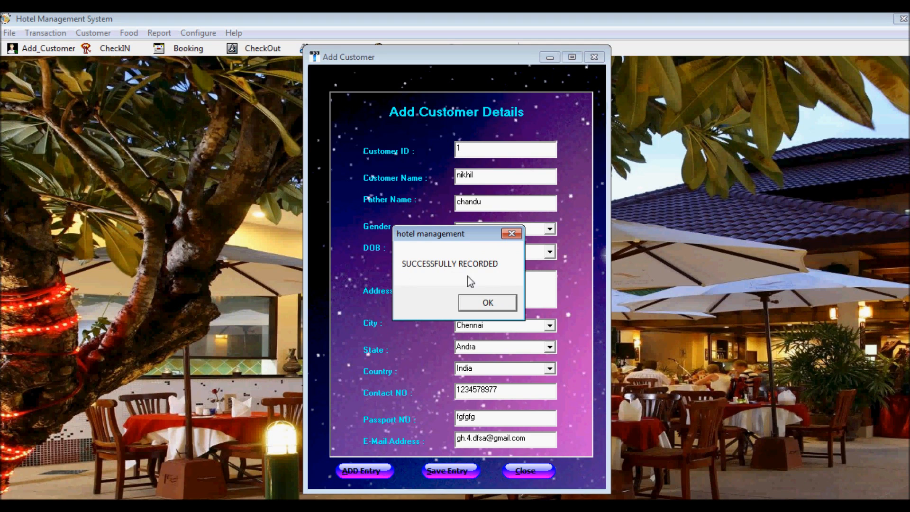
left_click(486, 302)
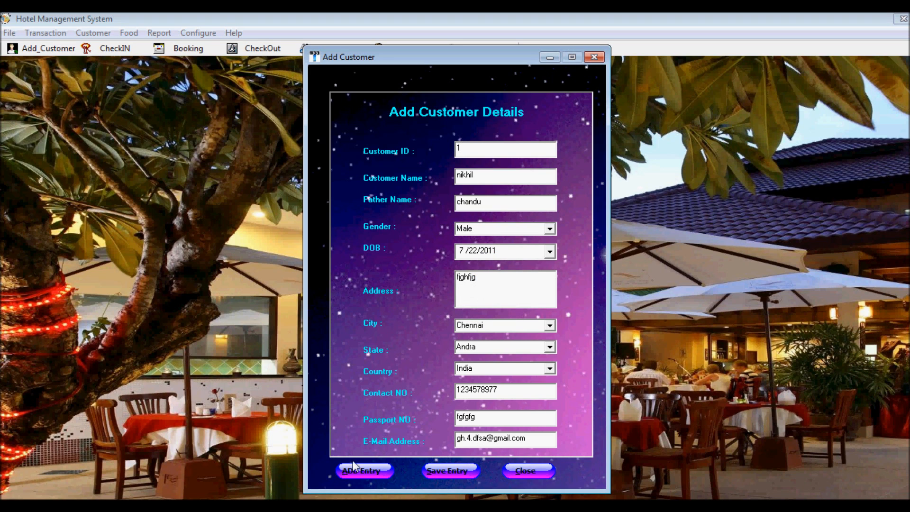
Step: Start customer ID 2 as deepak with father's name, address and contact 123
left_click(365, 469)
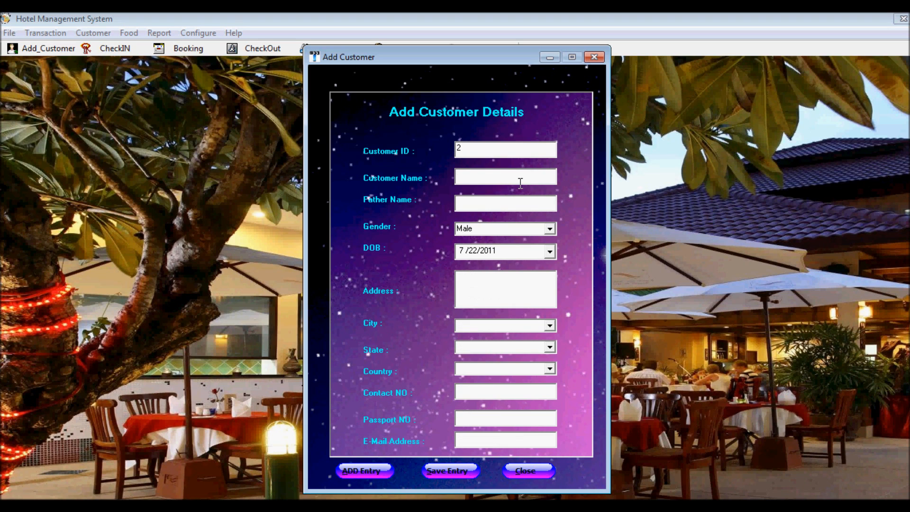
mouse_move(558, 306)
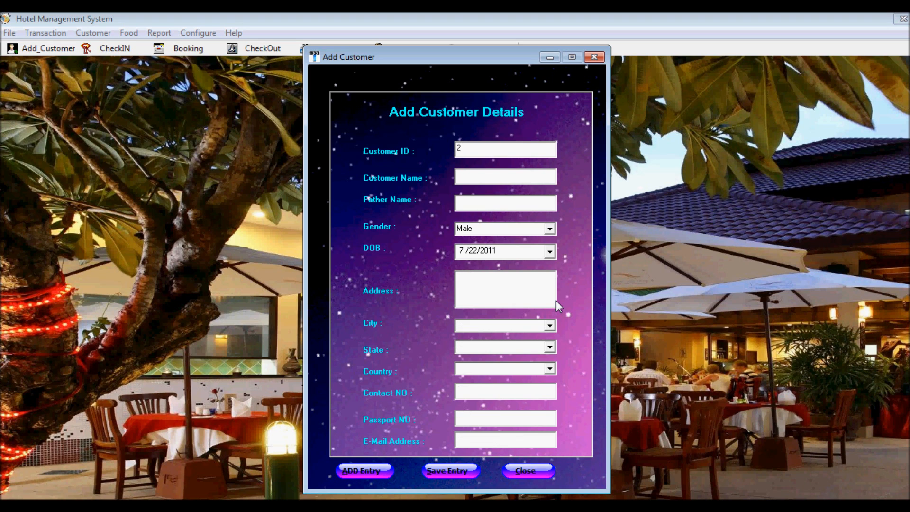
type("deepak")
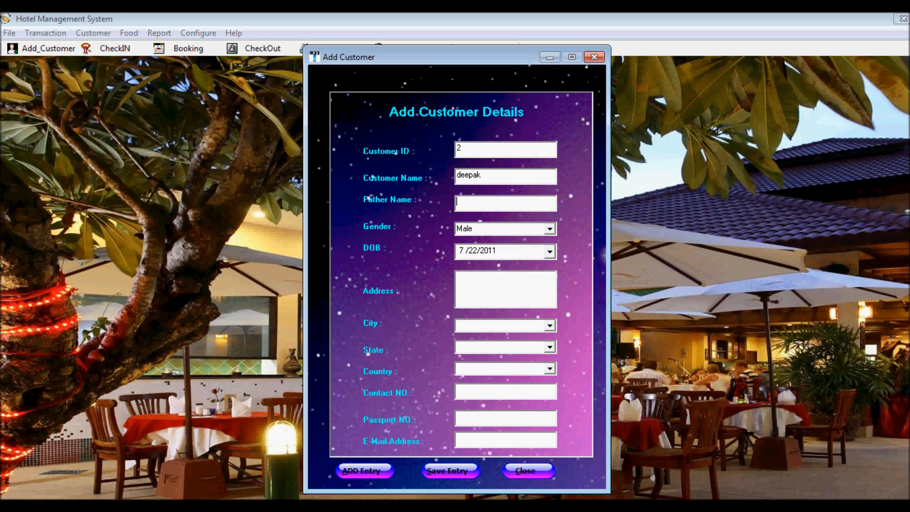
type("ddffd")
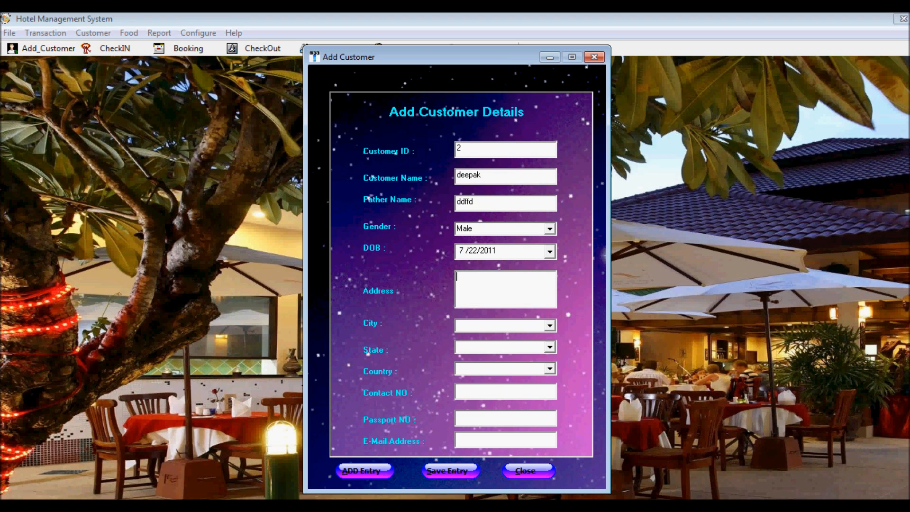
type("fdi")
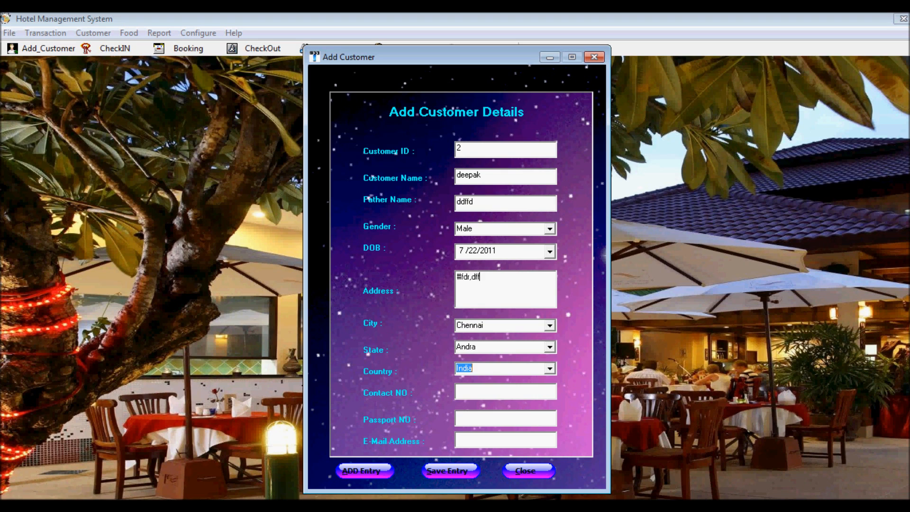
type("12345678")
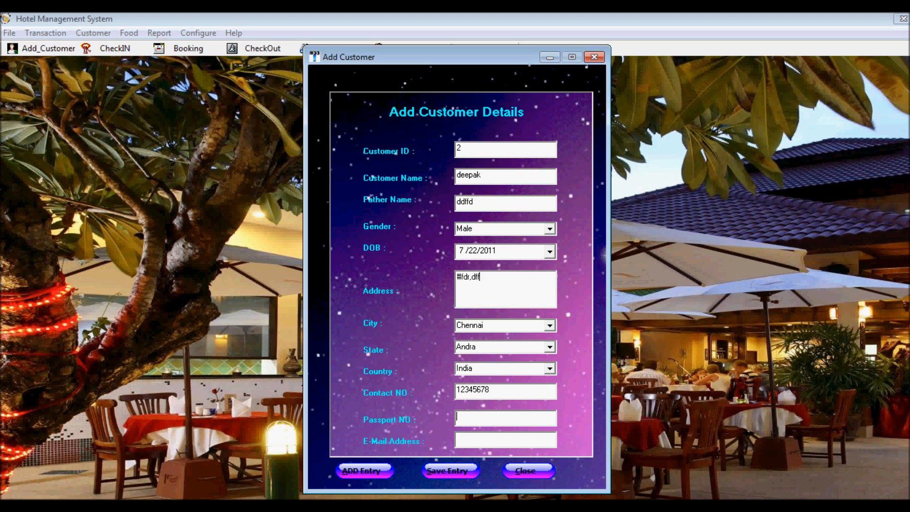
type("gthtd")
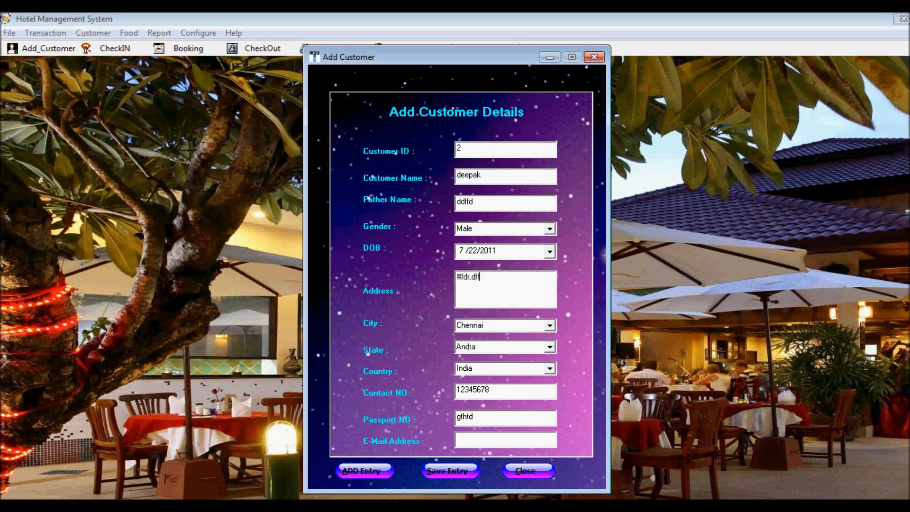
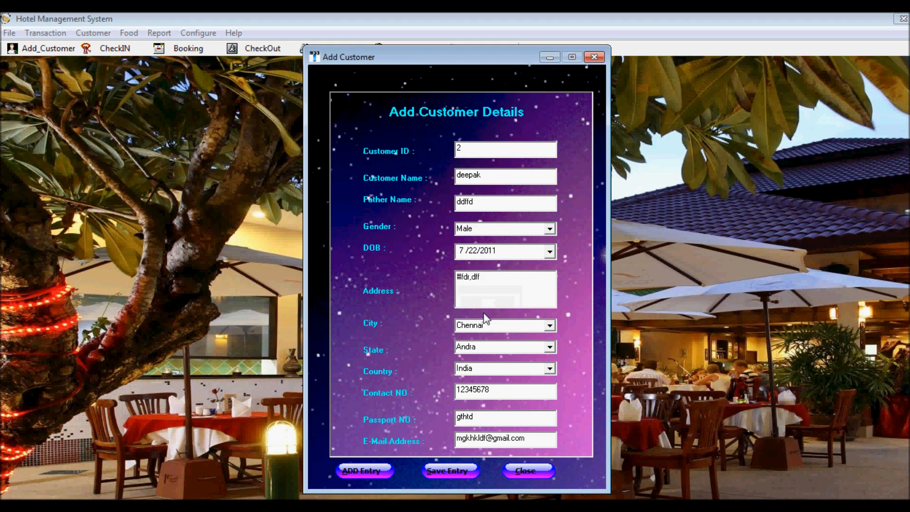
left_click(524, 469)
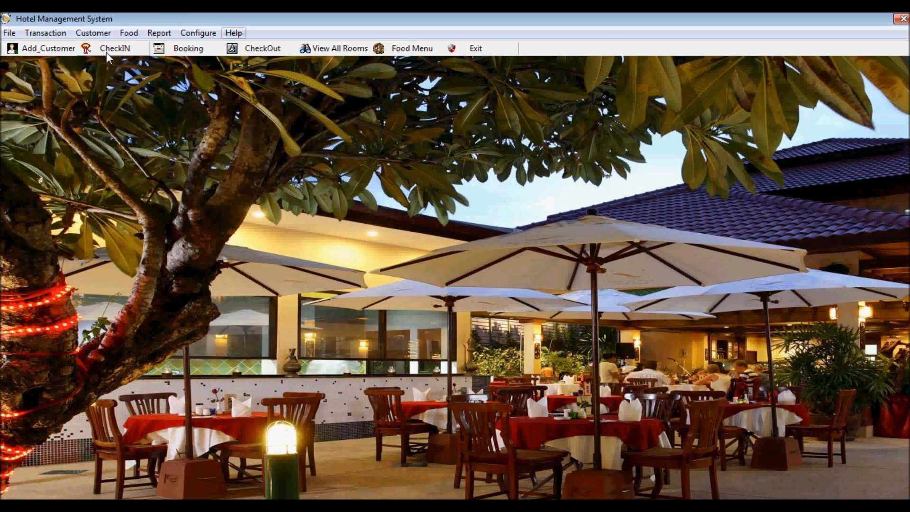
Step: Select customer 1 nikhil for 2 days in room 101, type AC, floor First
left_click(115, 48)
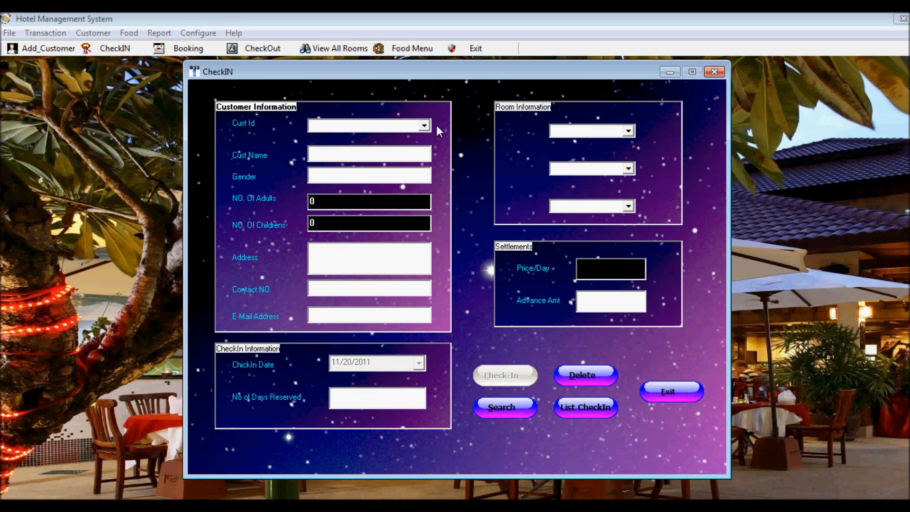
left_click(424, 125)
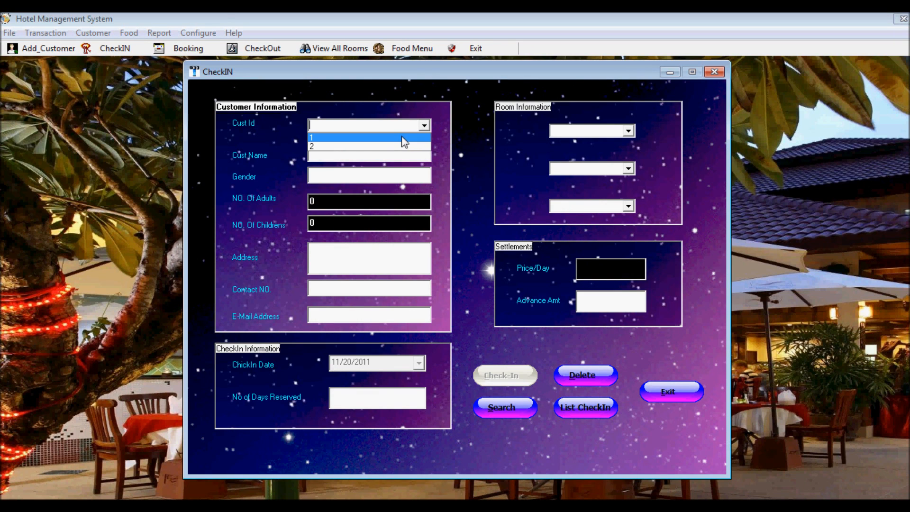
left_click(311, 138)
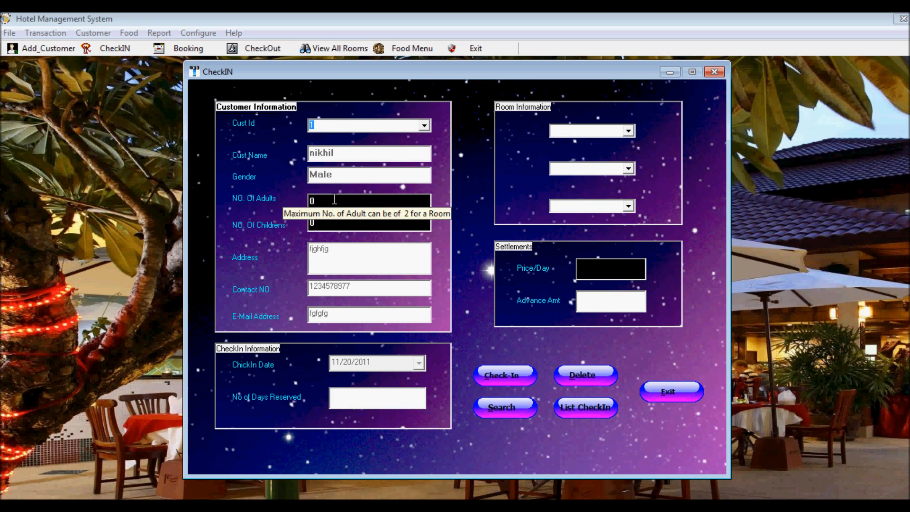
mouse_move(224, 222)
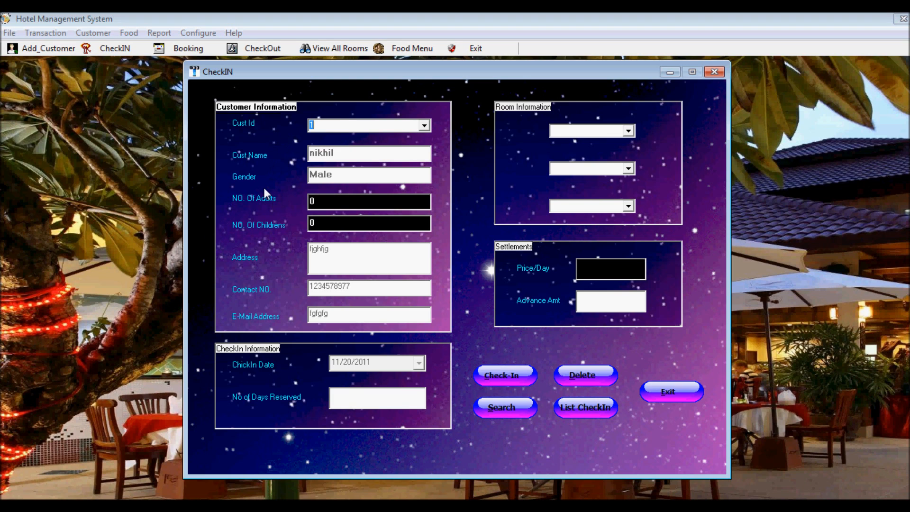
mouse_move(262, 202)
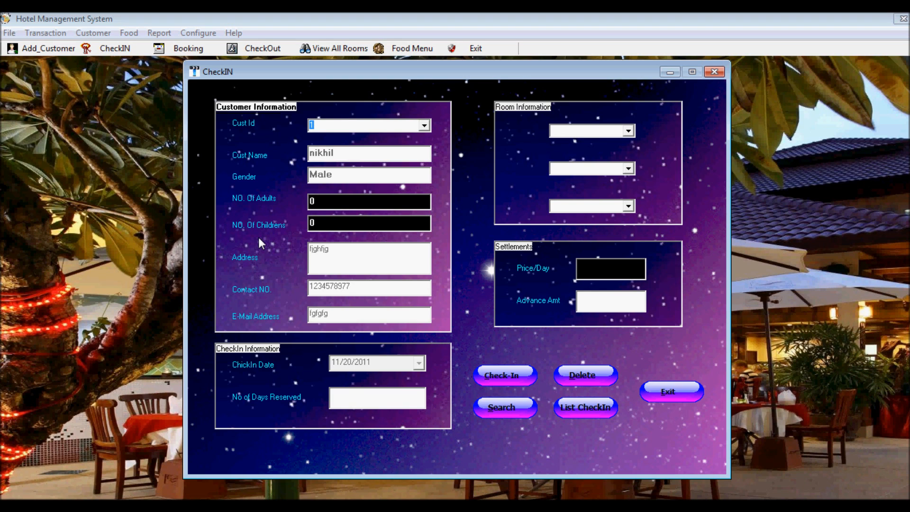
mouse_move(358, 301)
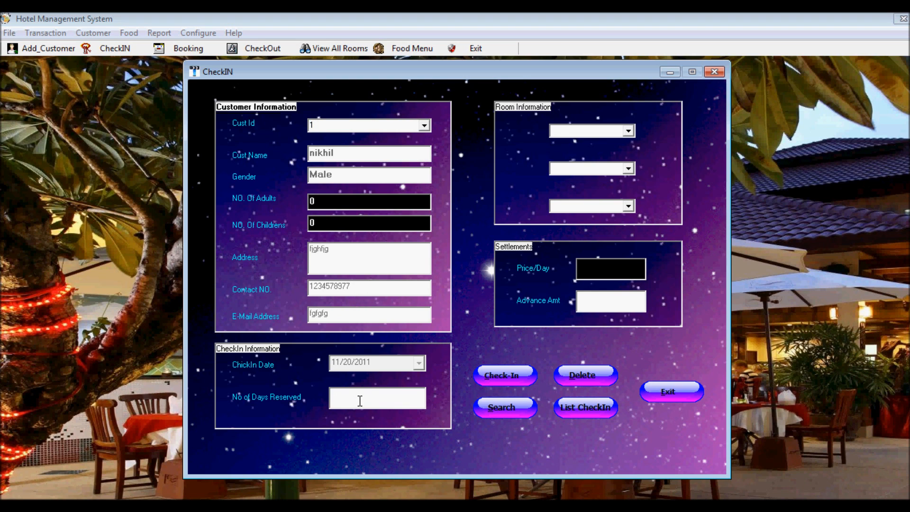
type("2")
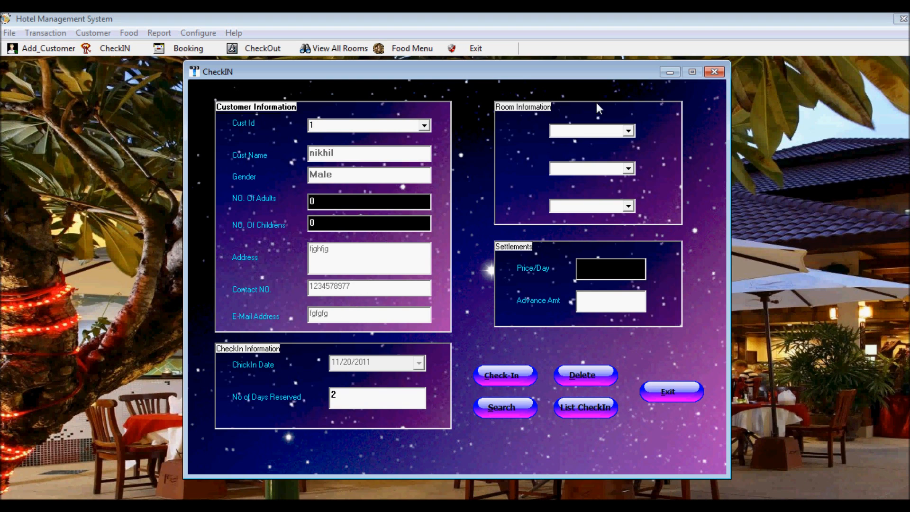
mouse_move(621, 128)
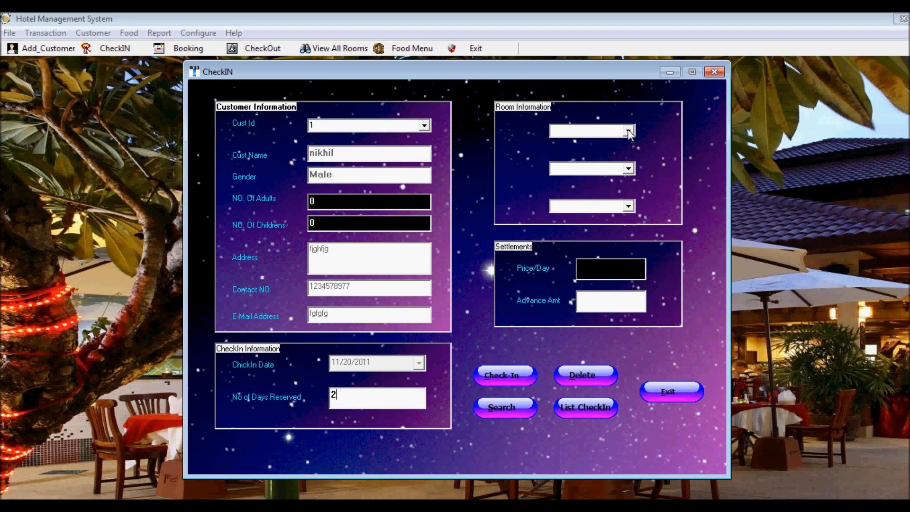
left_click(628, 131)
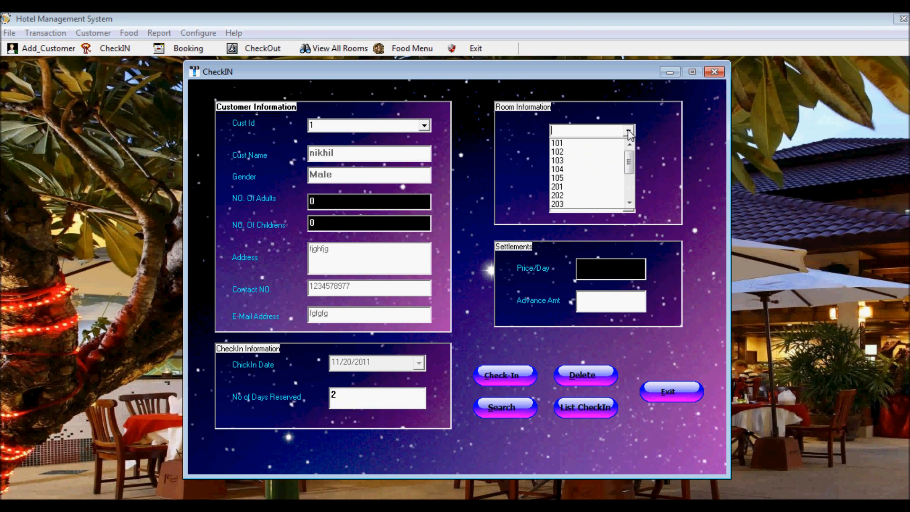
left_click(557, 143)
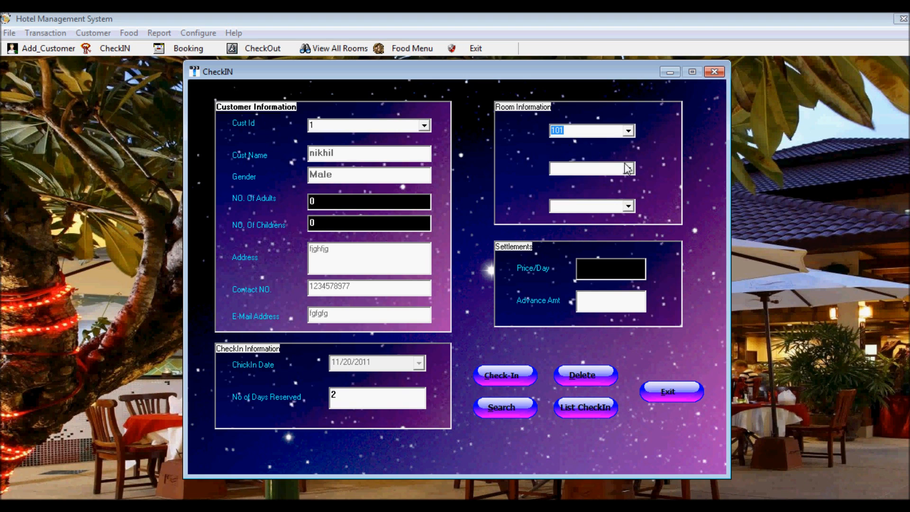
left_click(626, 168)
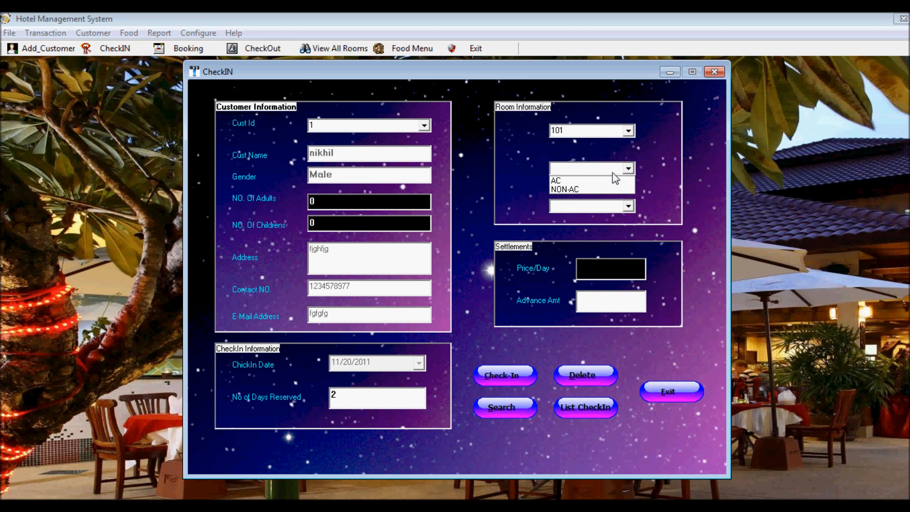
left_click(557, 182)
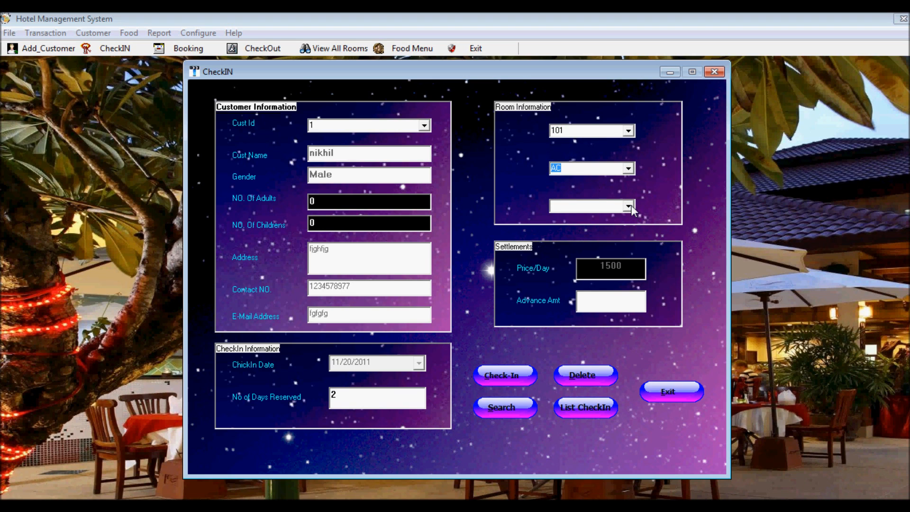
left_click(588, 205)
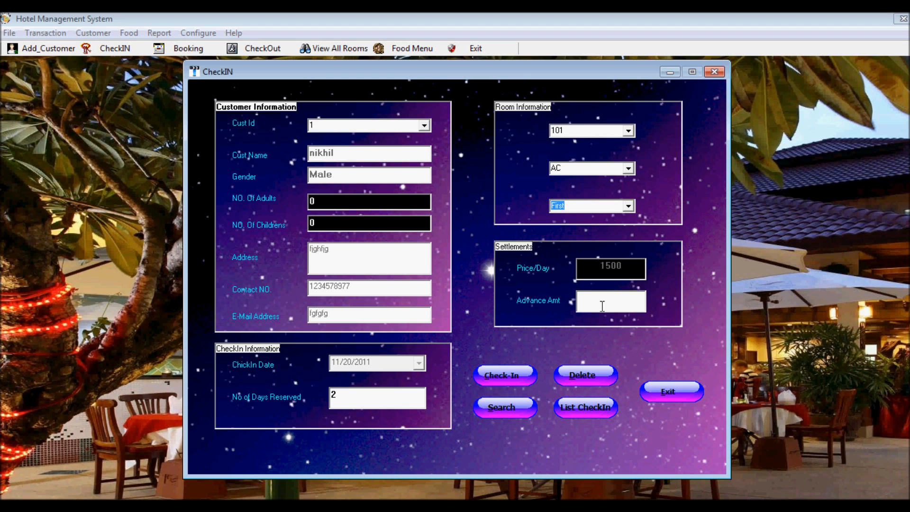
Step: Enter advance 100.00 and save nikhil's check-in
type("1")
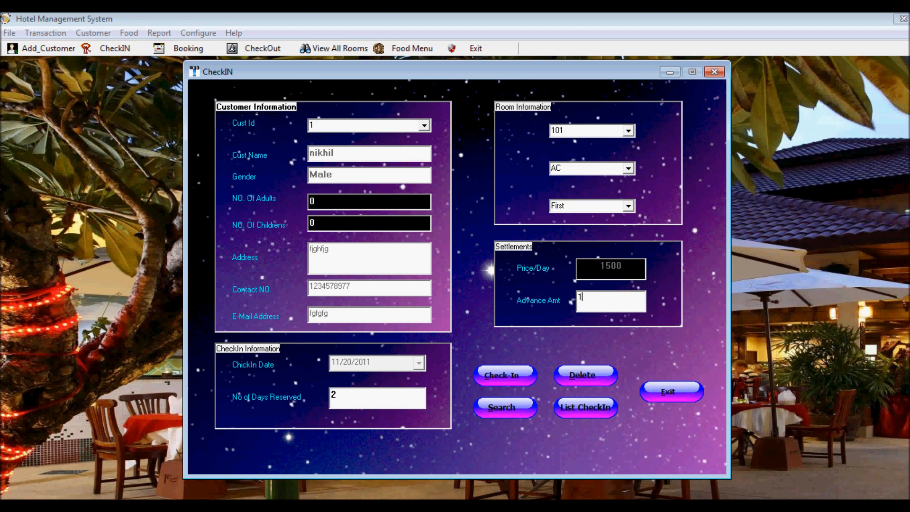
type("00.000")
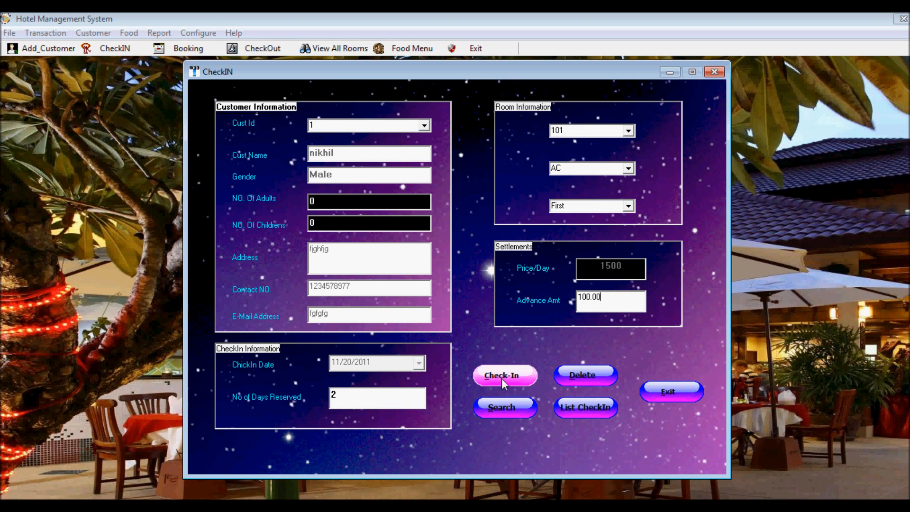
left_click(503, 375)
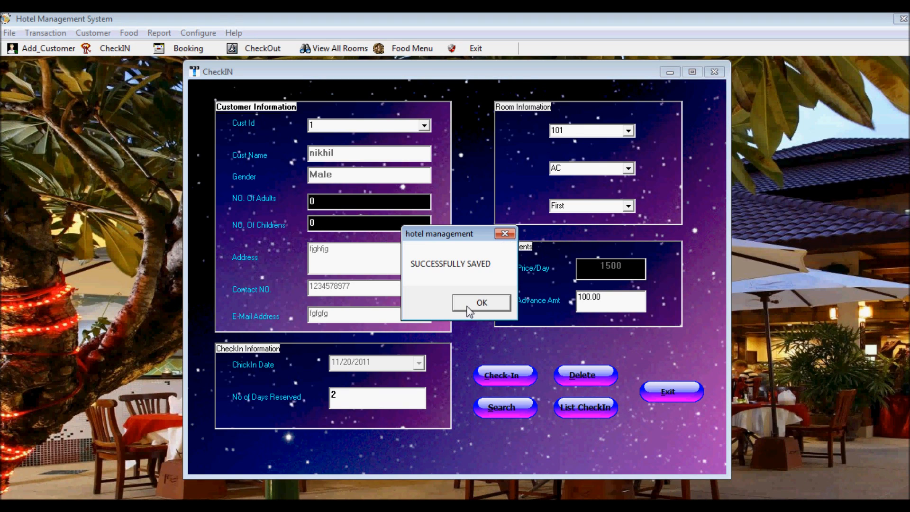
left_click(480, 302)
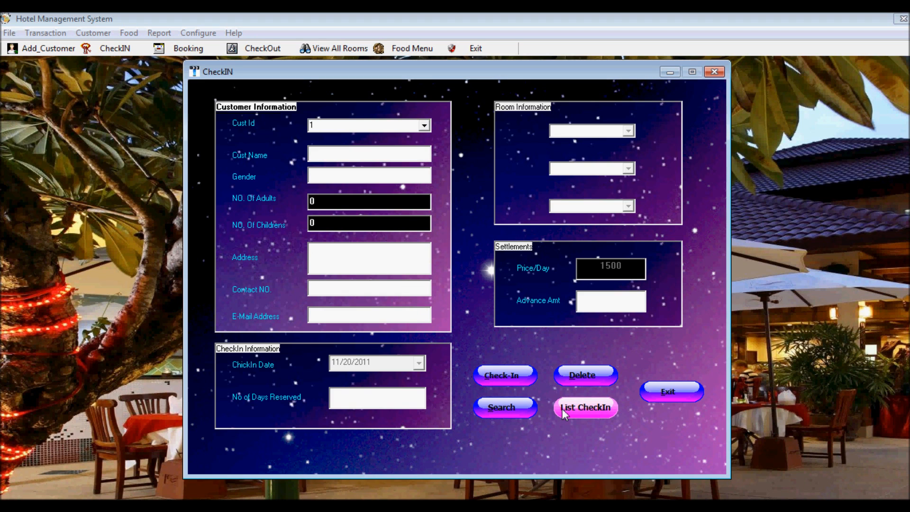
Step: Try checking customer 2 deepak into AC room 101 and get the room-already-in-use warning
left_click(584, 406)
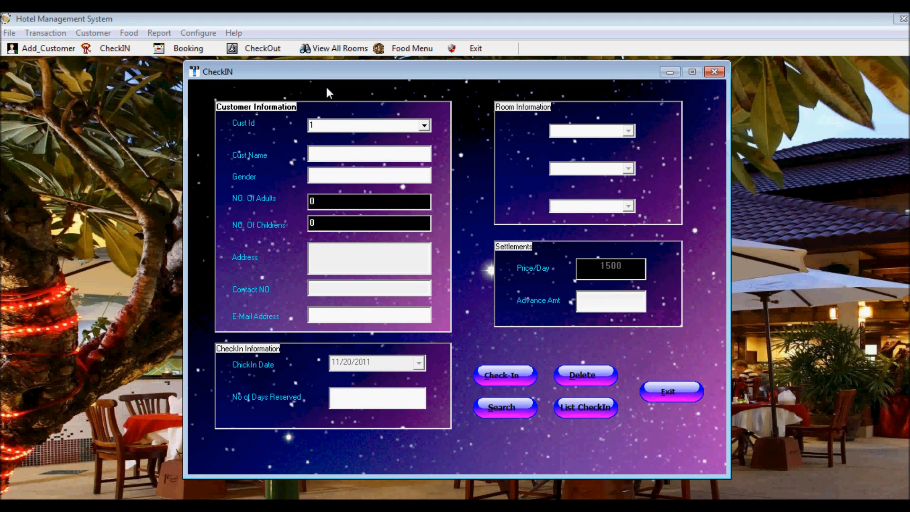
left_click(424, 125)
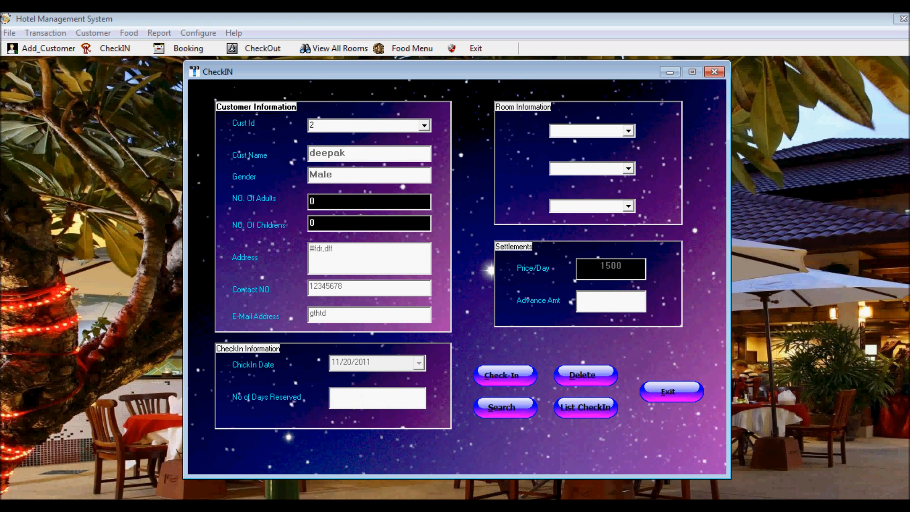
left_click(626, 131)
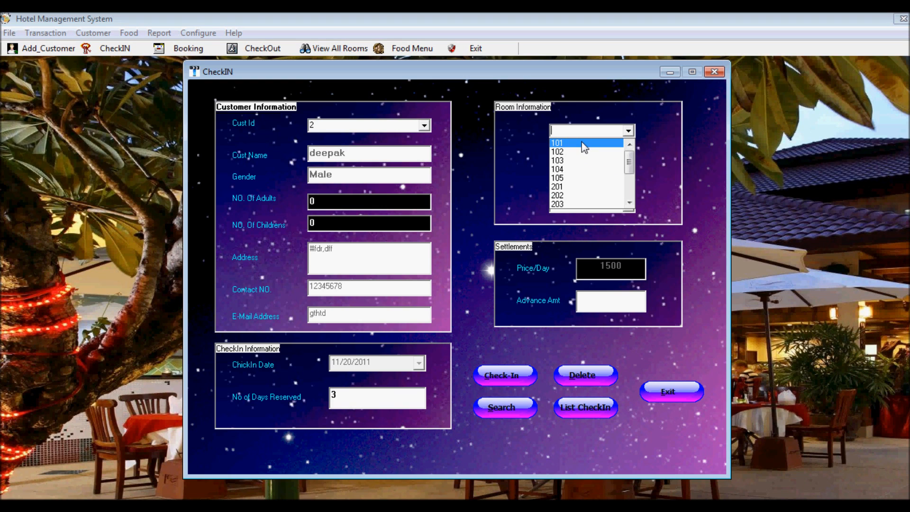
left_click(556, 143)
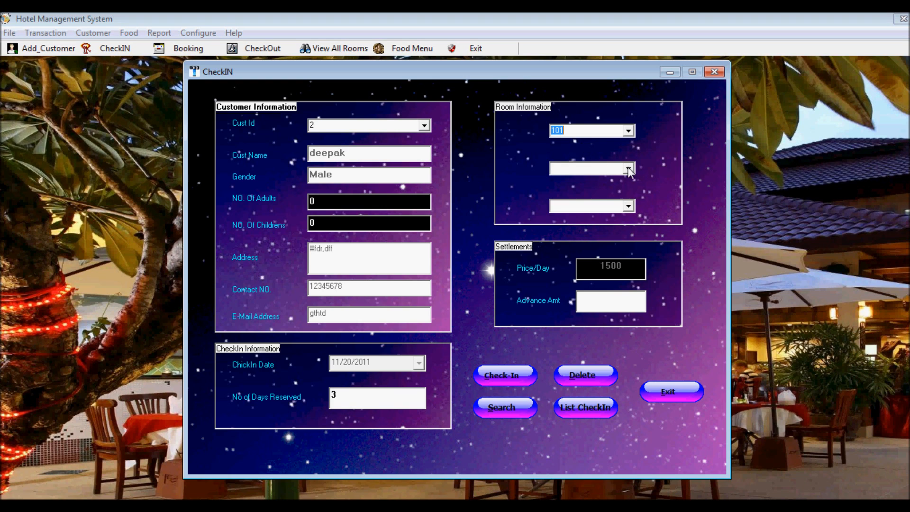
left_click(626, 205)
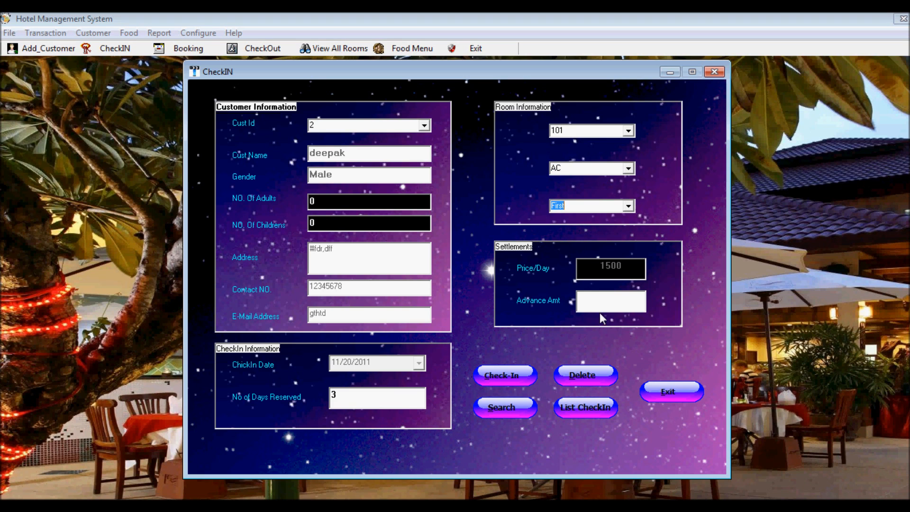
type("12.00")
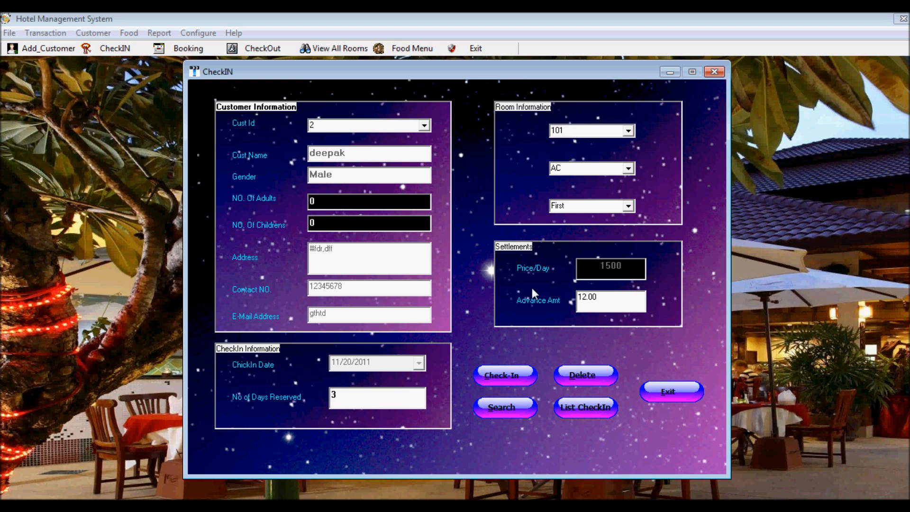
left_click(503, 375)
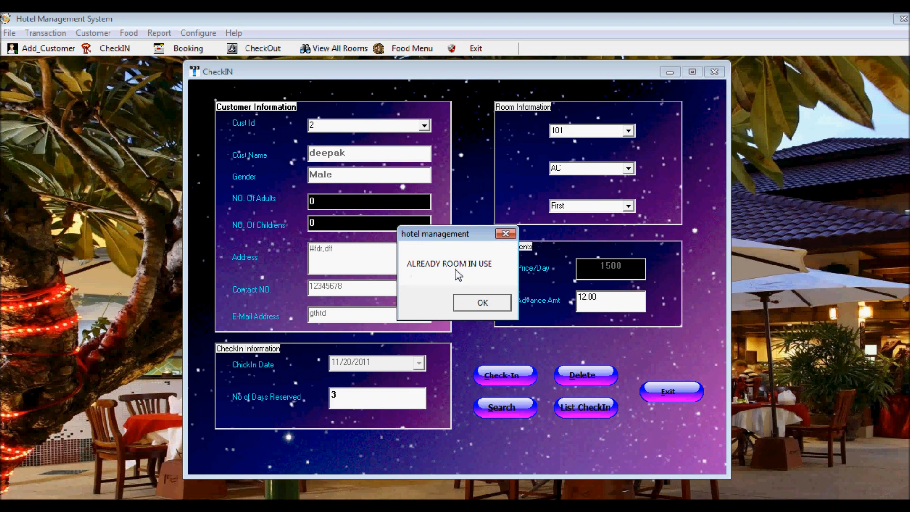
left_click(482, 302)
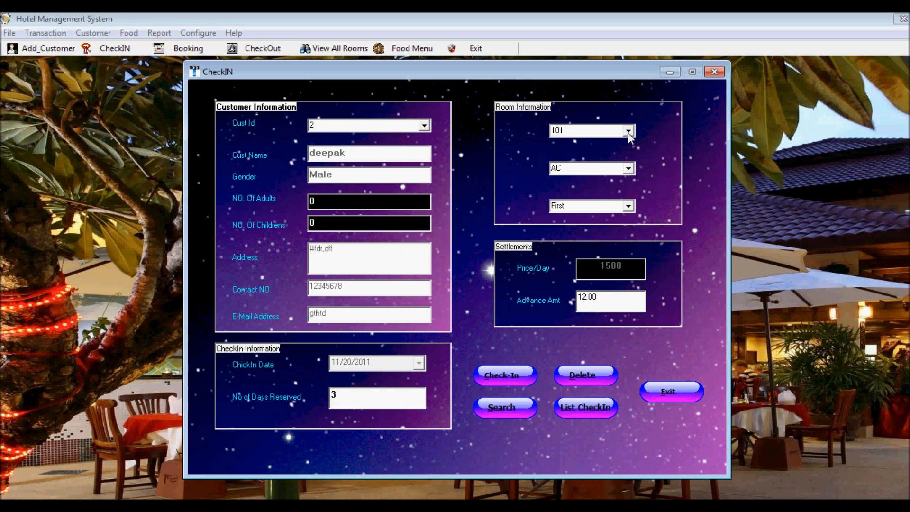
Step: Switch deepak to room 102, save the check-in, and move on to a new reservation
left_click(627, 131)
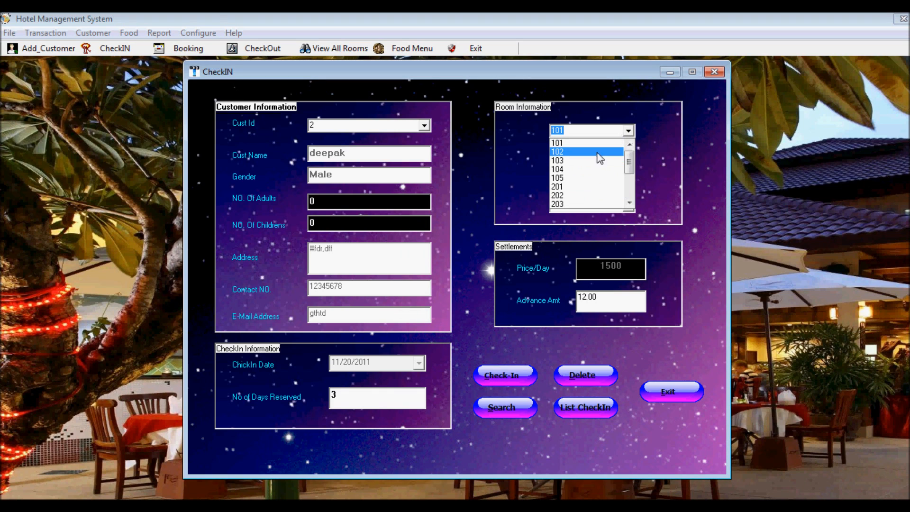
left_click(503, 375)
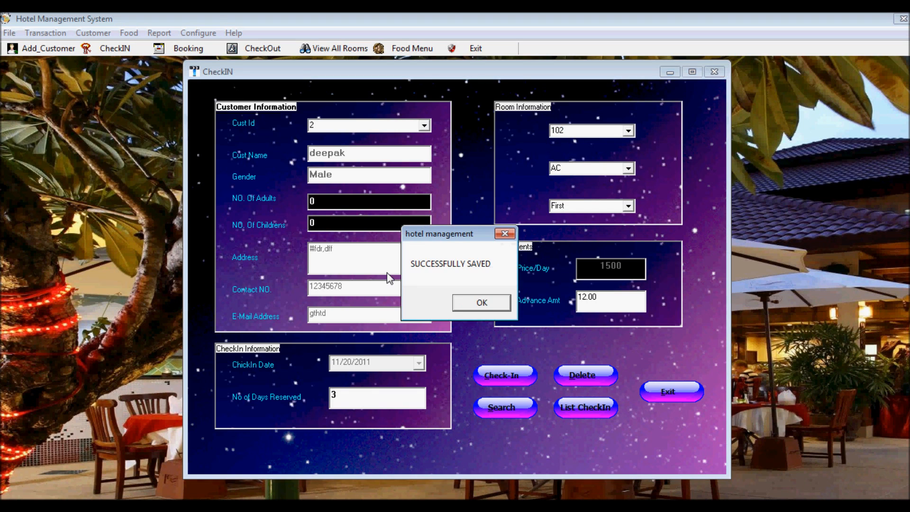
left_click(480, 302)
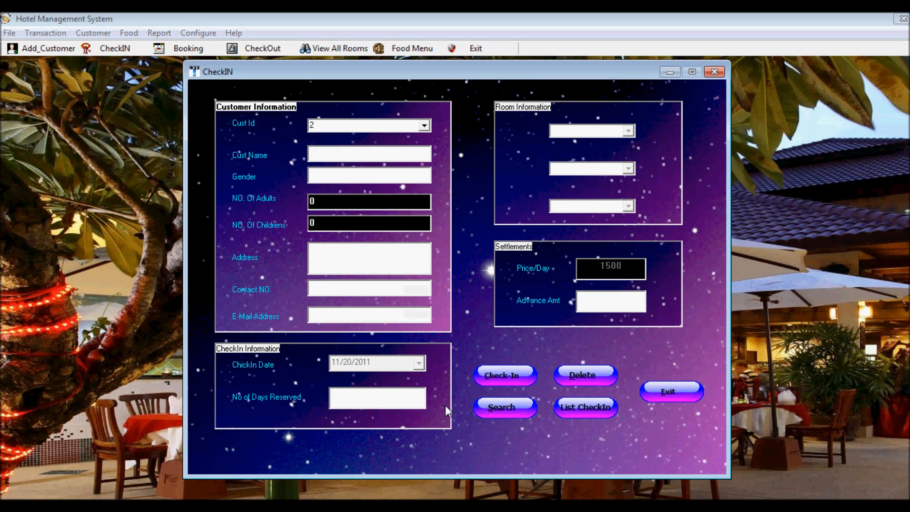
mouse_move(632, 406)
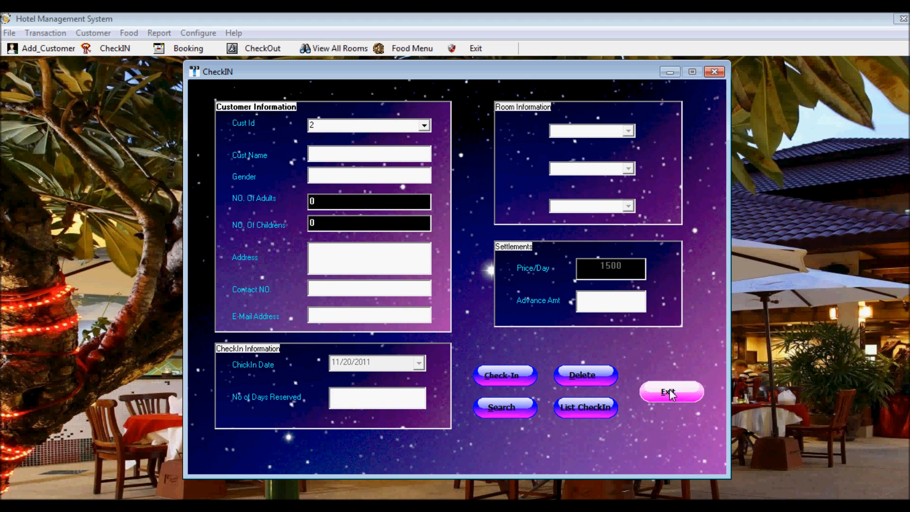
left_click(670, 391)
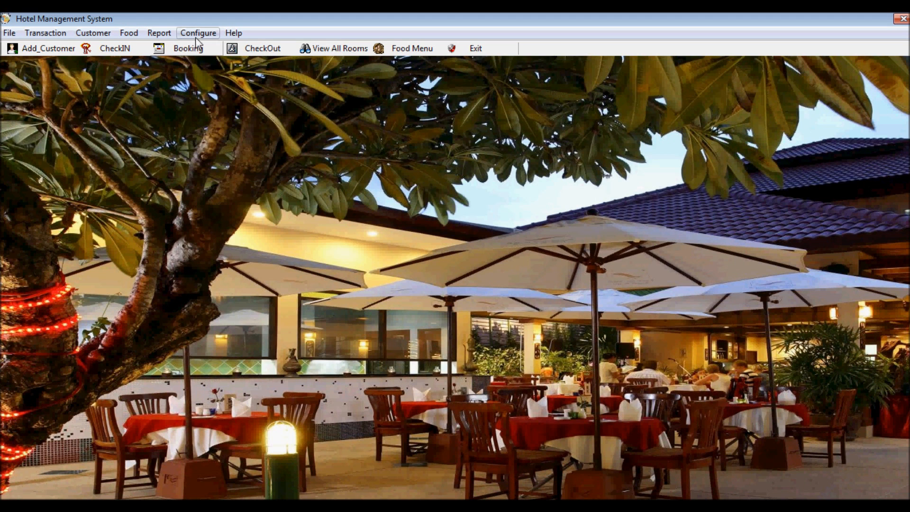
left_click(187, 48)
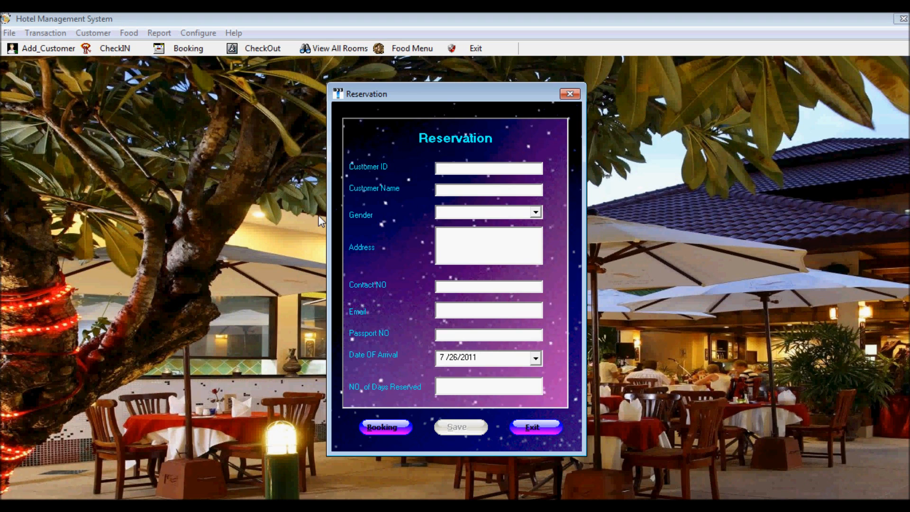
type("1")
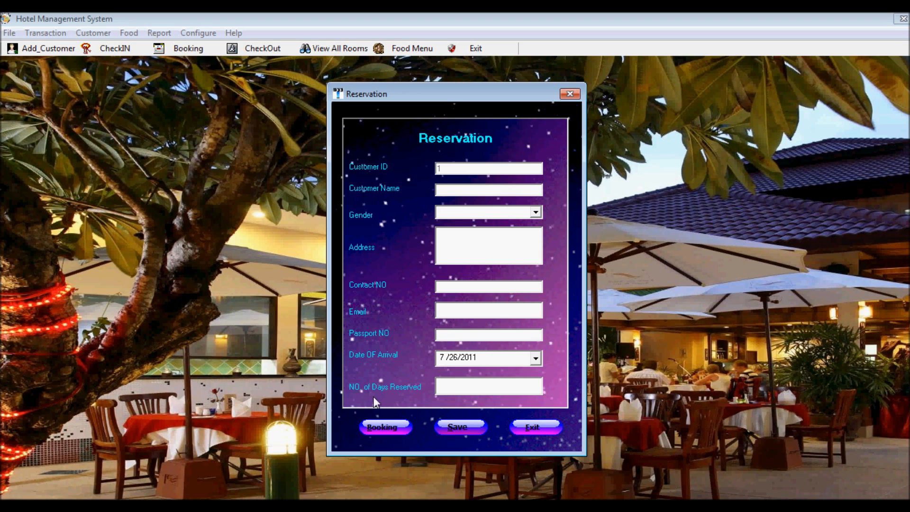
type("gd")
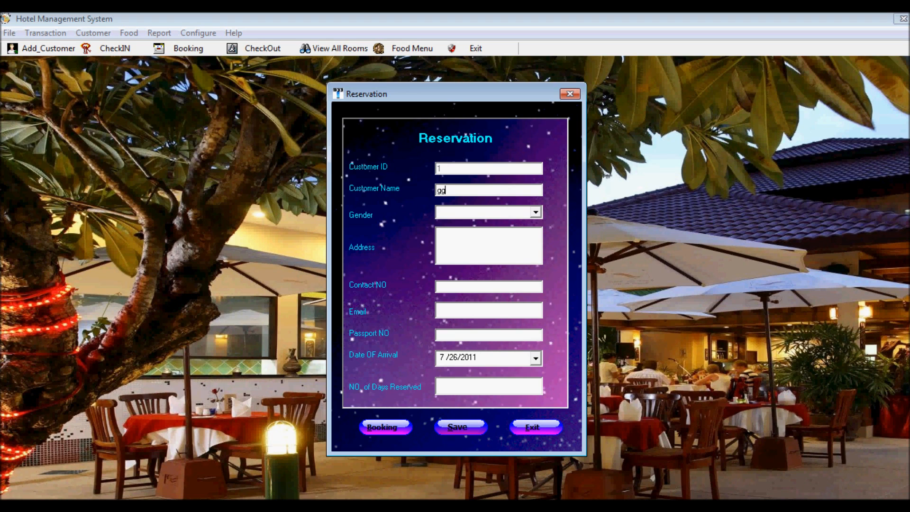
type("frd")
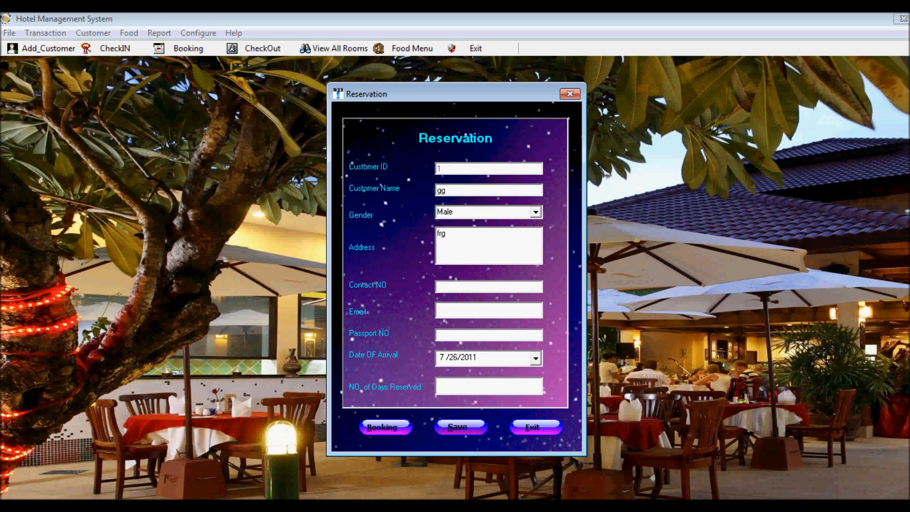
type("1234567897")
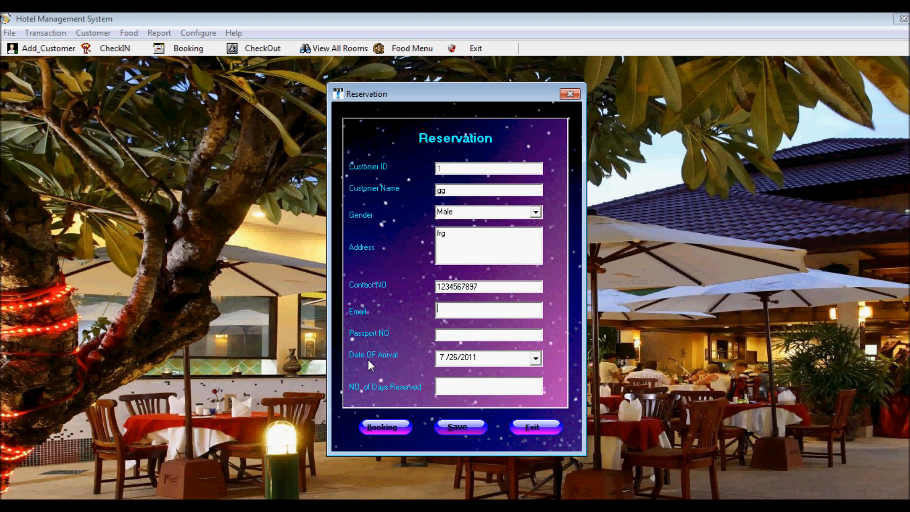
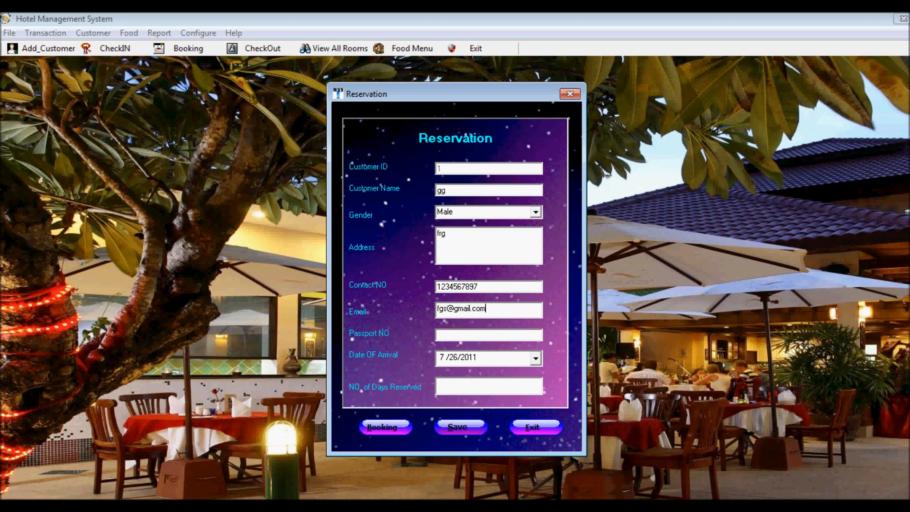
type("fdsf")
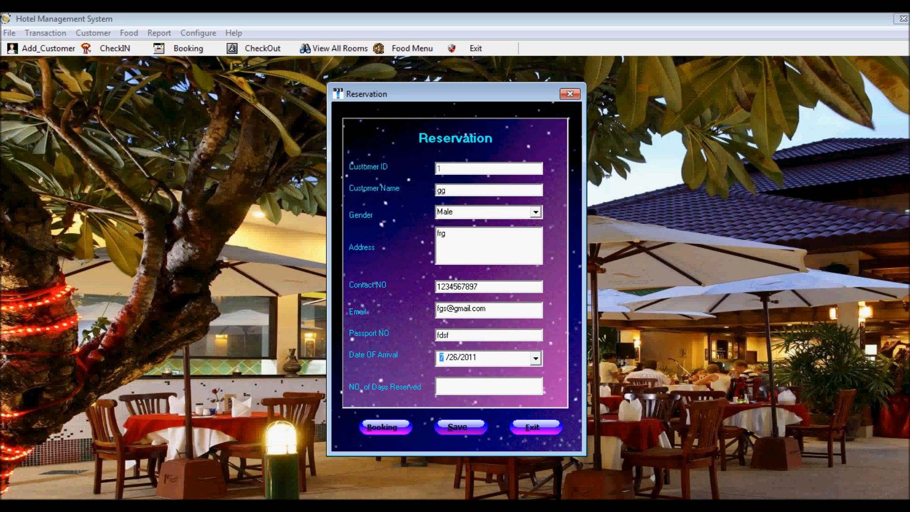
Step: Reserve 2 days, save the reservation and close the form, then view Room Information
type("2")
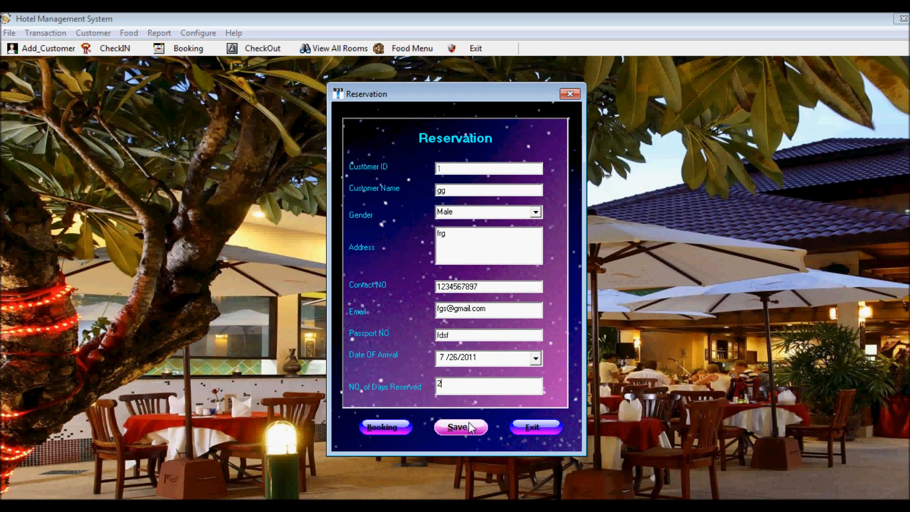
left_click(458, 427)
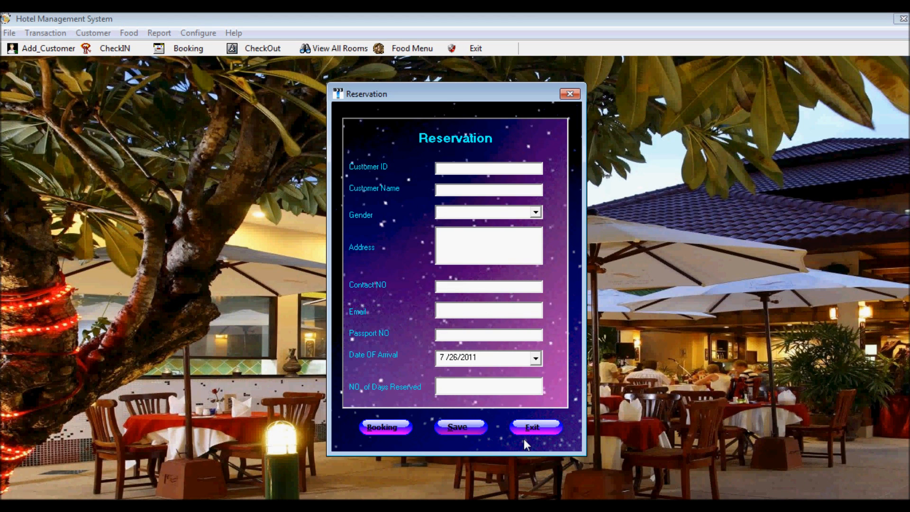
left_click(531, 426)
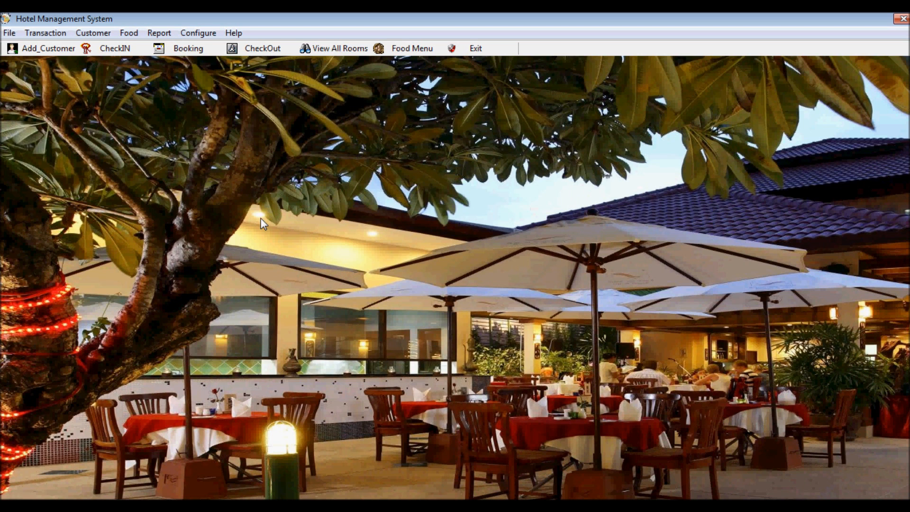
mouse_move(227, 184)
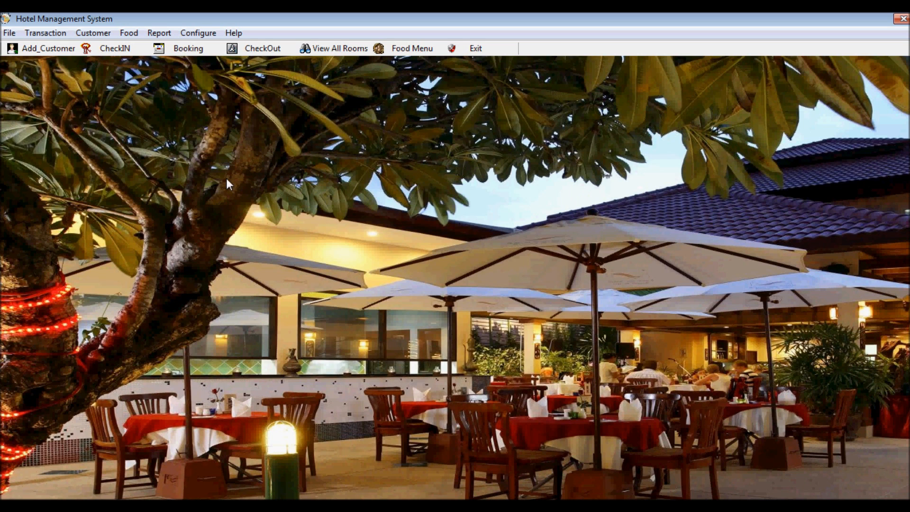
left_click(340, 48)
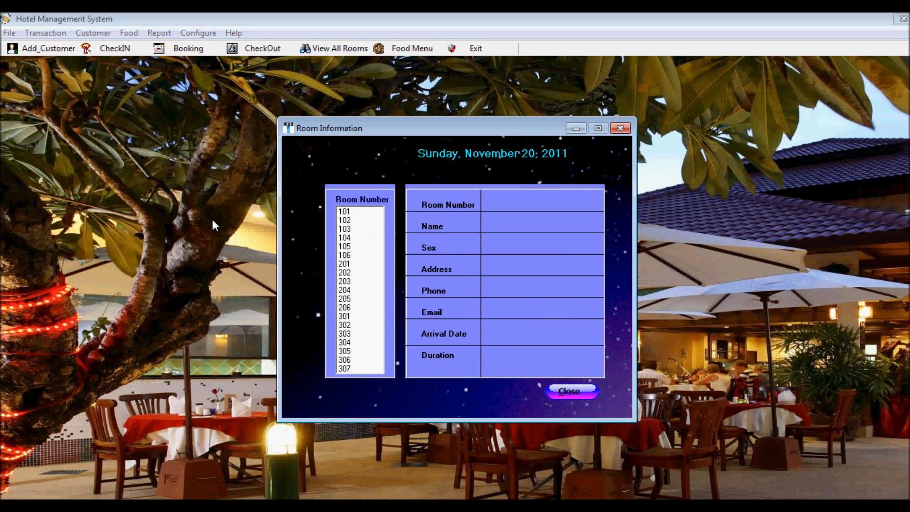
mouse_move(350, 218)
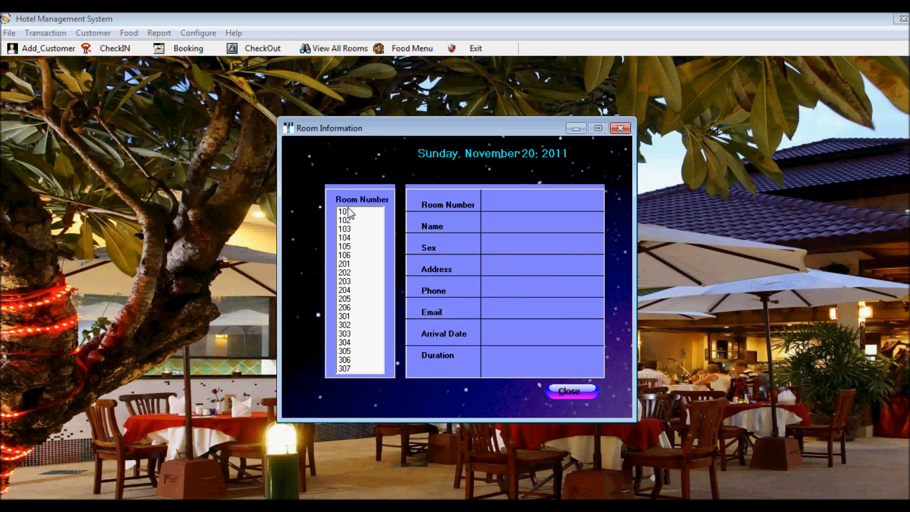
left_click(343, 210)
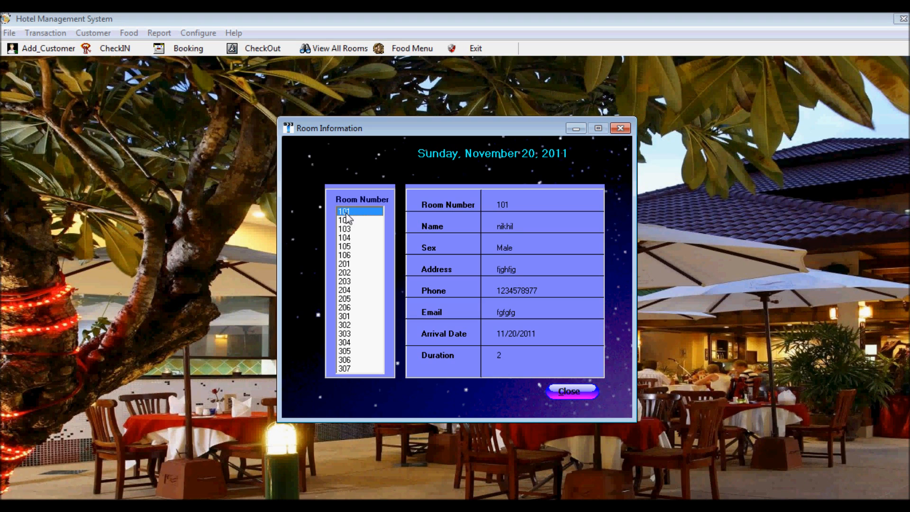
left_click(345, 228)
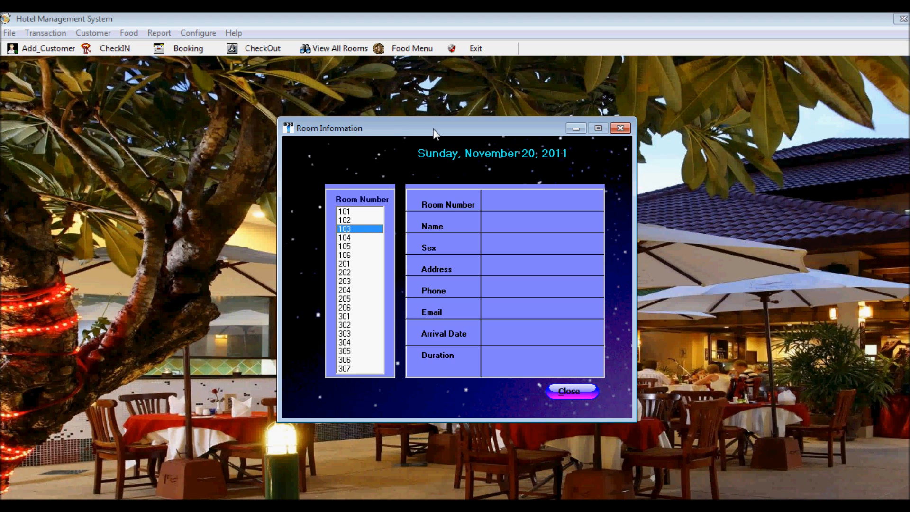
left_click(571, 389)
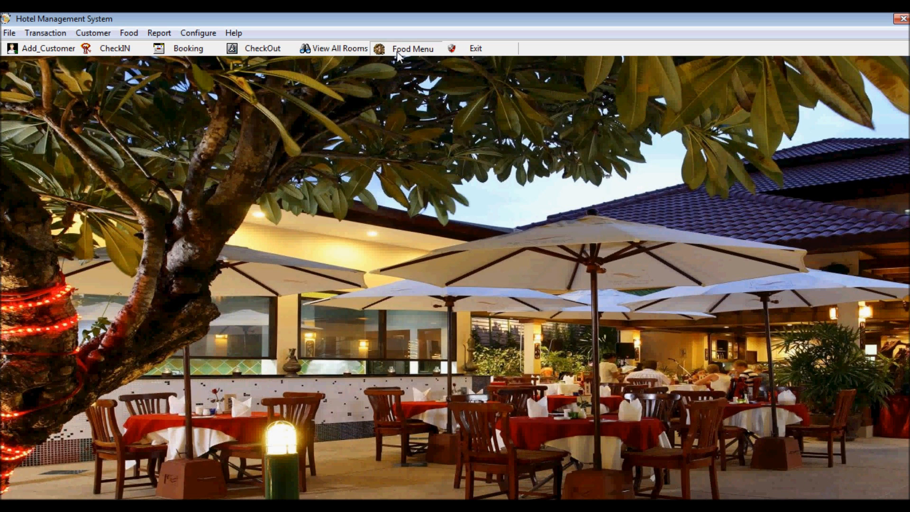
Step: Order 2 Pani puri from the Chats dishes for customer 1 in room 101 and go to the bill
left_click(409, 48)
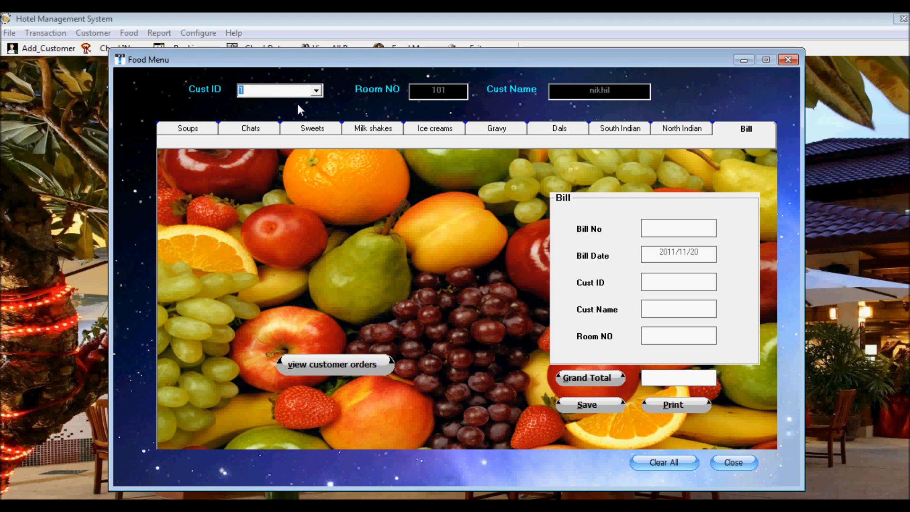
left_click(249, 128)
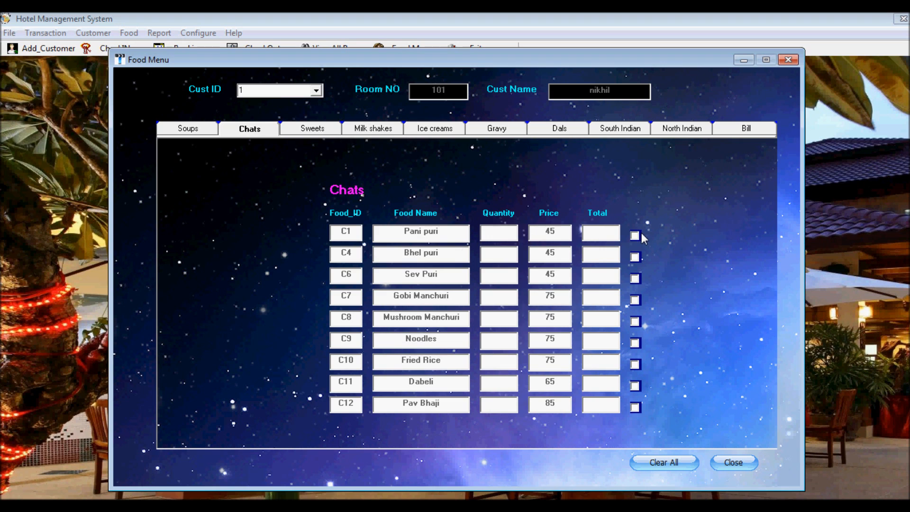
left_click(634, 235)
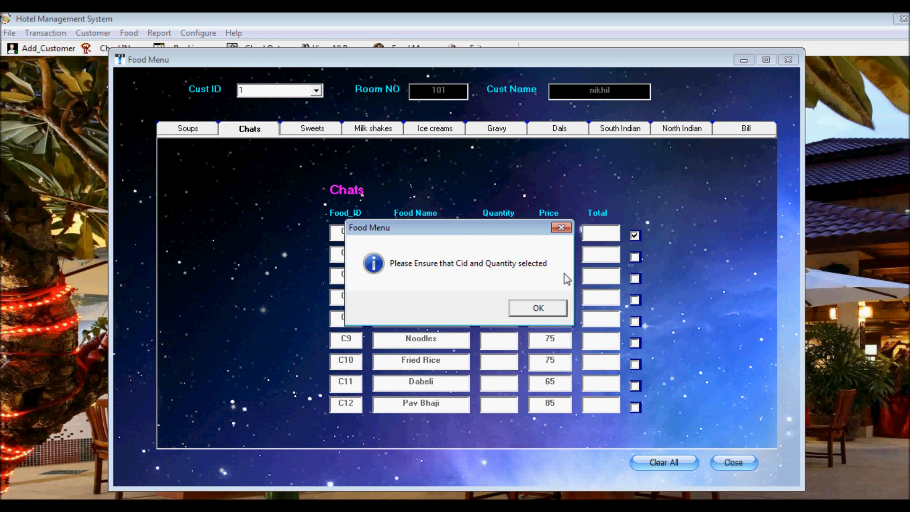
left_click(537, 307)
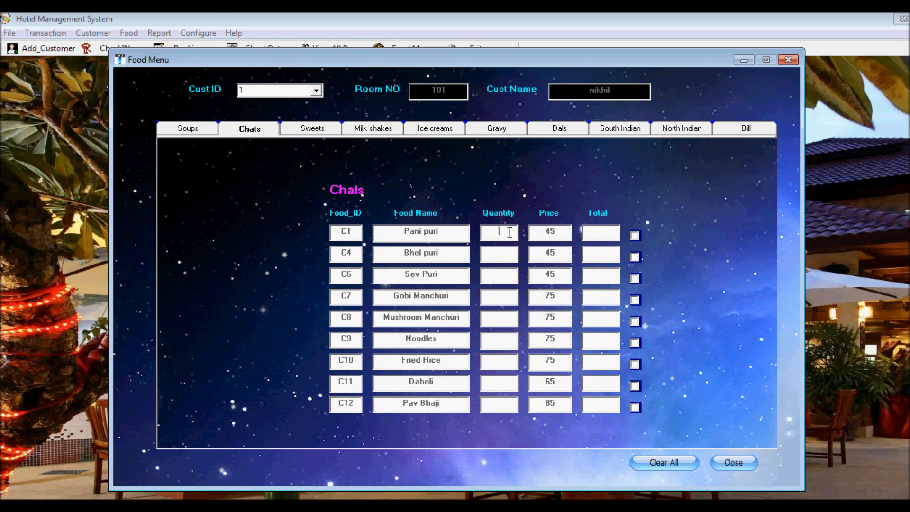
type("2")
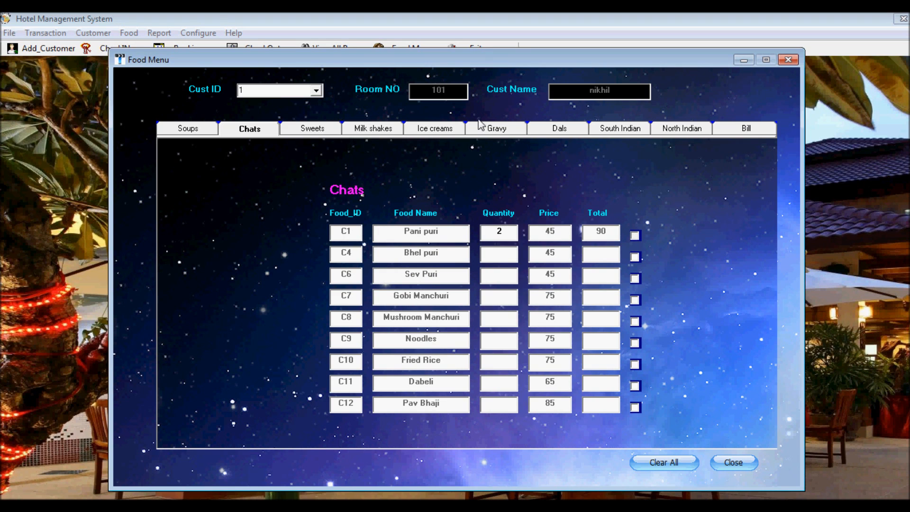
left_click(495, 128)
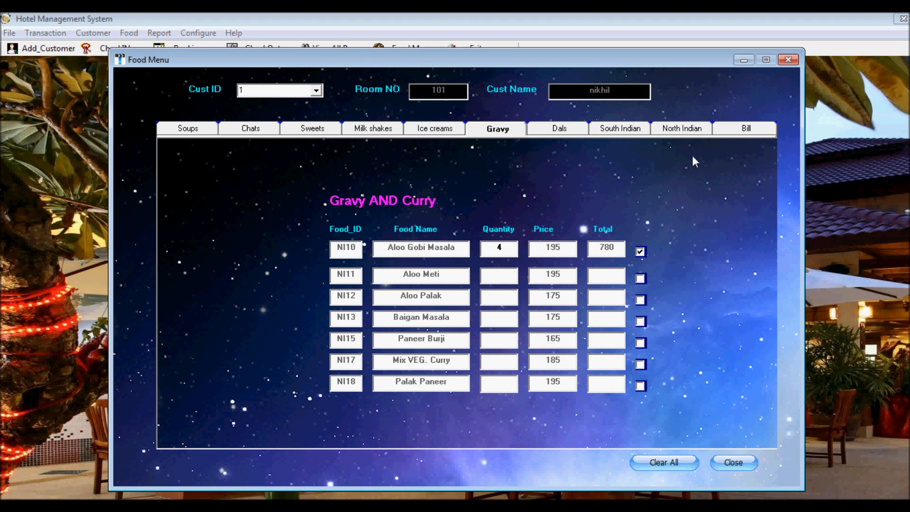
left_click(745, 128)
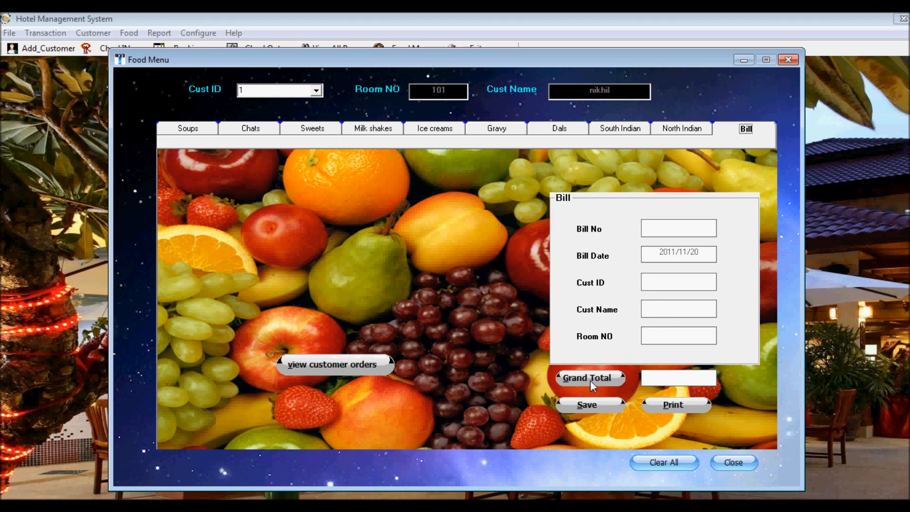
Step: Total and save food bill 500 at 870, then preview its printable Food Bill report full screen
left_click(589, 378)
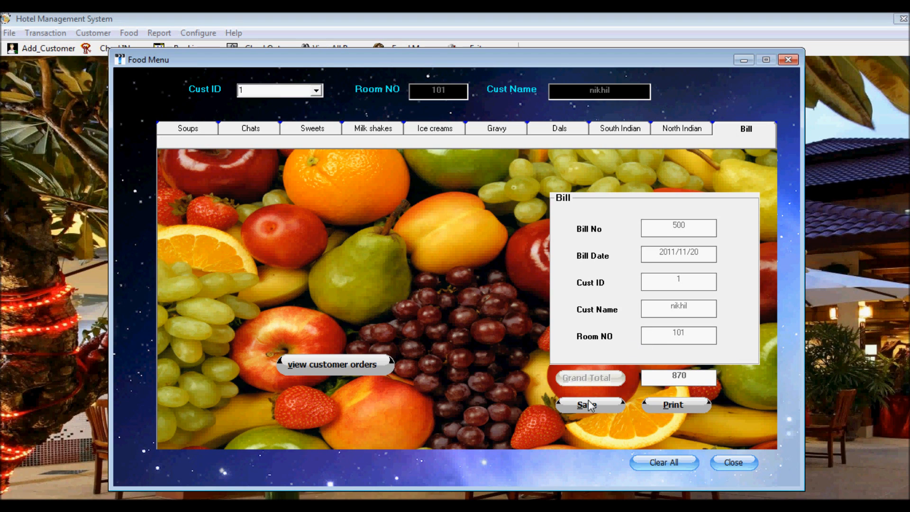
left_click(586, 405)
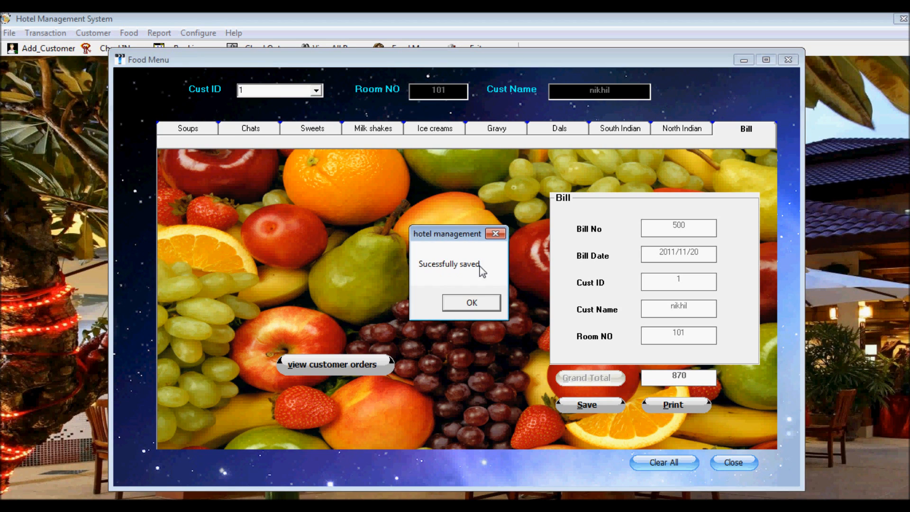
left_click(672, 405)
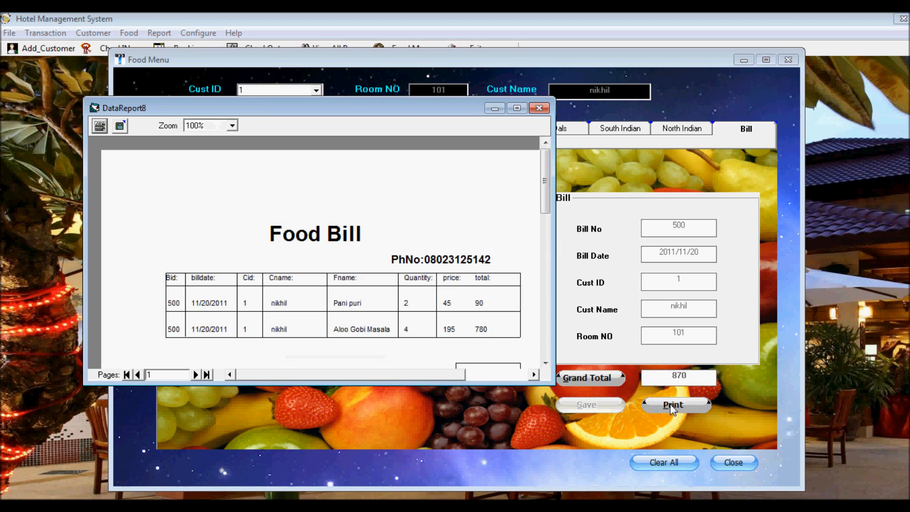
left_click(515, 108)
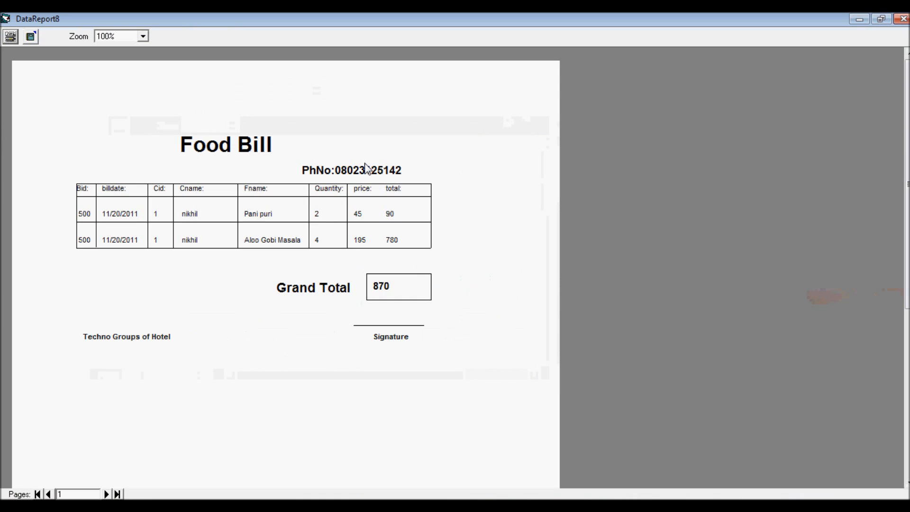
left_click(10, 36)
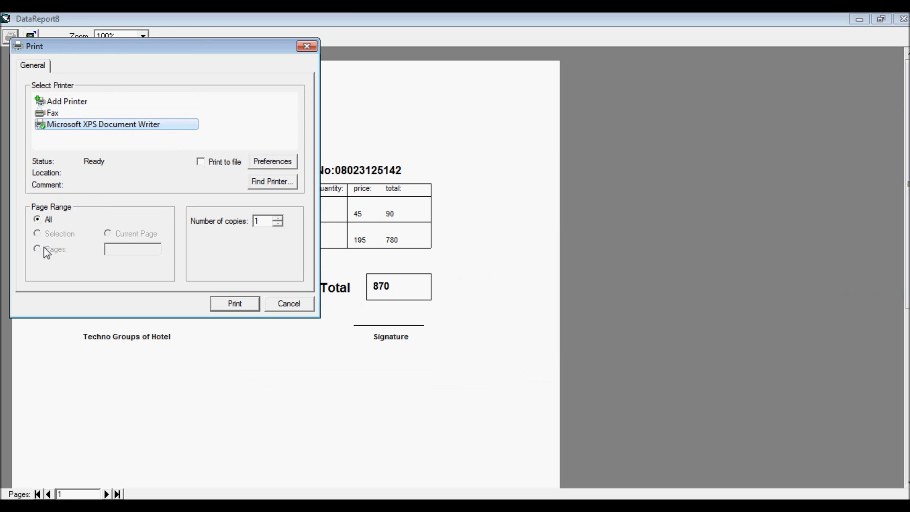
left_click(288, 303)
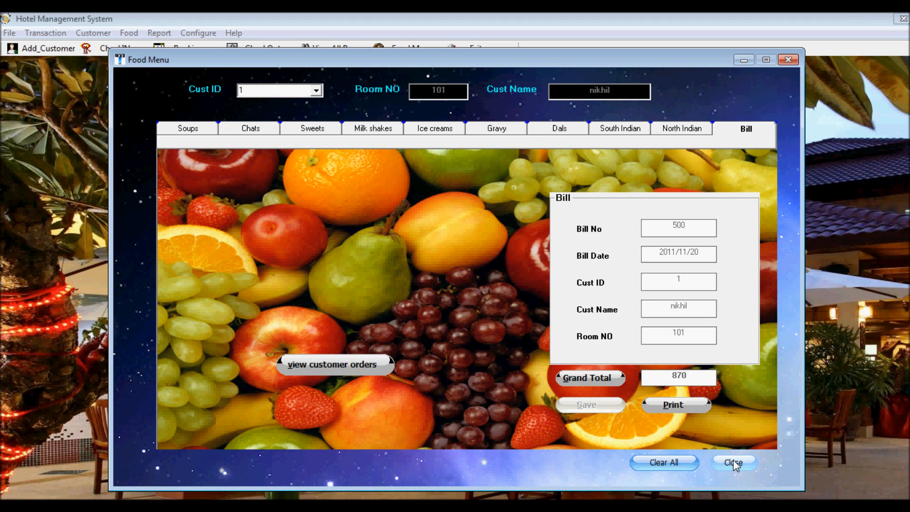
Step: Close the food menu, then view and print today's Hotel Statistics and close the window
left_click(732, 463)
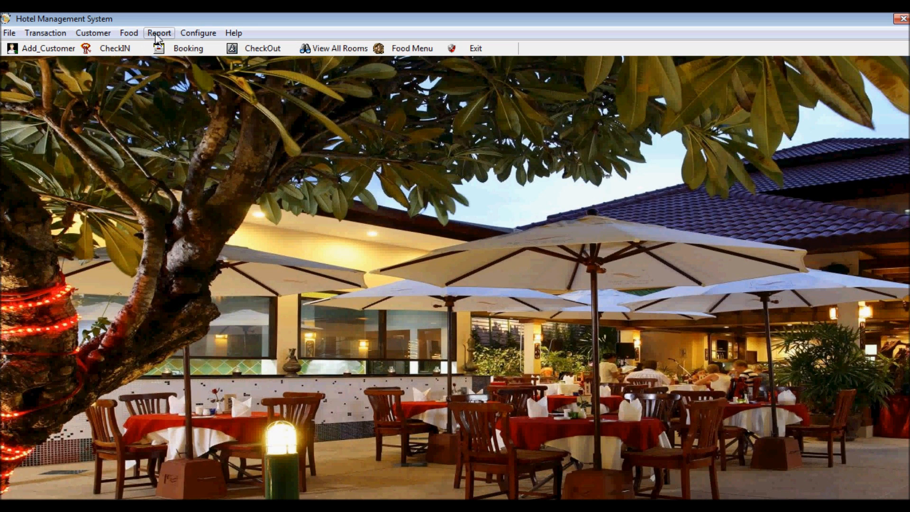
left_click(198, 32)
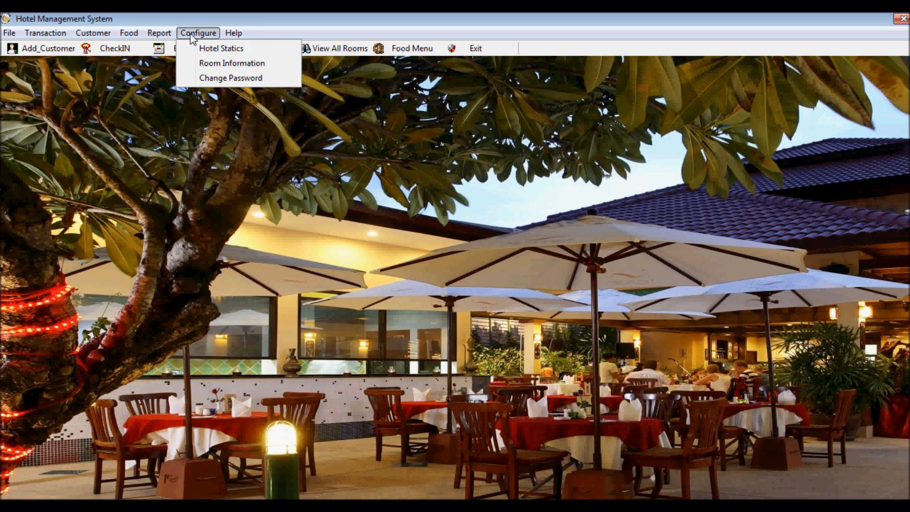
mouse_move(221, 48)
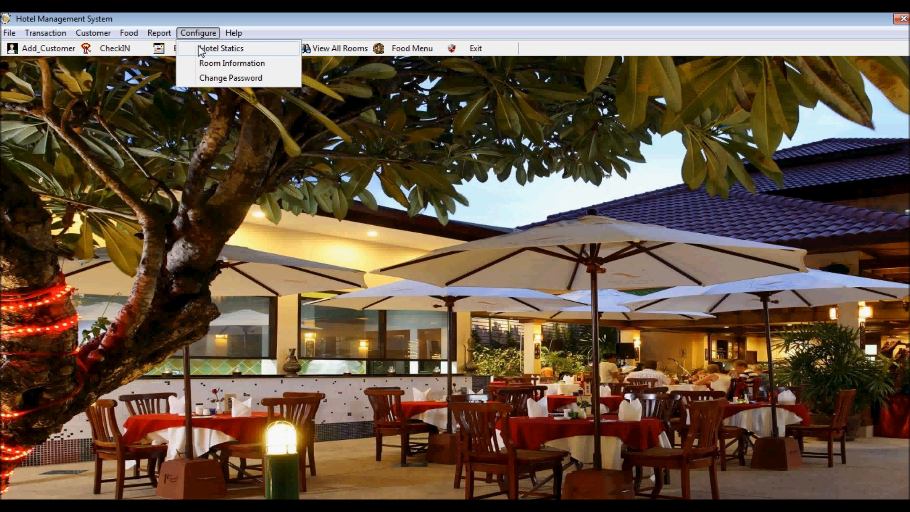
left_click(222, 48)
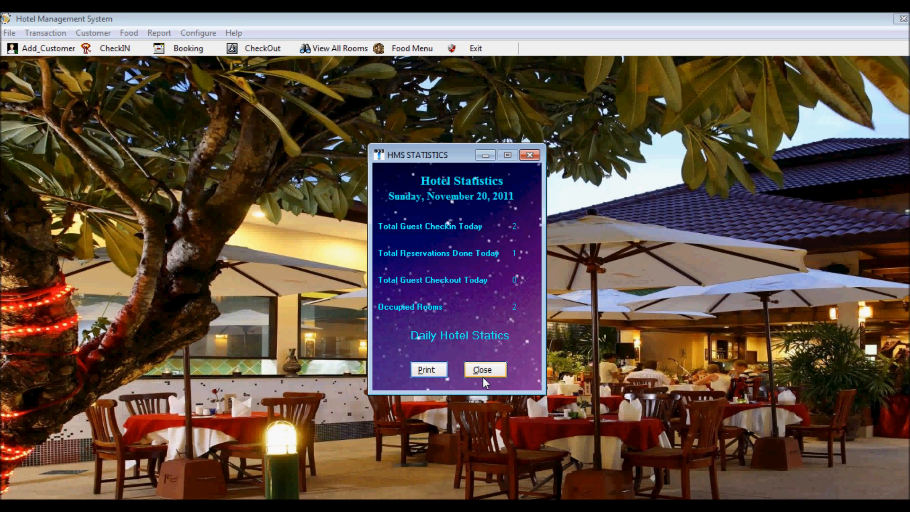
left_click(428, 370)
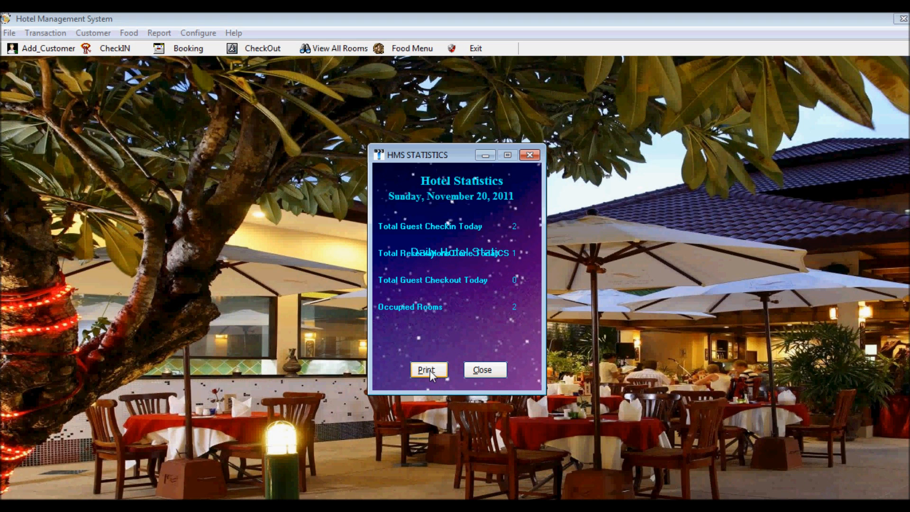
left_click(483, 369)
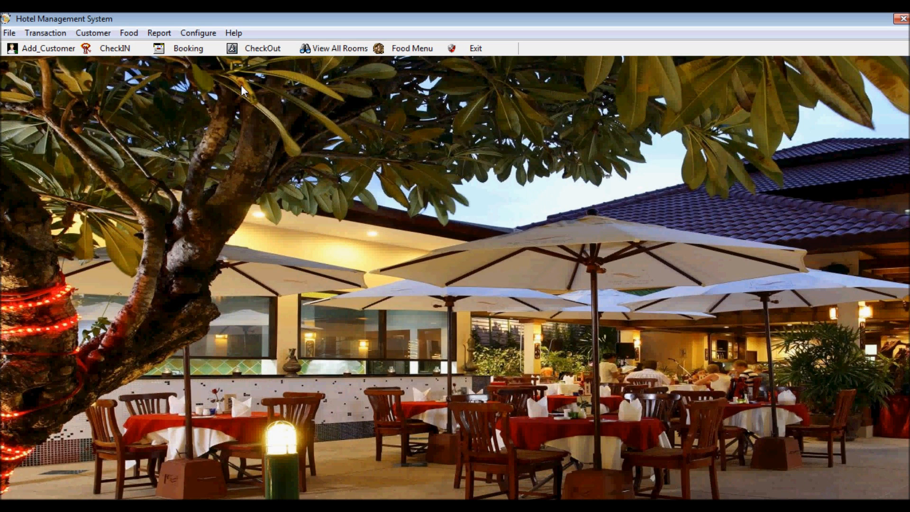
Step: Choose the CheckIN report listing nikhil in 101 and deepak in 102
left_click(158, 32)
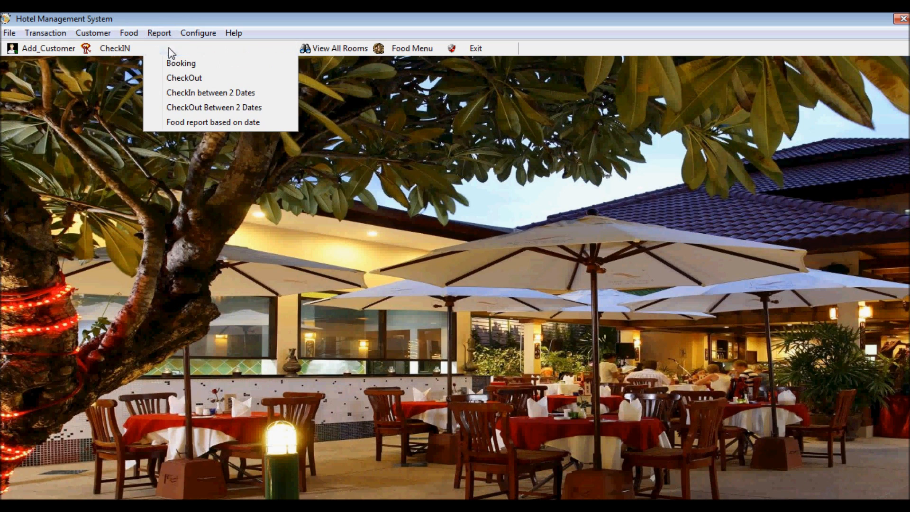
left_click(181, 62)
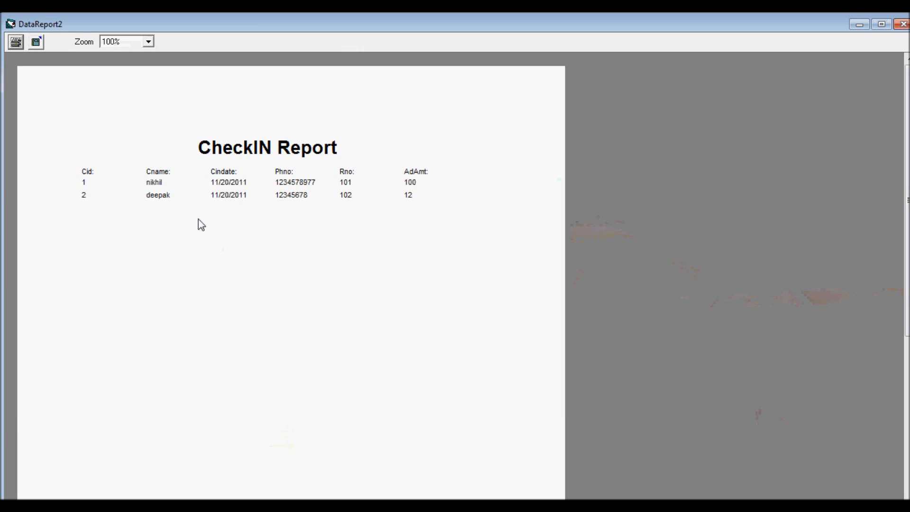
mouse_move(474, 222)
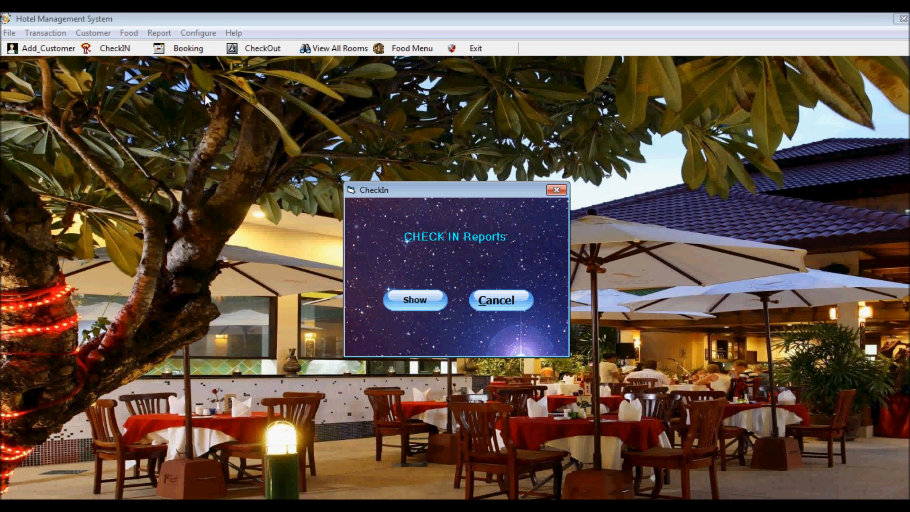
Step: Dismiss the check-in report dialog and bring up the Configure menu options
left_click(499, 300)
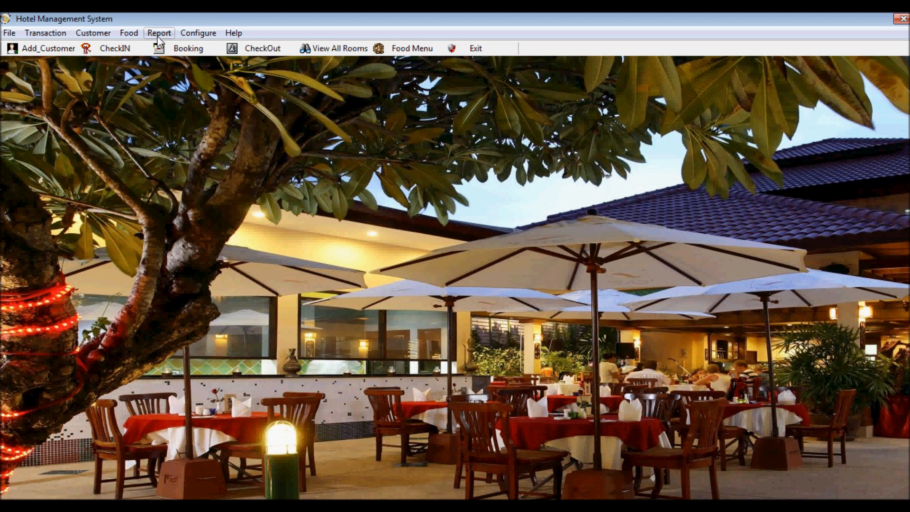
left_click(158, 33)
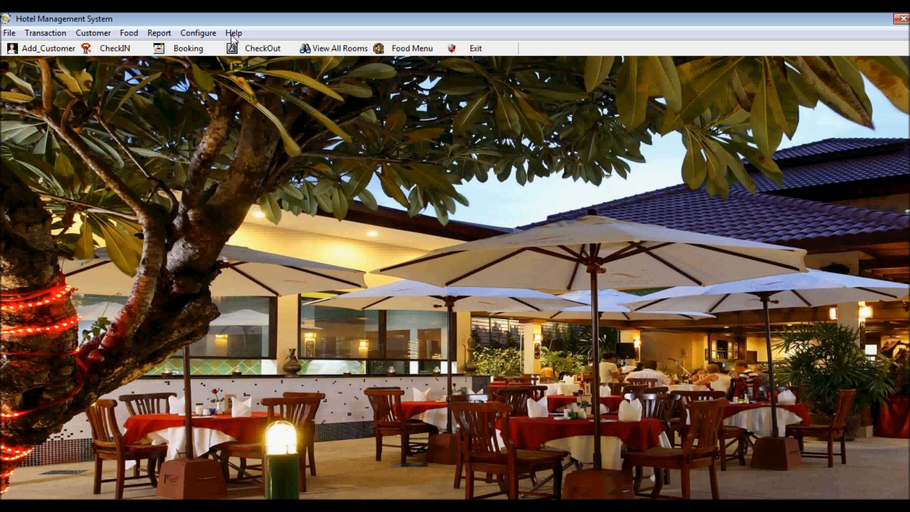
left_click(234, 33)
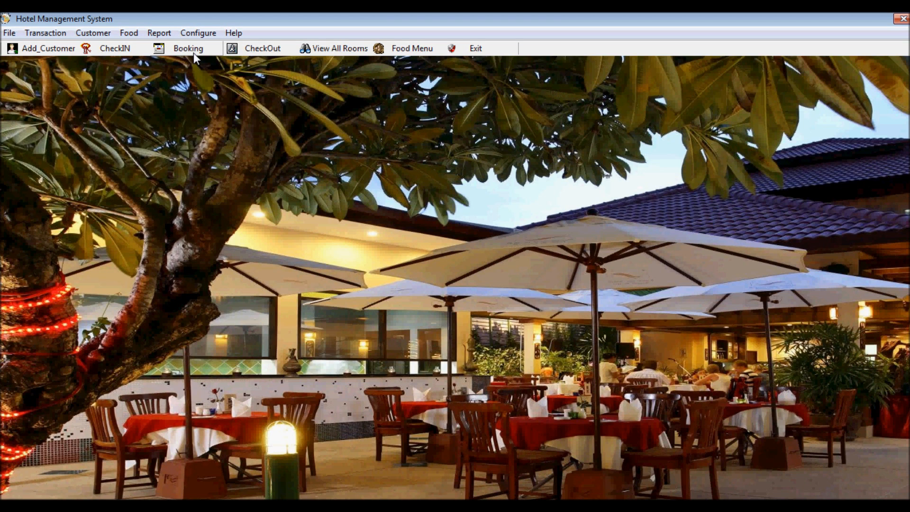
mouse_move(171, 137)
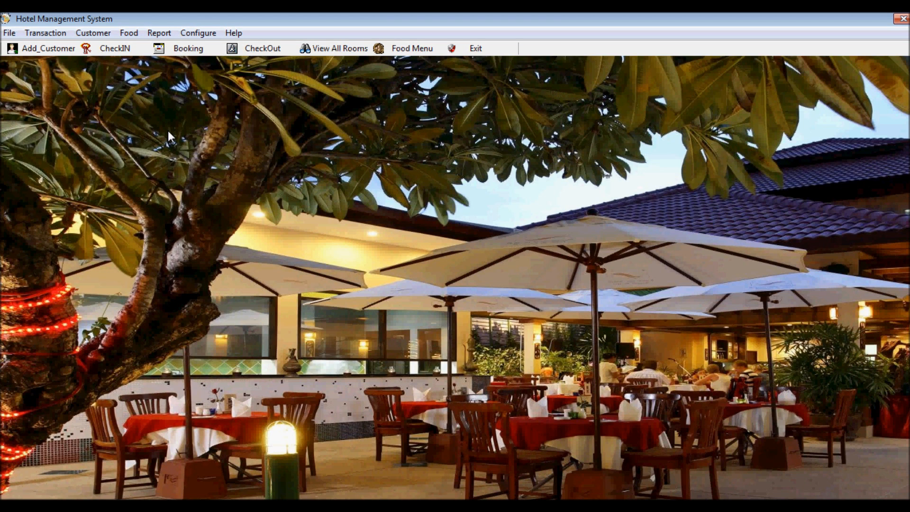
mouse_move(150, 130)
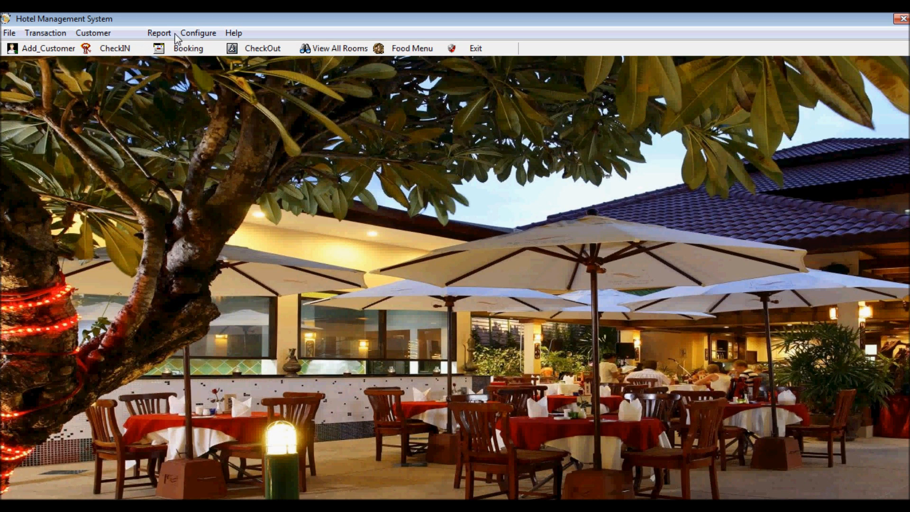
left_click(197, 32)
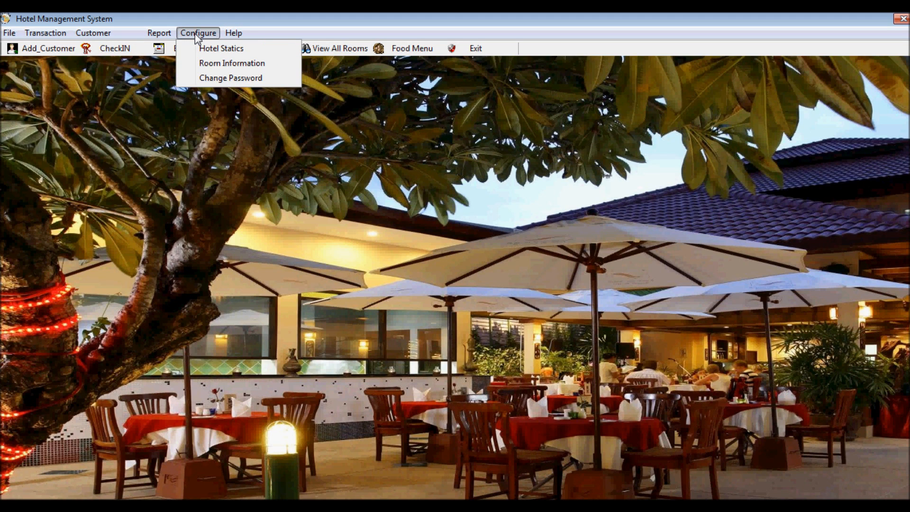
Step: Change the password of the existing user techno in the Change Password window
left_click(230, 77)
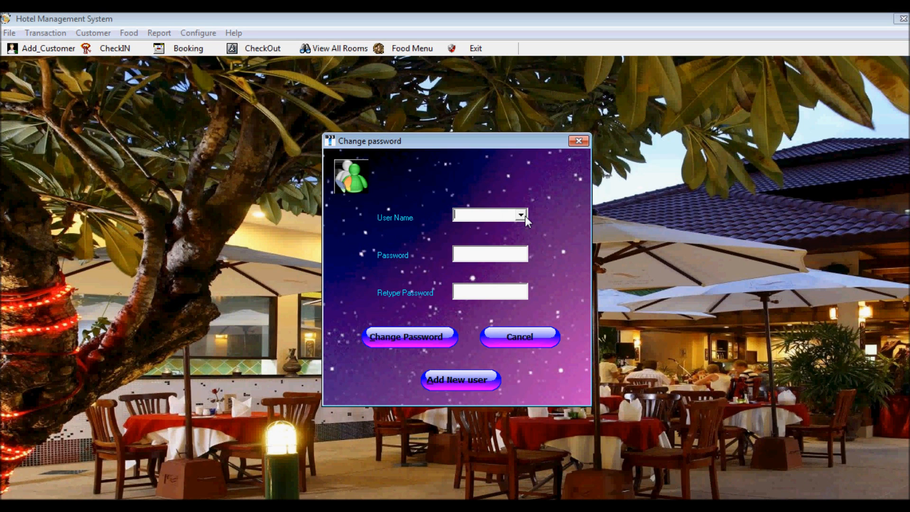
left_click(489, 214)
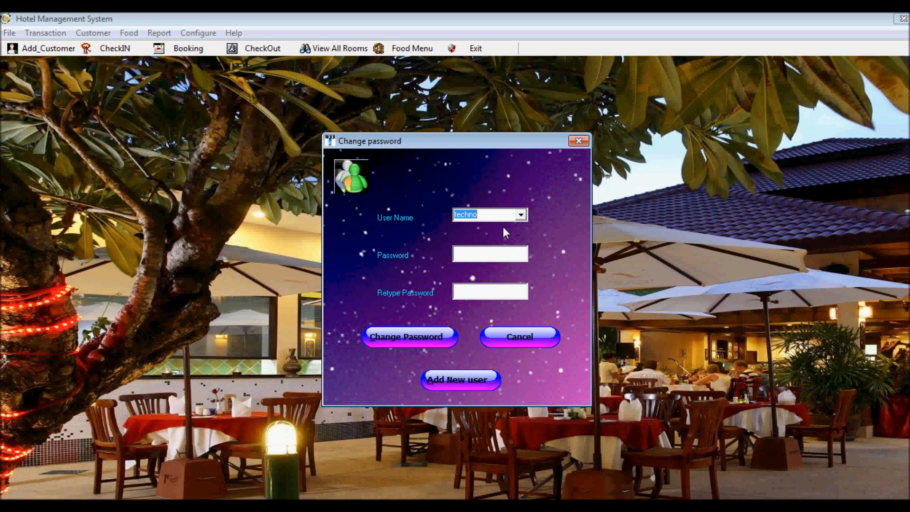
left_click(489, 254)
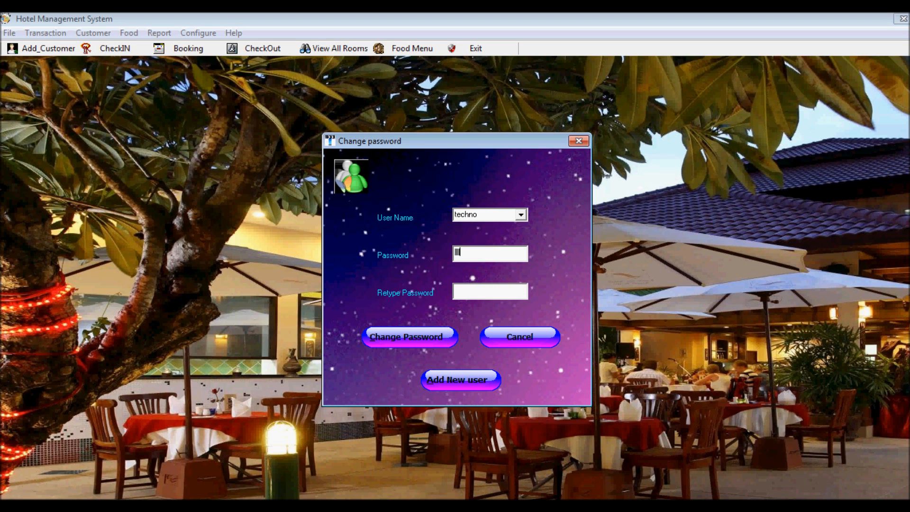
left_click(489, 291)
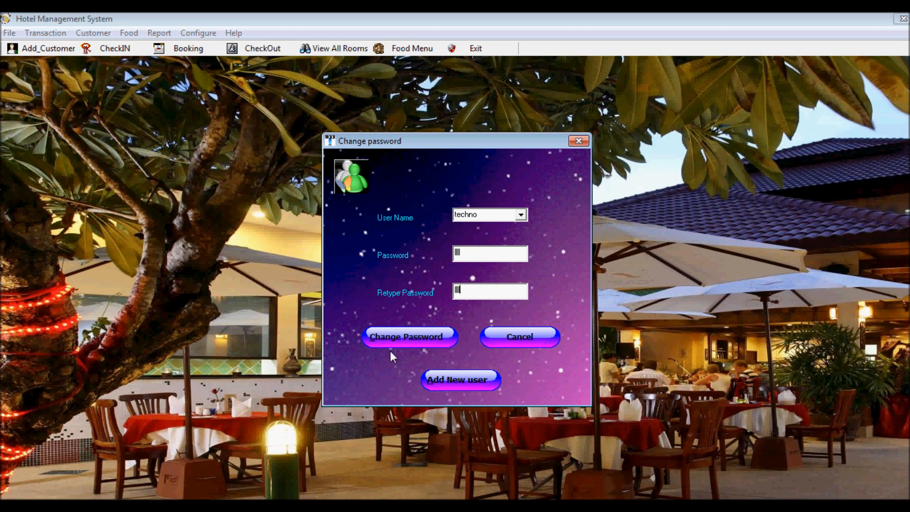
left_click(409, 336)
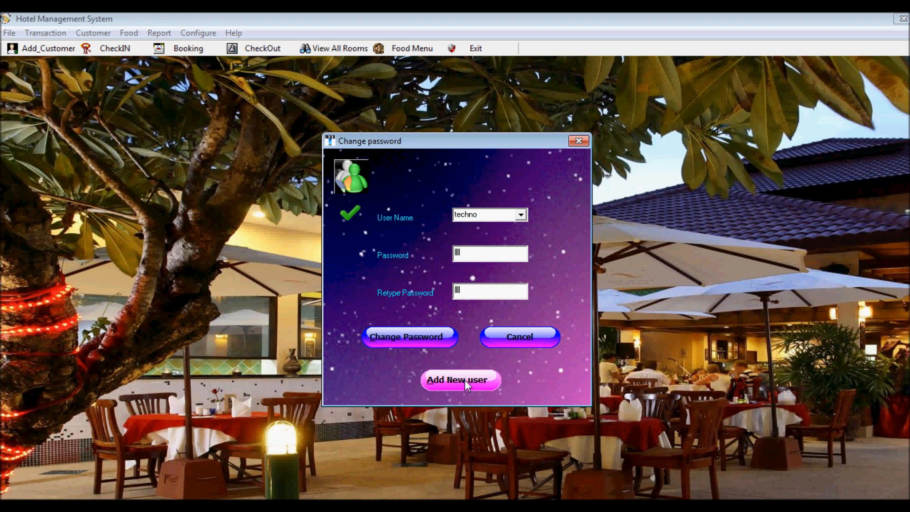
Step: Add a new login user 'nikhil' with its own password
left_click(461, 380)
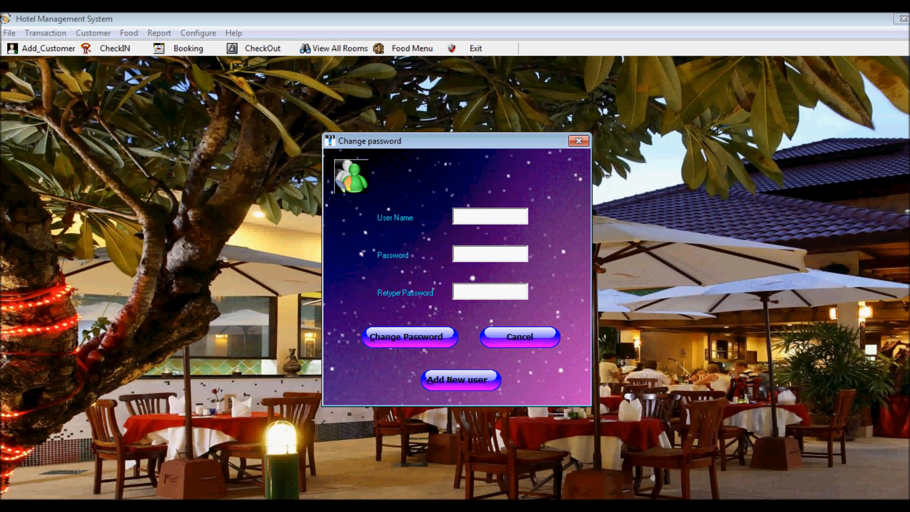
type("nikhil")
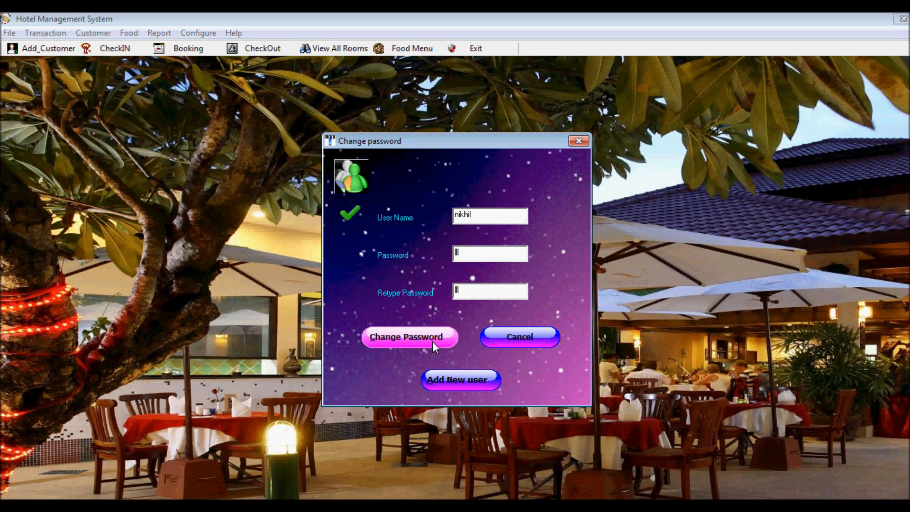
left_click(518, 336)
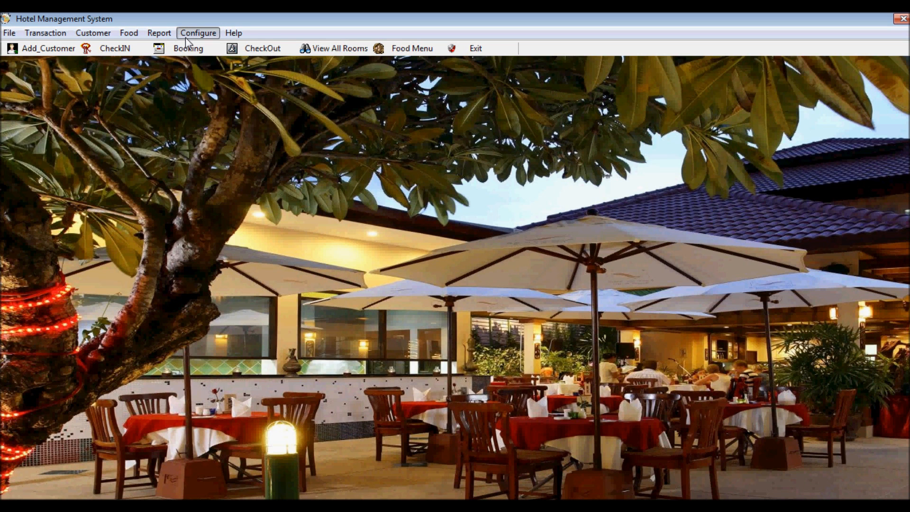
Step: Reopen Change Password from Configure and cancel it without changes
left_click(198, 32)
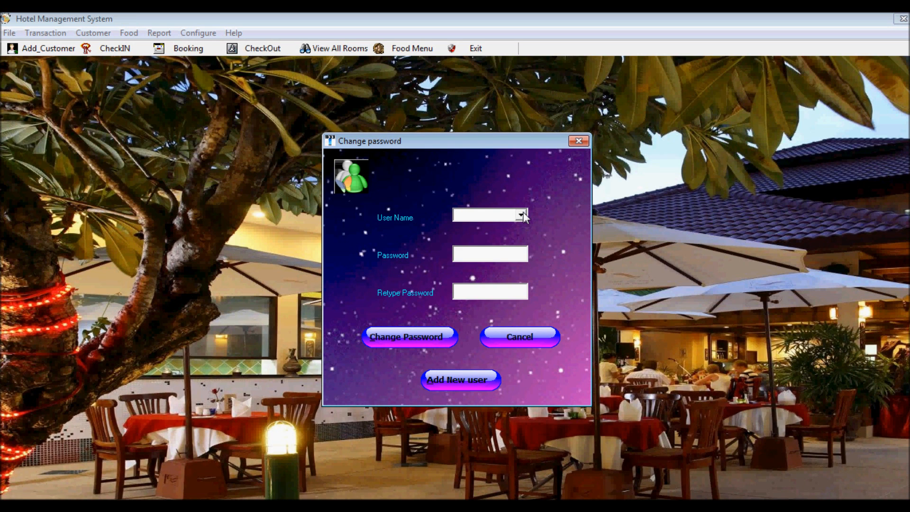
mouse_move(536, 339)
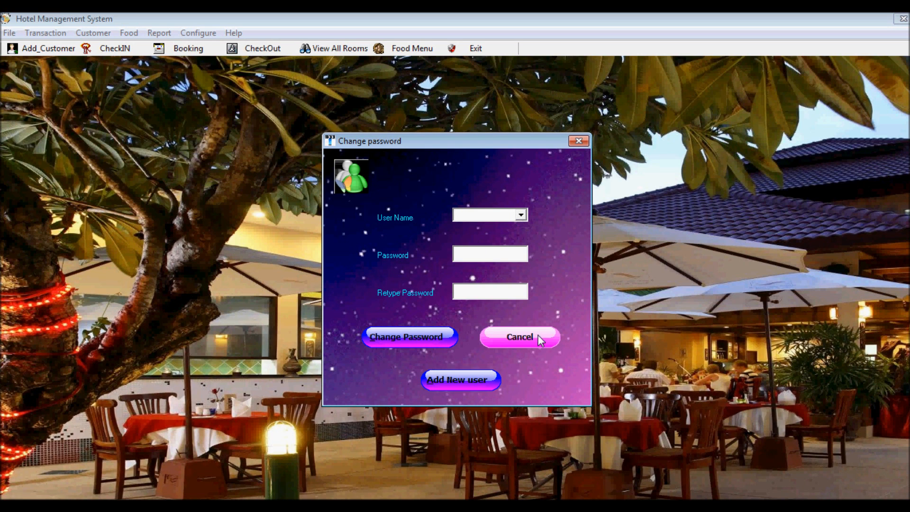
left_click(518, 337)
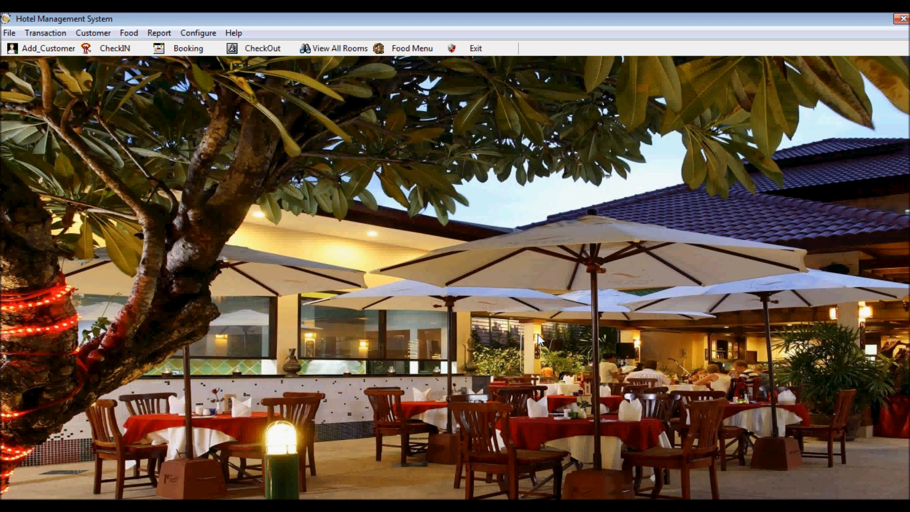
mouse_move(260, 113)
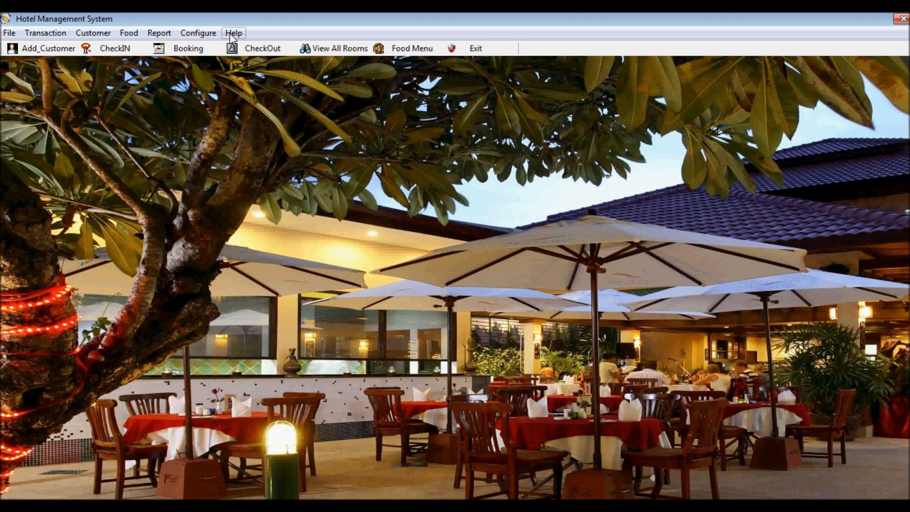
mouse_move(308, 82)
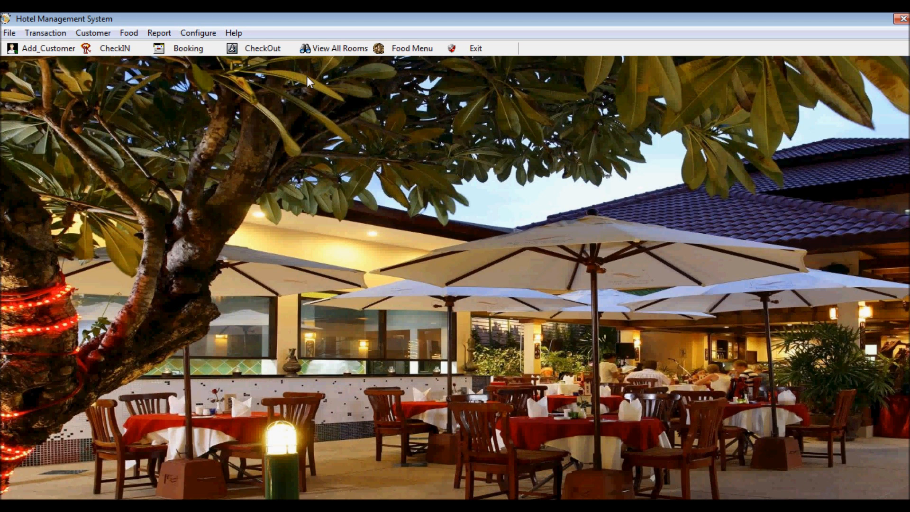
mouse_move(294, 68)
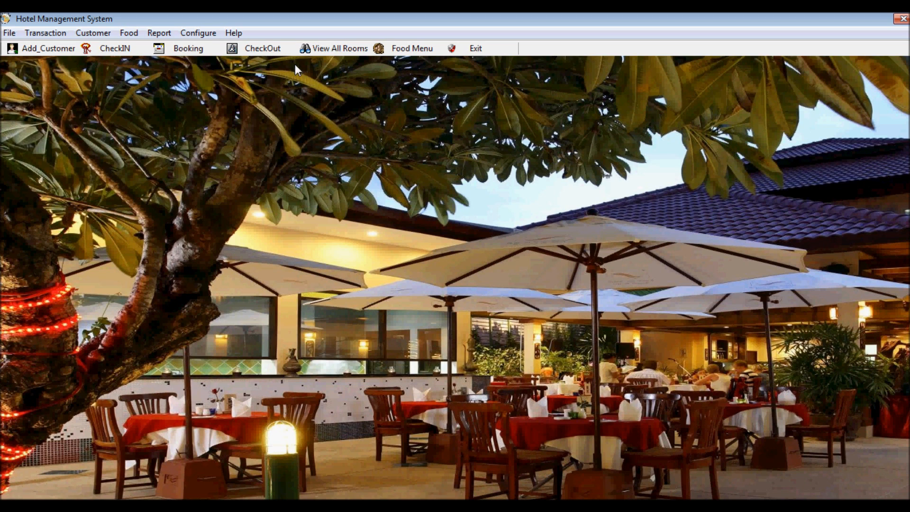
mouse_move(258, 55)
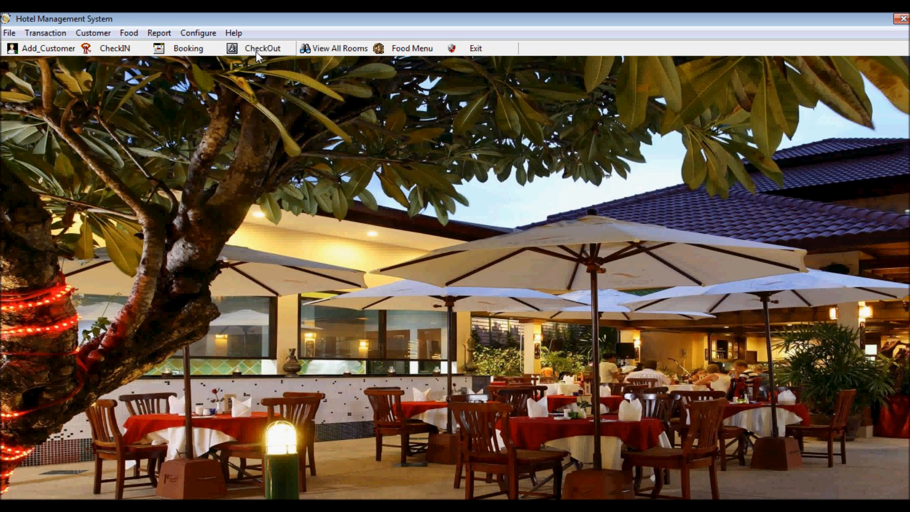
Step: Check out customer 1 (nikhil, room 101) with no extra charges, balance 1400, and save
left_click(262, 49)
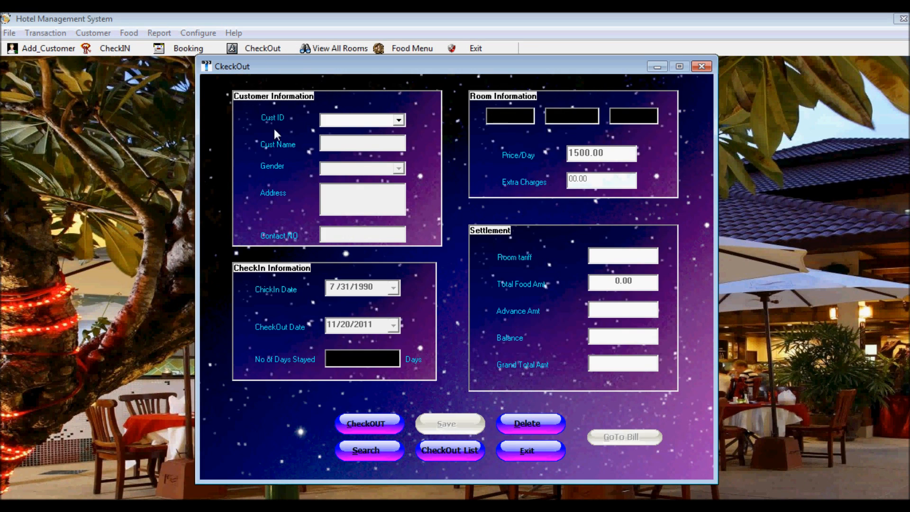
left_click(398, 120)
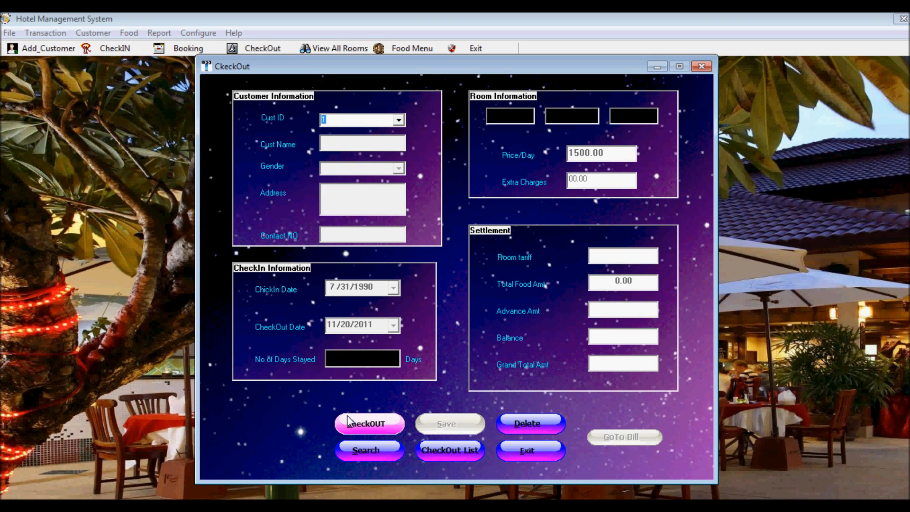
left_click(369, 422)
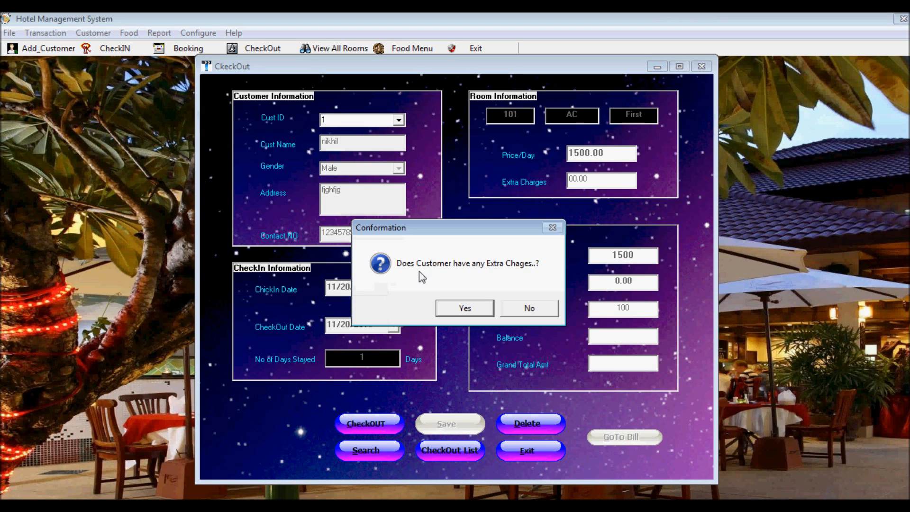
mouse_move(494, 273)
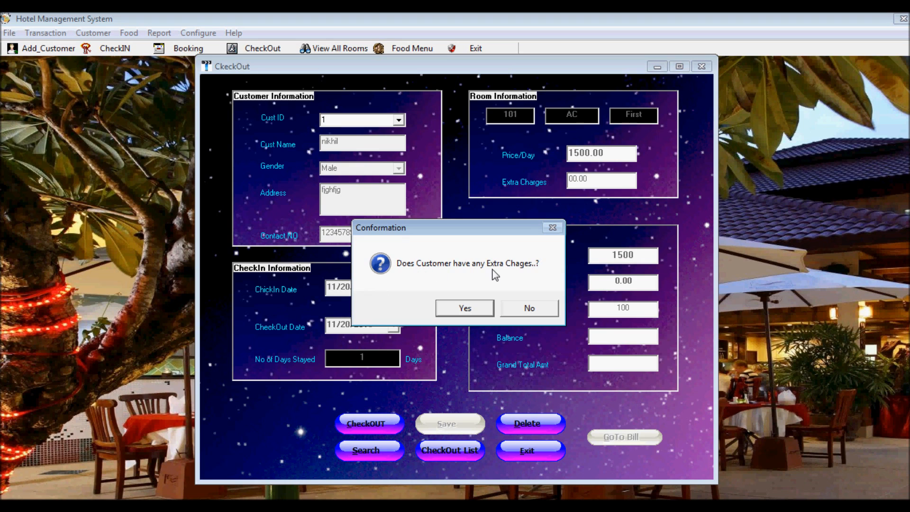
left_click(528, 307)
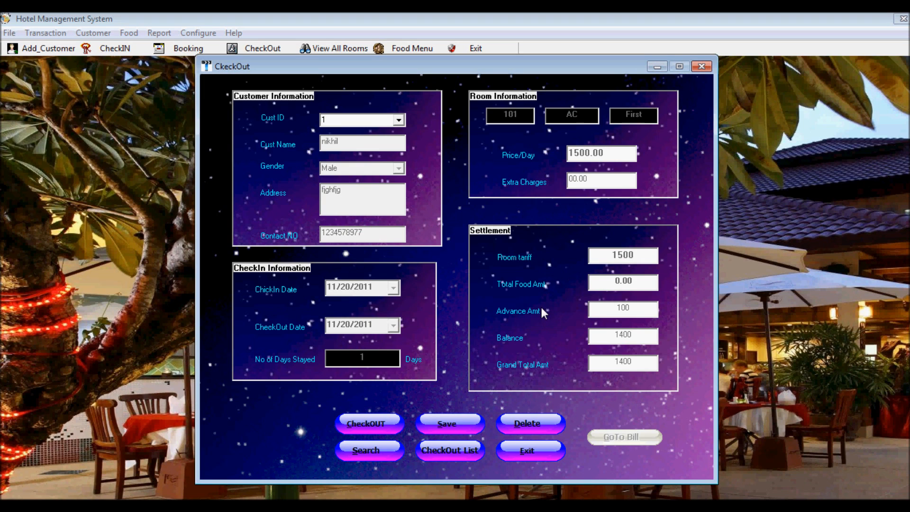
mouse_move(529, 311)
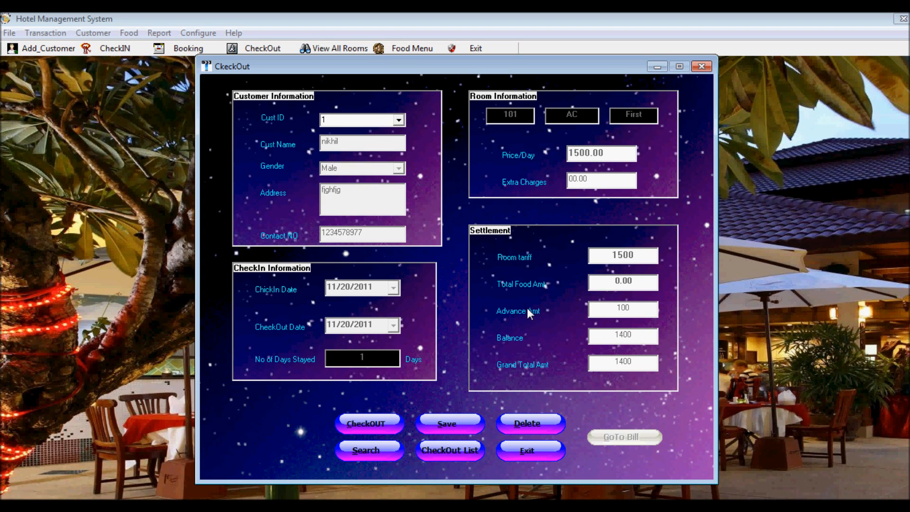
mouse_move(525, 324)
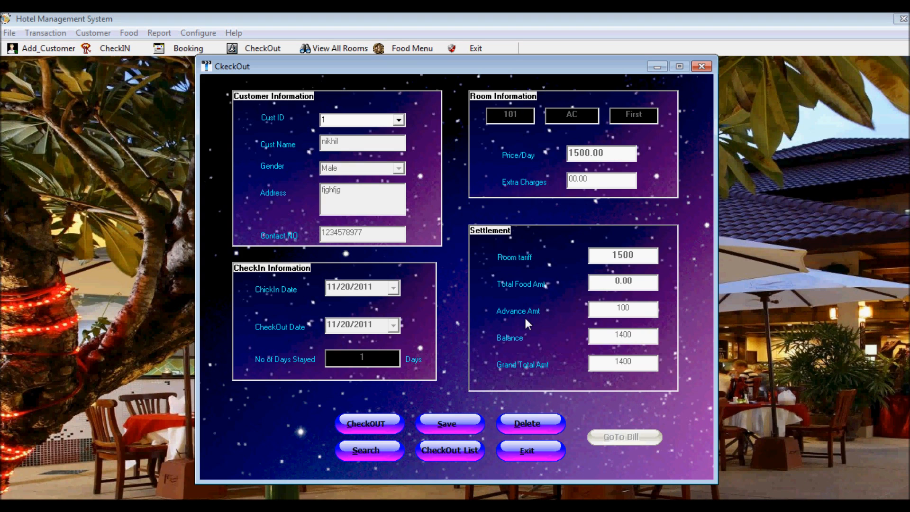
left_click(447, 422)
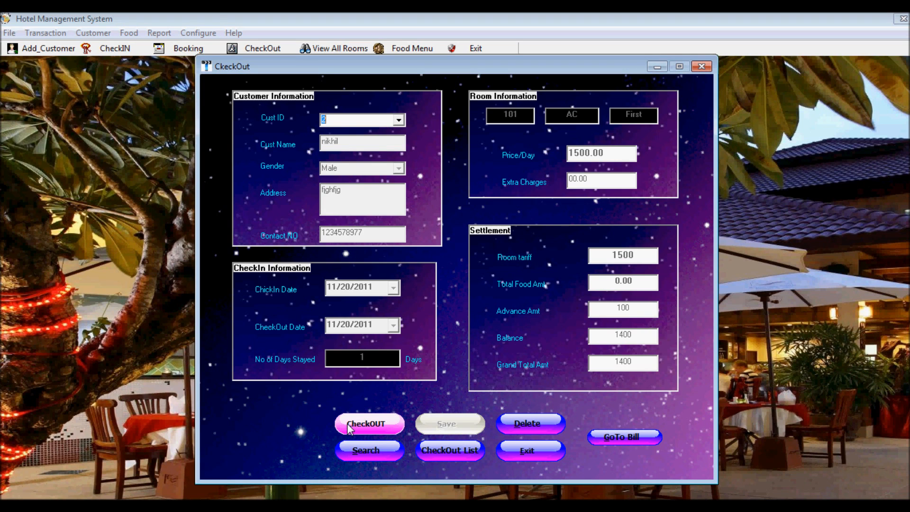
Step: Check out customer 2 with a 100.00 'car' miscellaneous charge, balance 1588, and go to the bill
left_click(369, 422)
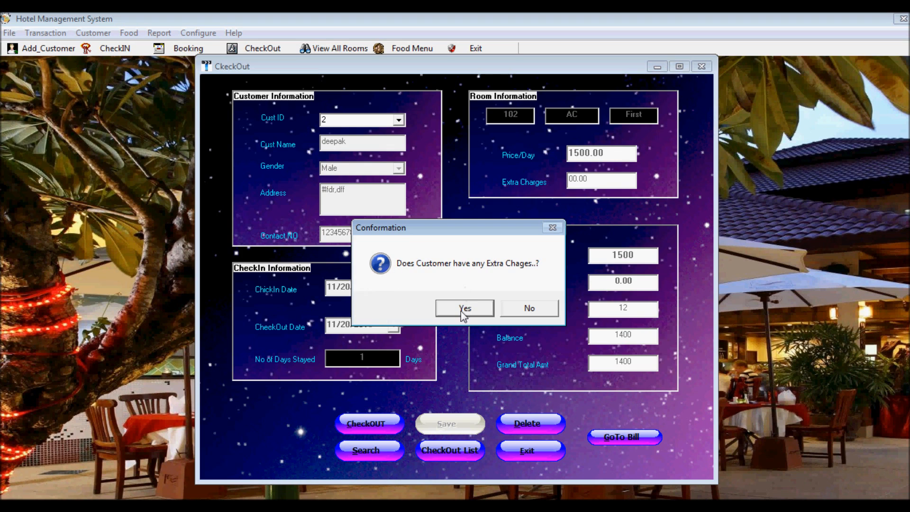
left_click(465, 308)
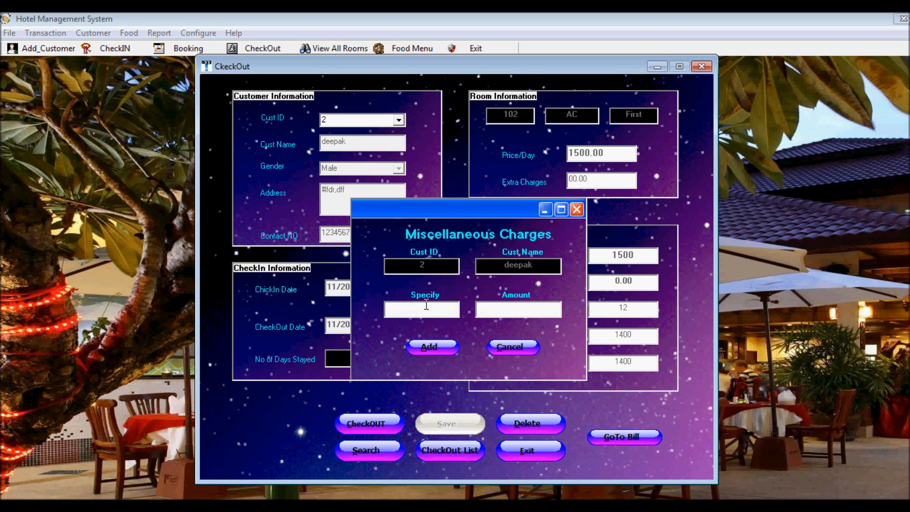
type("car")
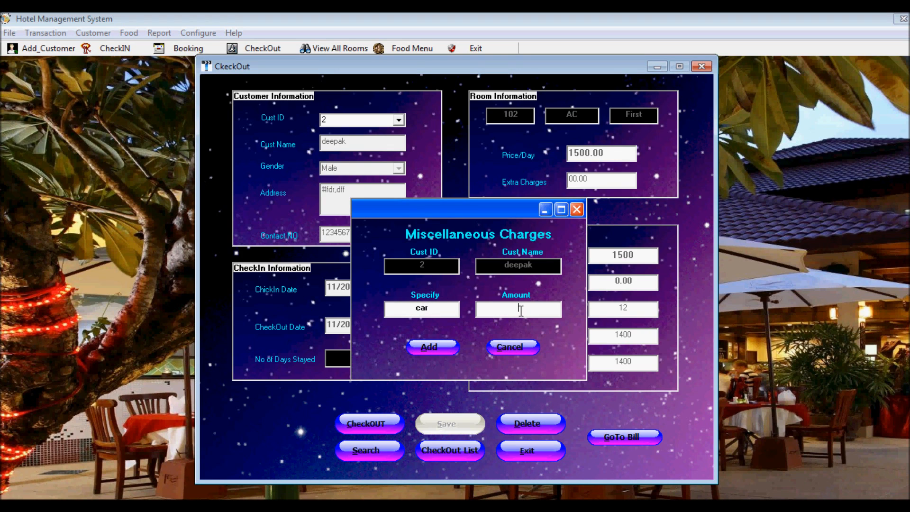
type("100.00")
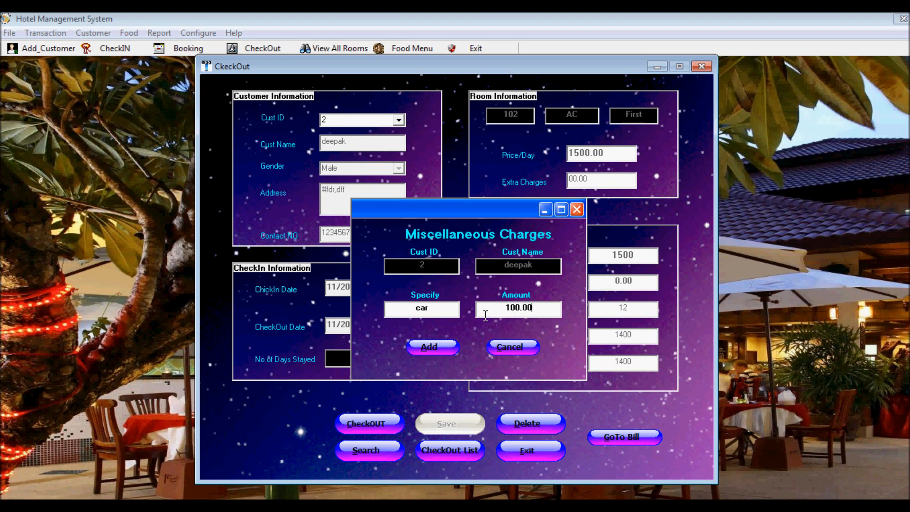
left_click(428, 347)
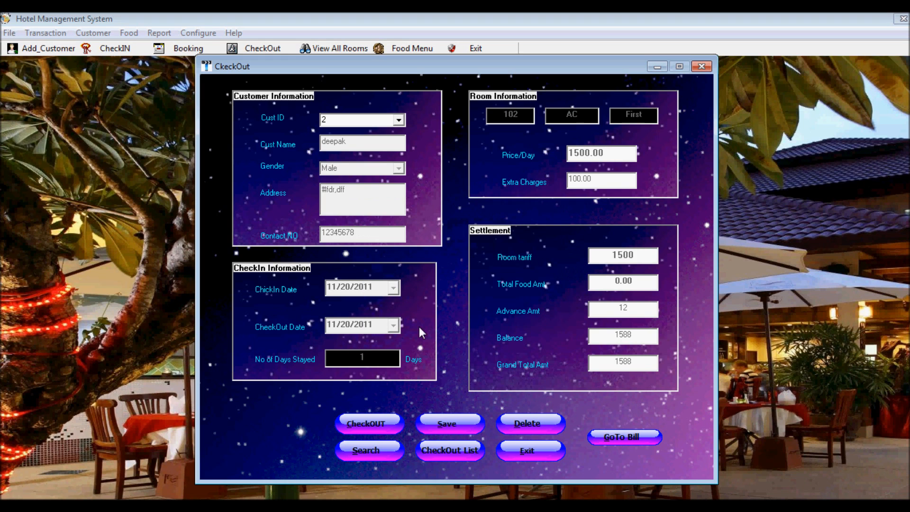
mouse_move(534, 259)
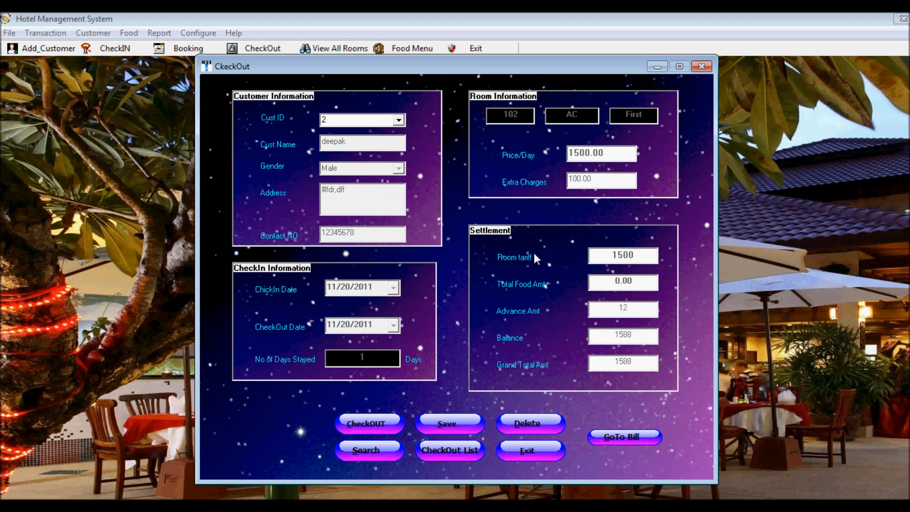
left_click(446, 423)
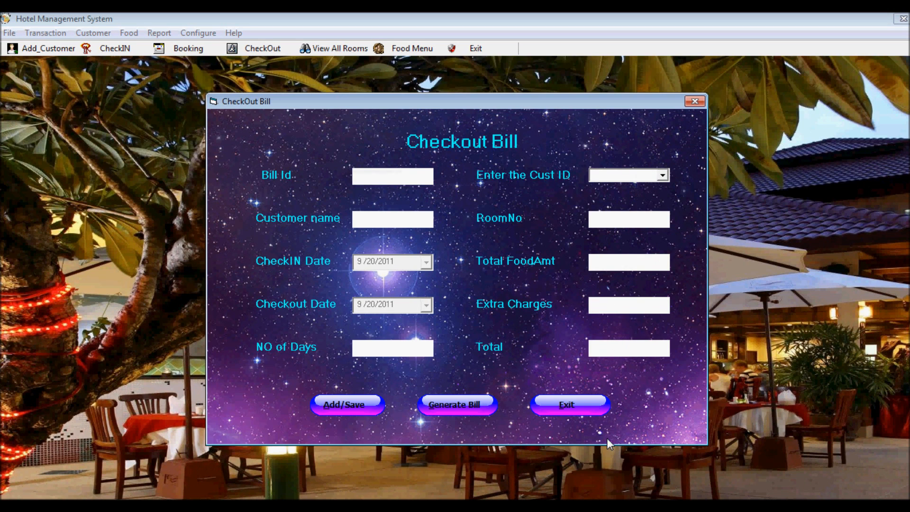
Step: Save and generate checkout bill 100 for customer 1 (nikhil, room 101, total 1400), then exit the bill form
left_click(623, 174)
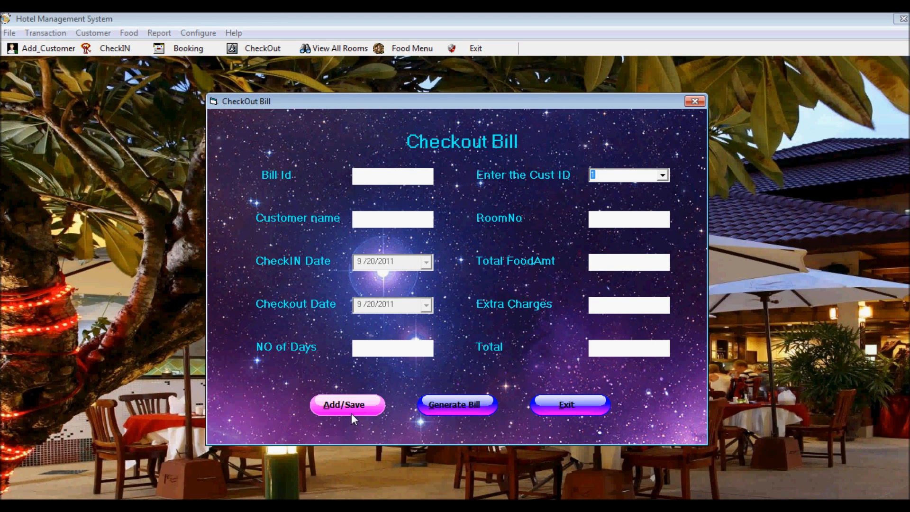
left_click(347, 403)
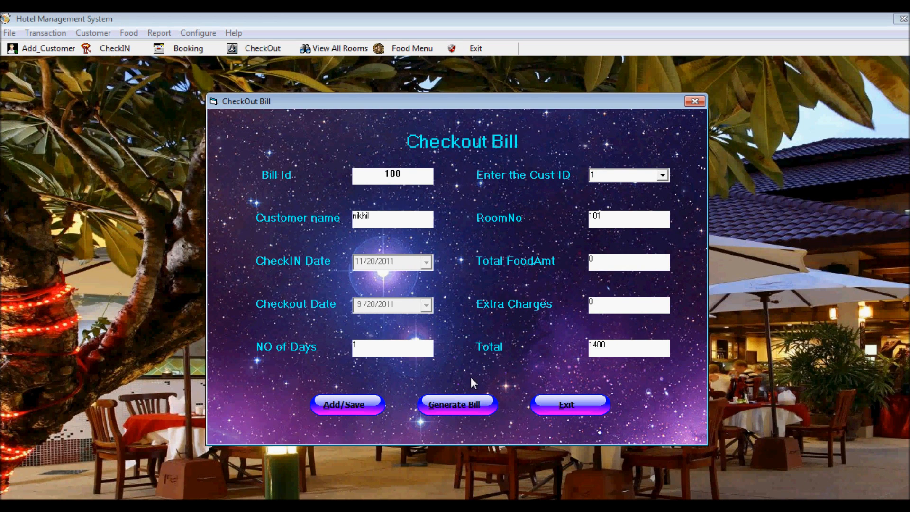
left_click(457, 404)
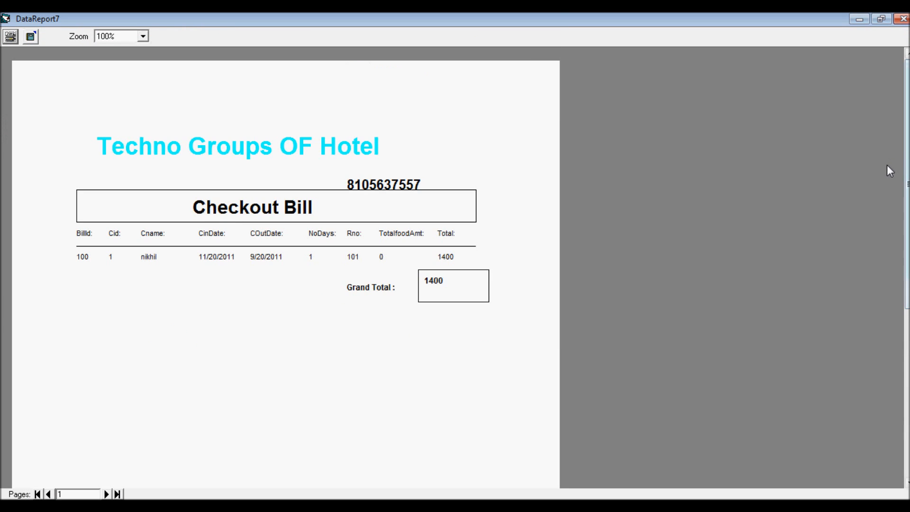
mouse_move(823, 33)
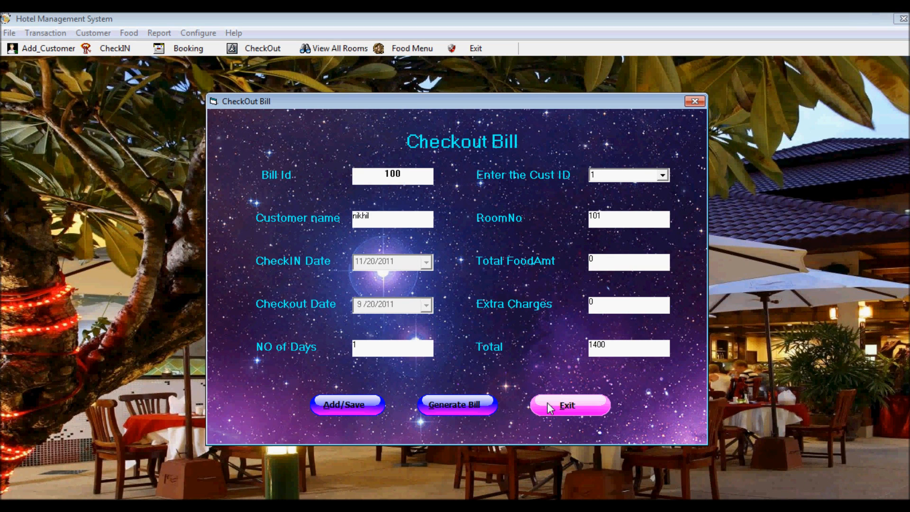
left_click(568, 405)
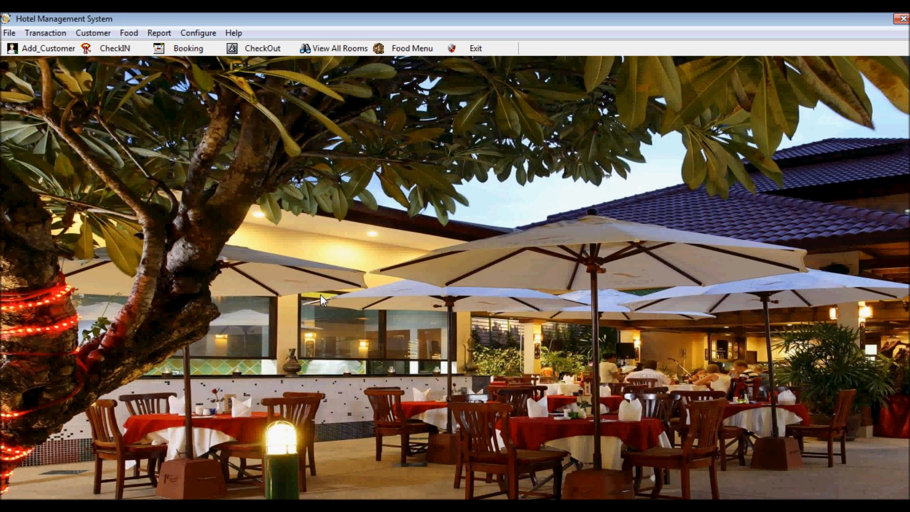
Step: Show the About window for Techno Hotel Management v1.00 with its GNU/GPL license terms
left_click(233, 32)
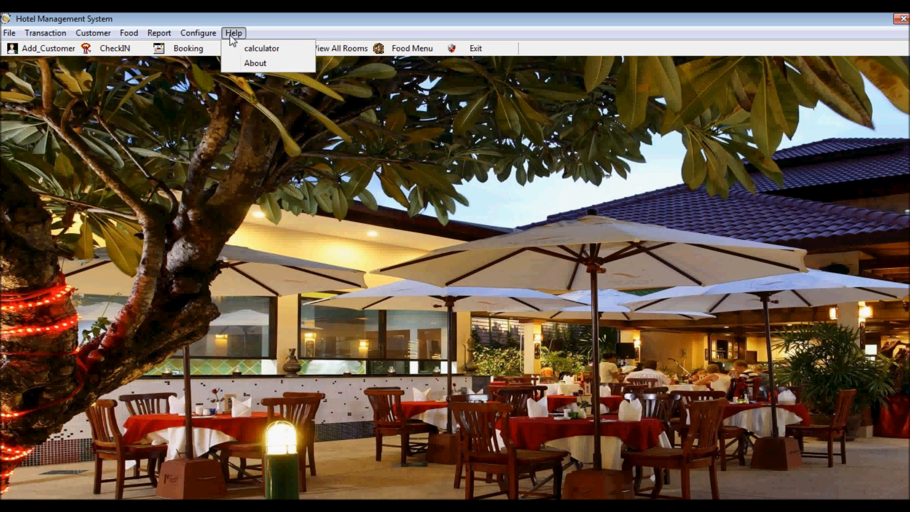
left_click(254, 64)
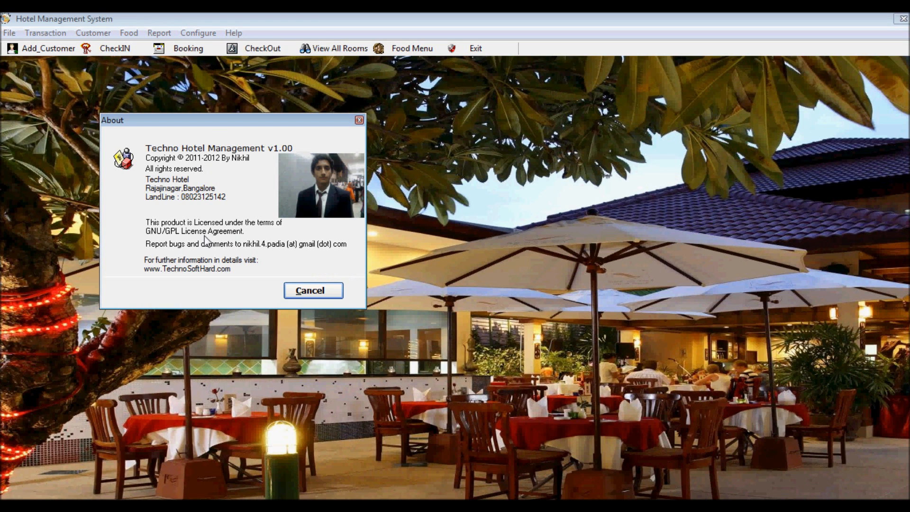
mouse_move(208, 299)
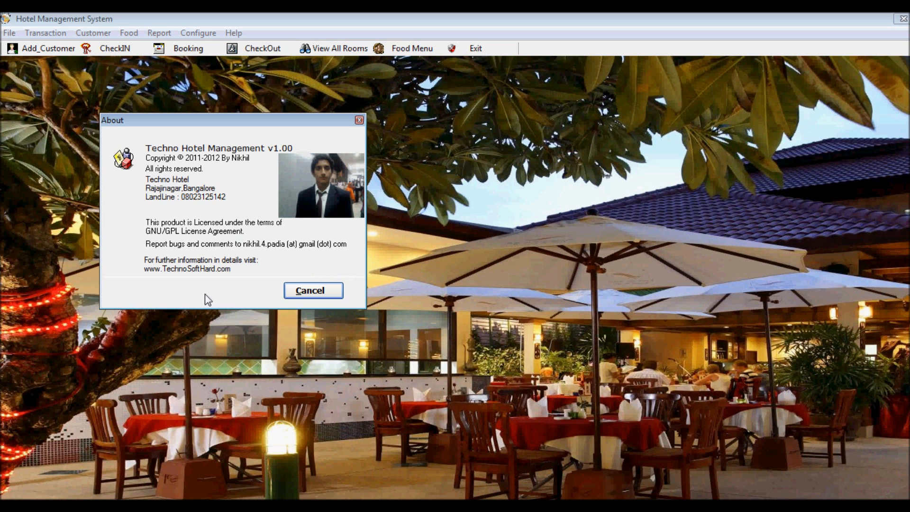